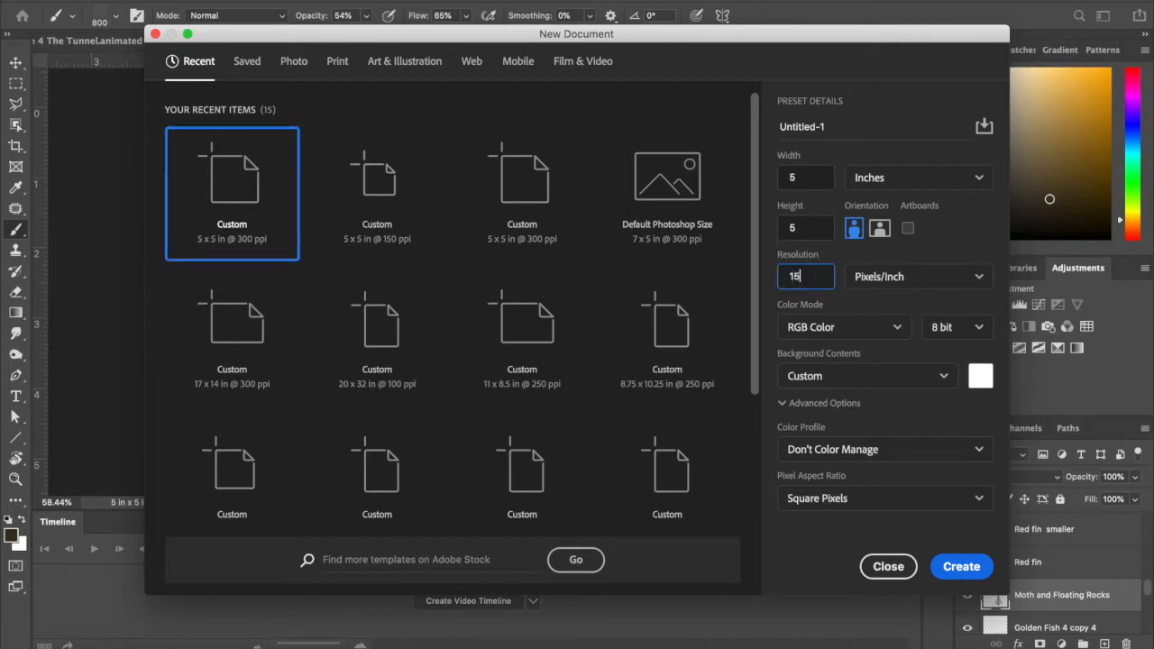
Step: Create a new 5×5 inch, 150 ppi document named 'Tunnel animation'
{"action": "type", "text": "0"}
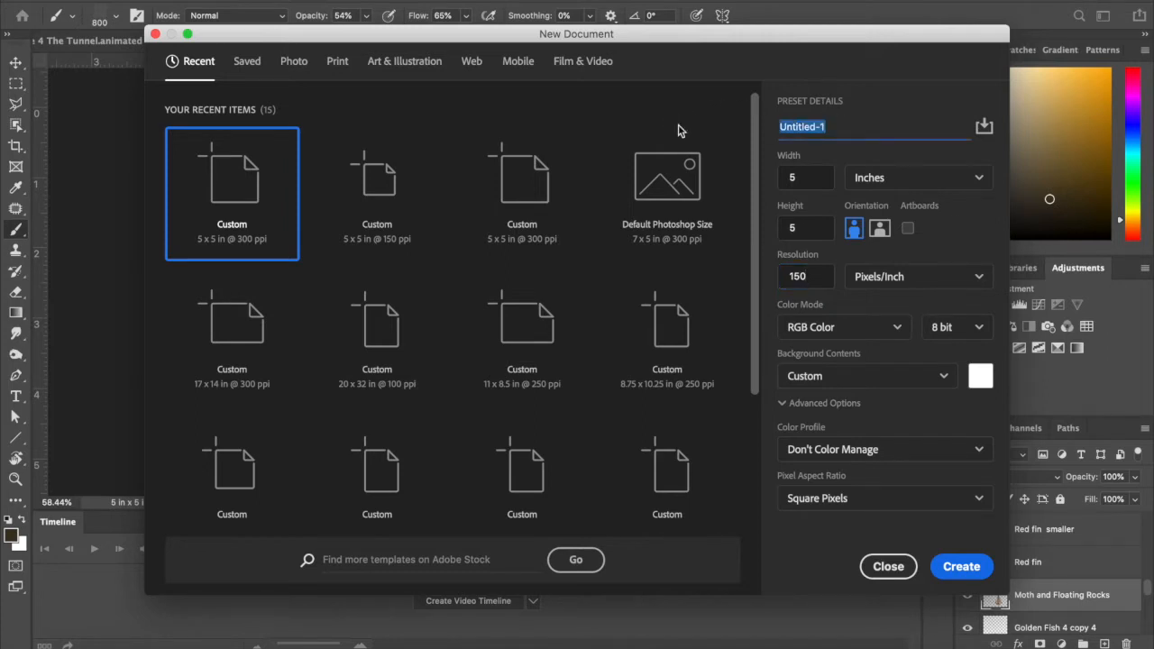
{"action": "type", "text": "Tunnel an"}
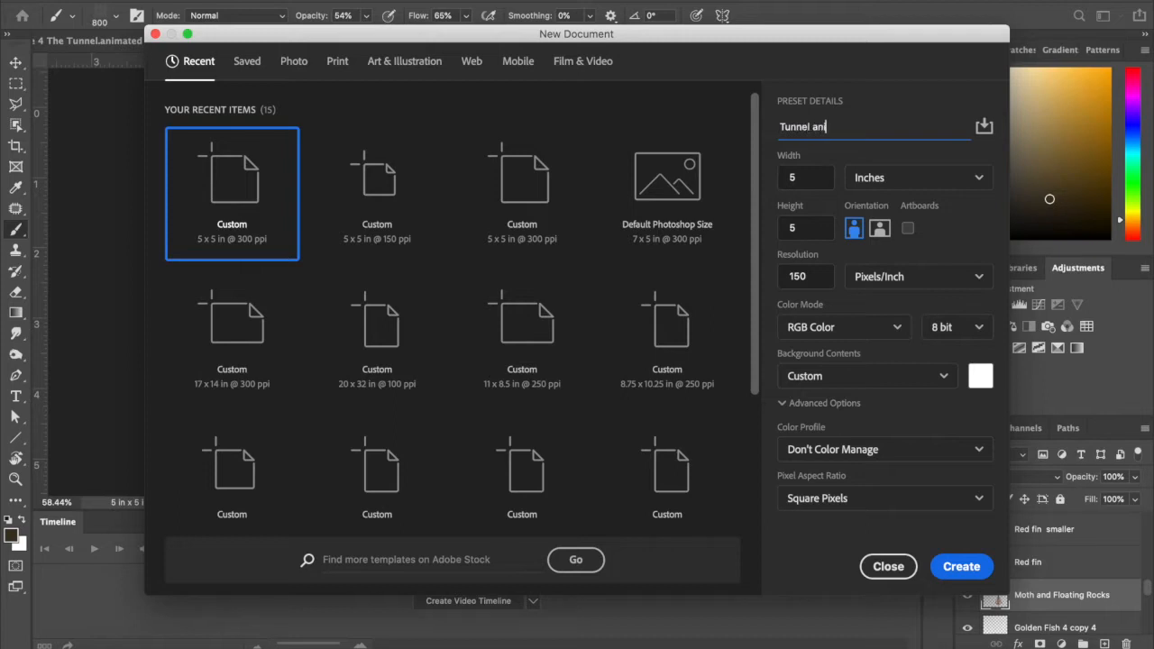
{"action": "type", "text": "imation"}
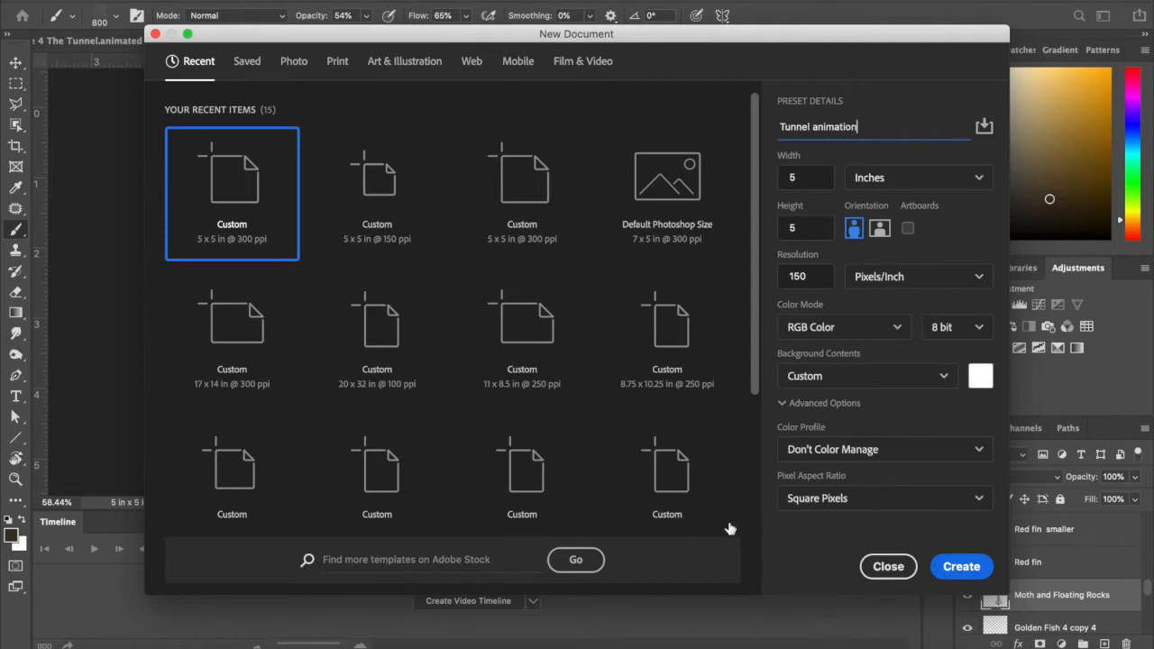
{"action": "mouse_move", "coordinate": [234, 184]}
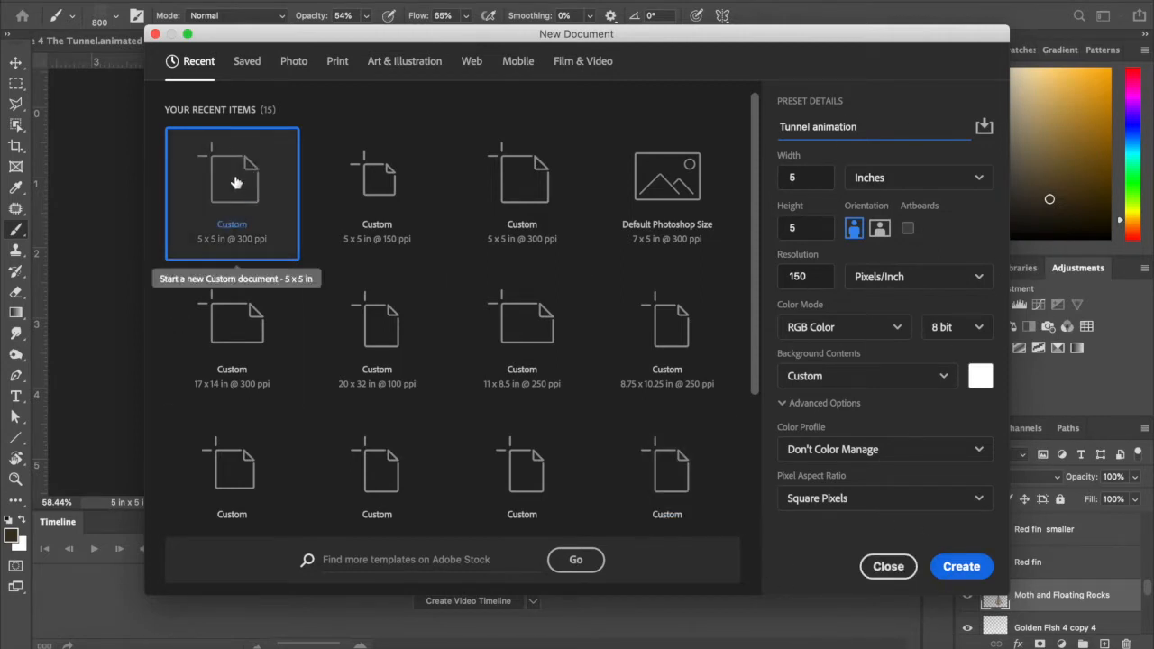
{"action": "mouse_move", "coordinate": [822, 283]}
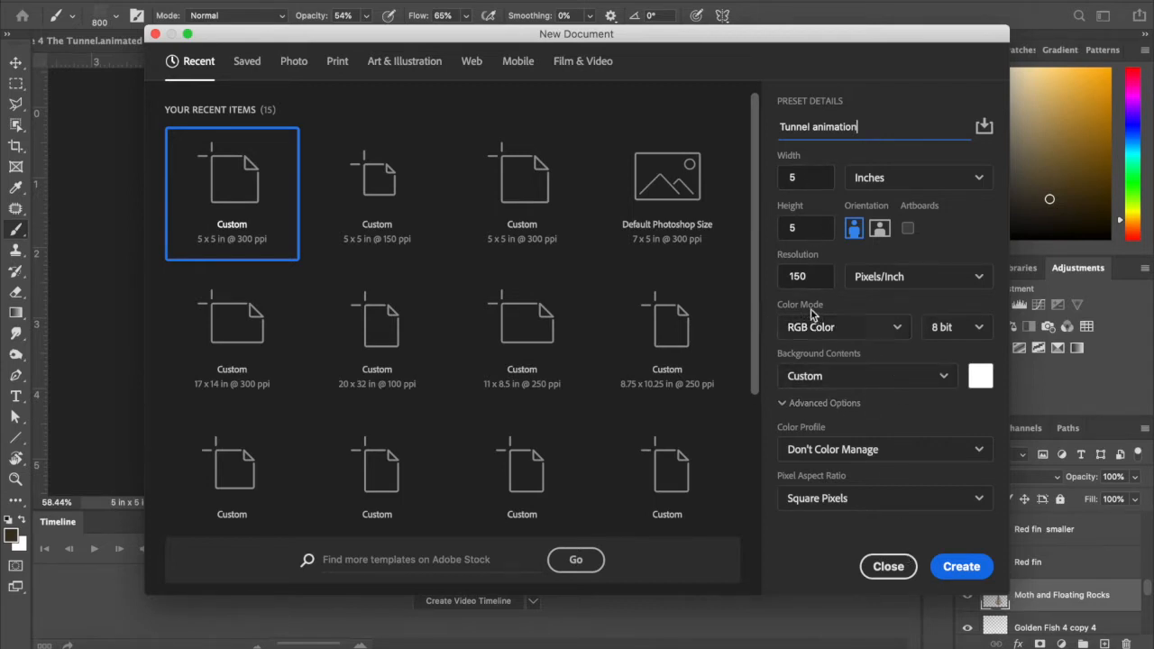
{"action": "mouse_move", "coordinate": [701, 416]}
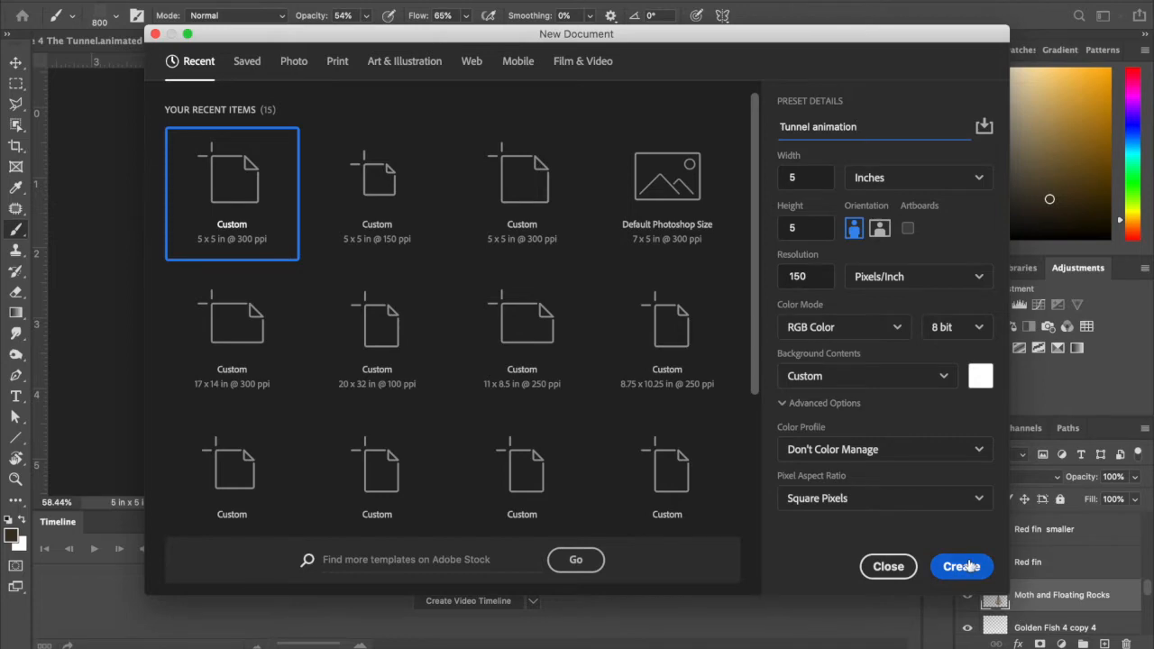
{"action": "left_click", "coordinate": [961, 566]}
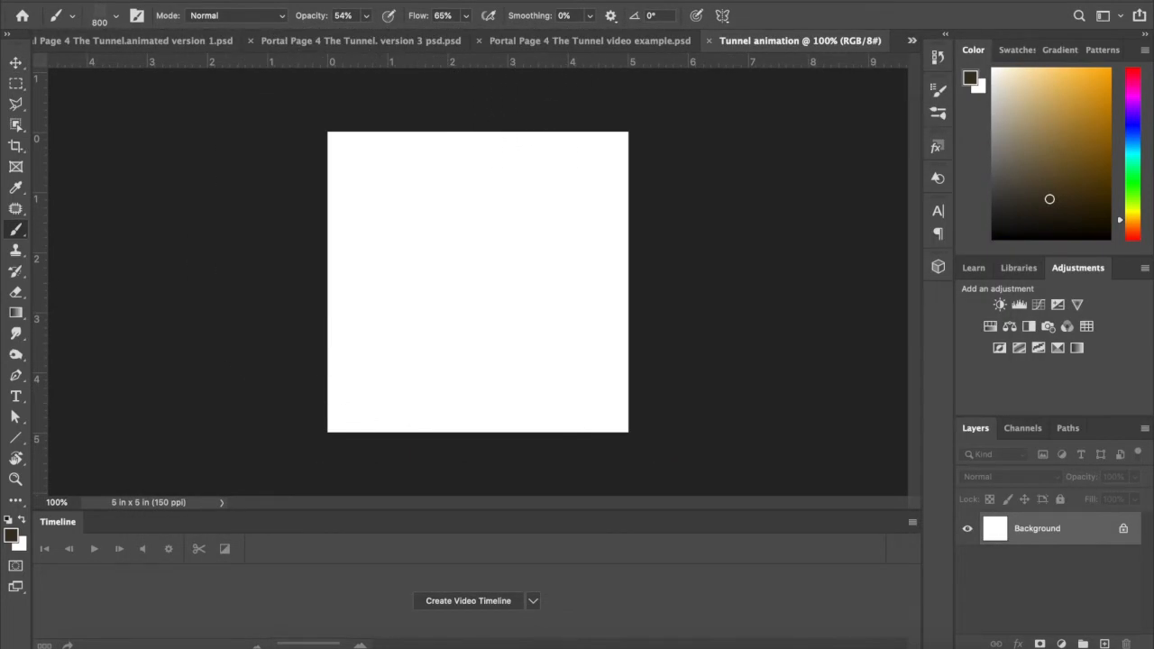
Step: Switch to the Tunnel video example collage and select the Golden fish 1 layer in the Layers panel
{"action": "left_click", "coordinate": [590, 40]}
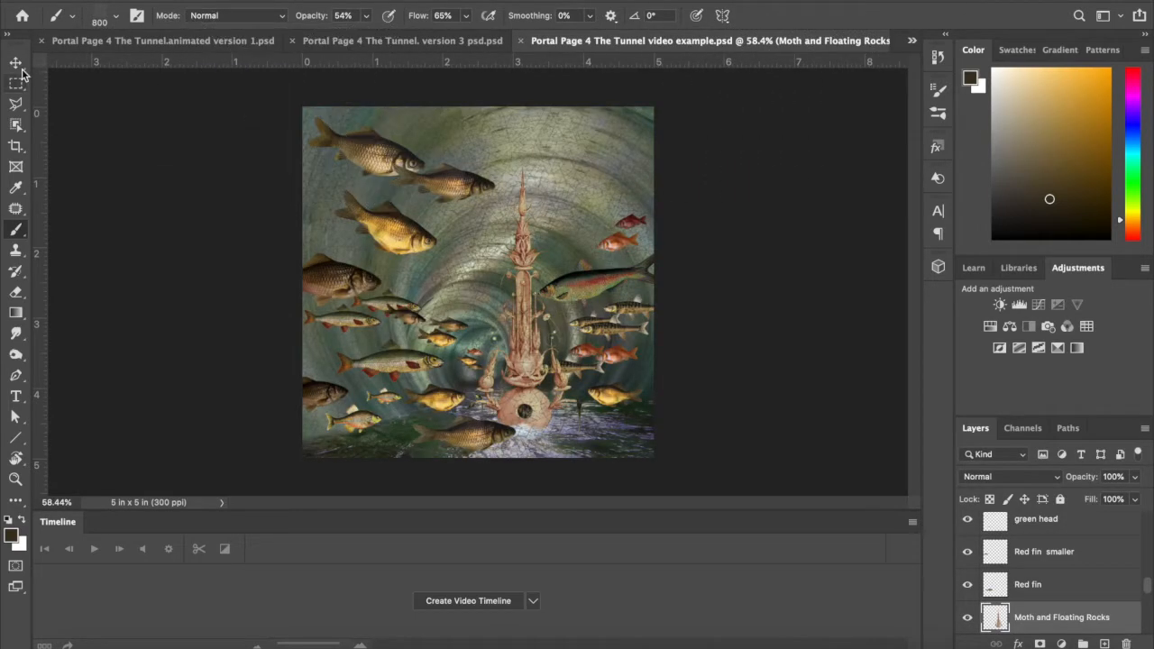
{"action": "left_click", "coordinate": [15, 63]}
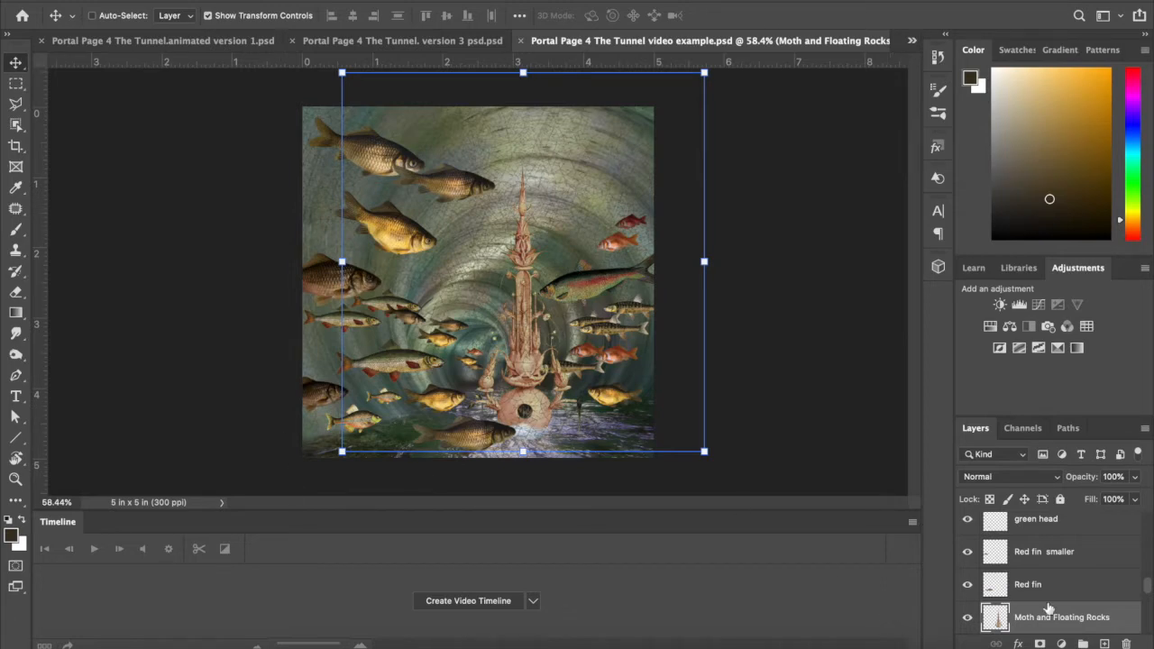
{"action": "mouse_move", "coordinate": [454, 454]}
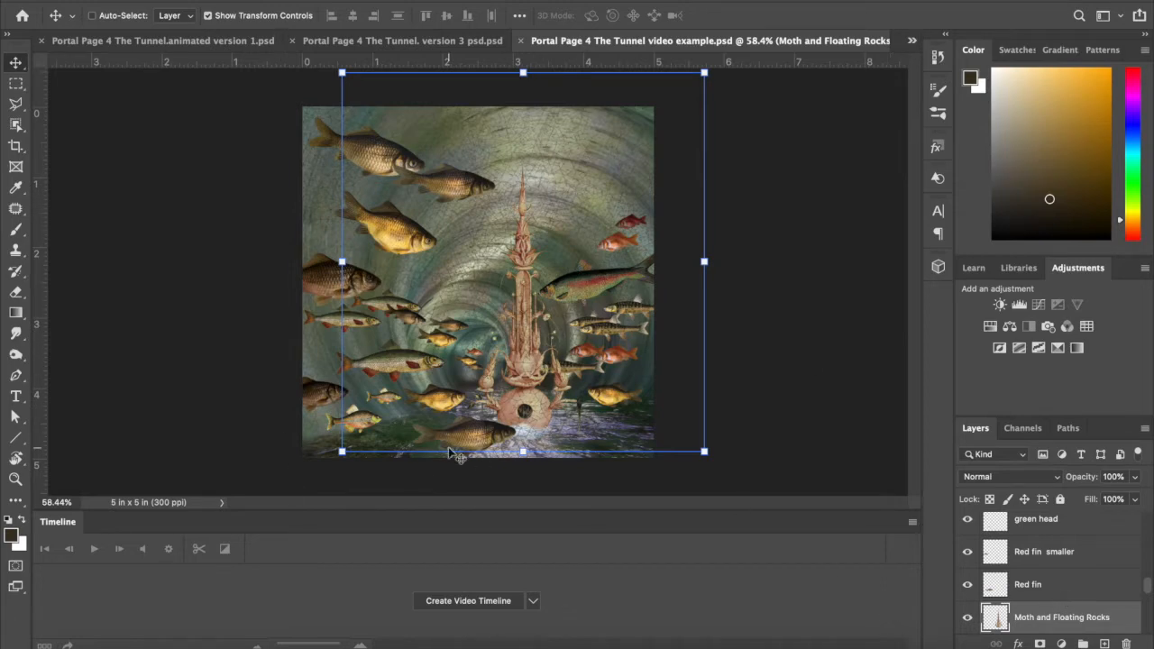
{"action": "scroll", "scroll_direction": "down", "scroll_amount": 3}
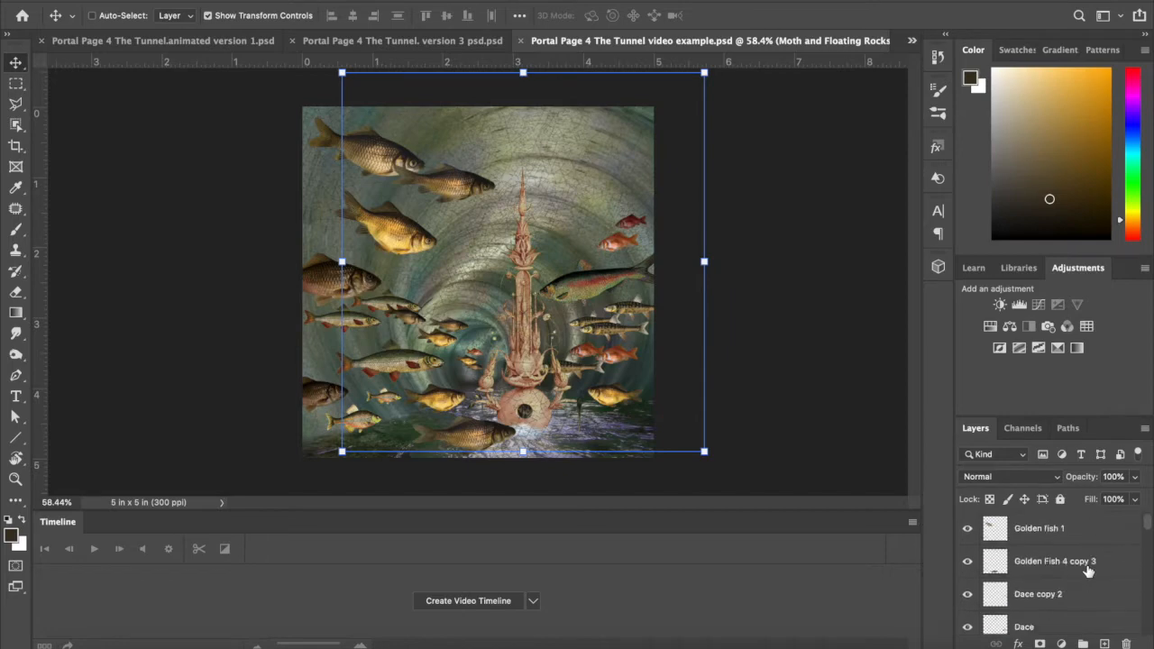
{"action": "left_click", "coordinate": [1038, 528]}
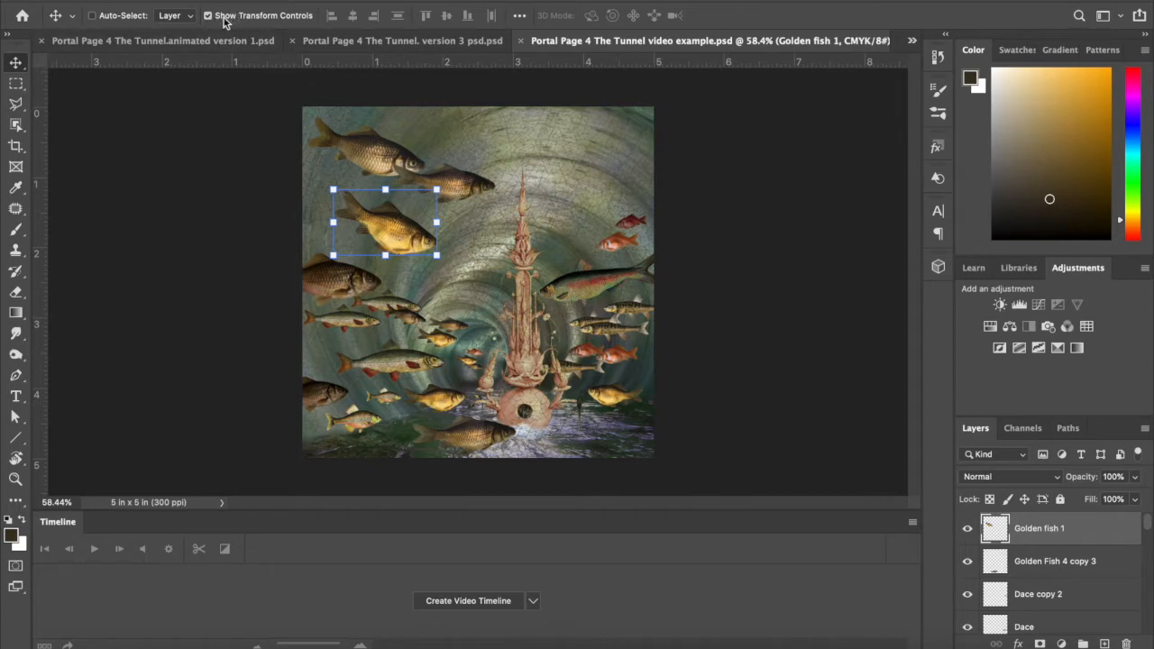
{"action": "mouse_move", "coordinate": [231, 25]}
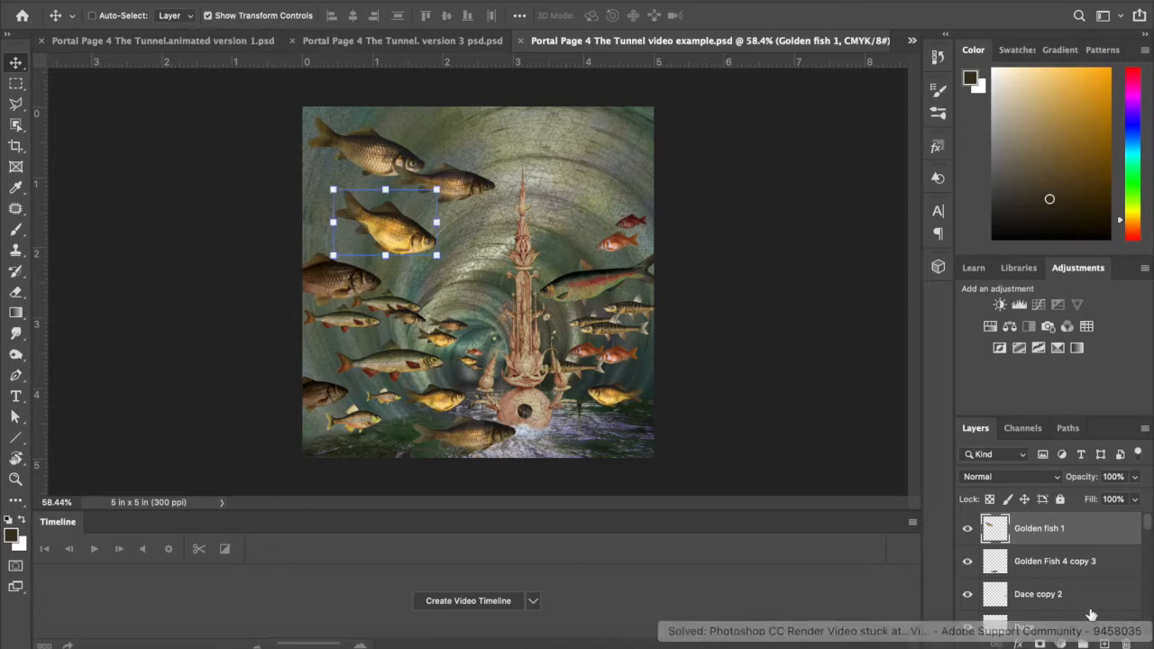
{"action": "left_click", "coordinate": [966, 527]}
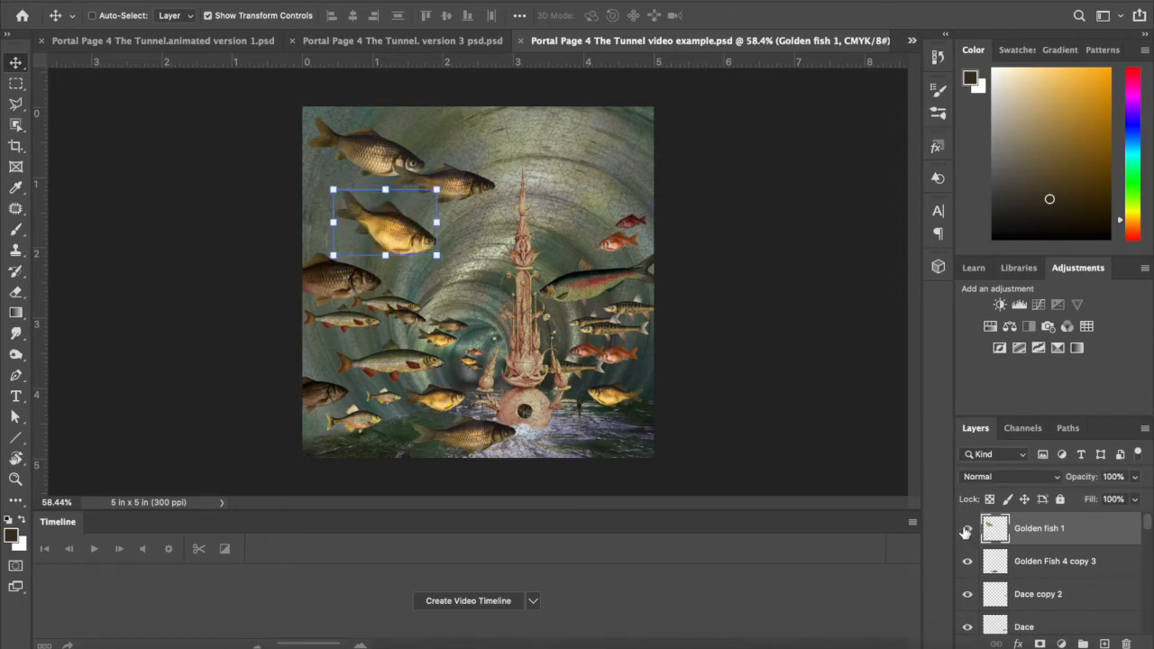
{"action": "left_click", "coordinate": [966, 528]}
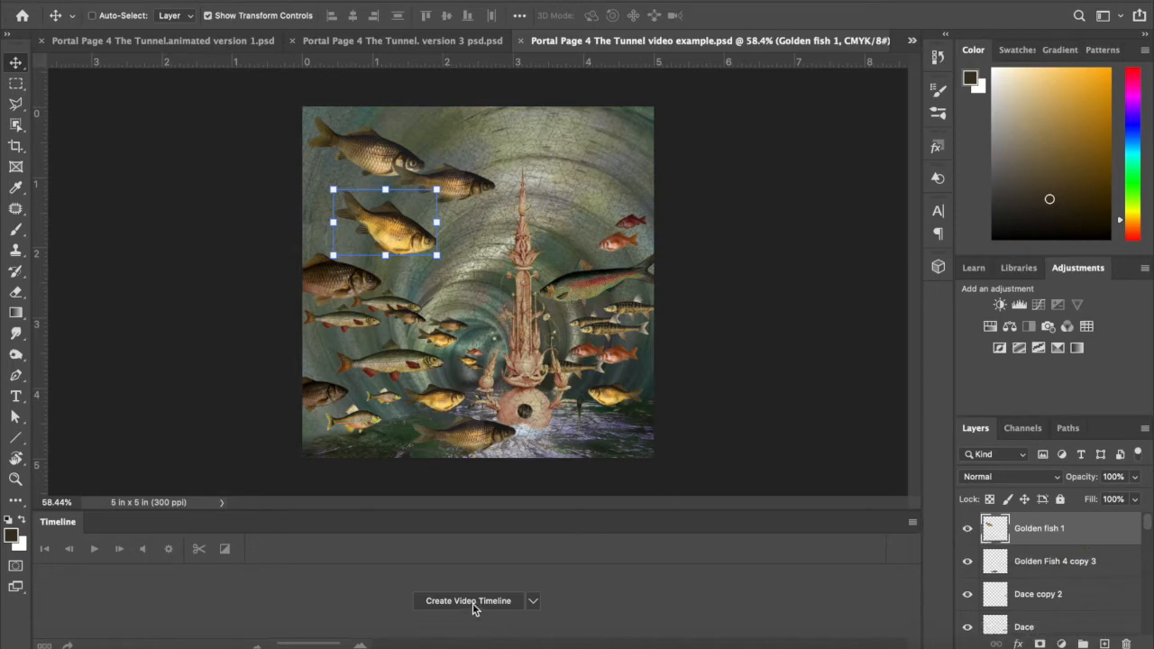
{"action": "mouse_move", "coordinate": [490, 501]}
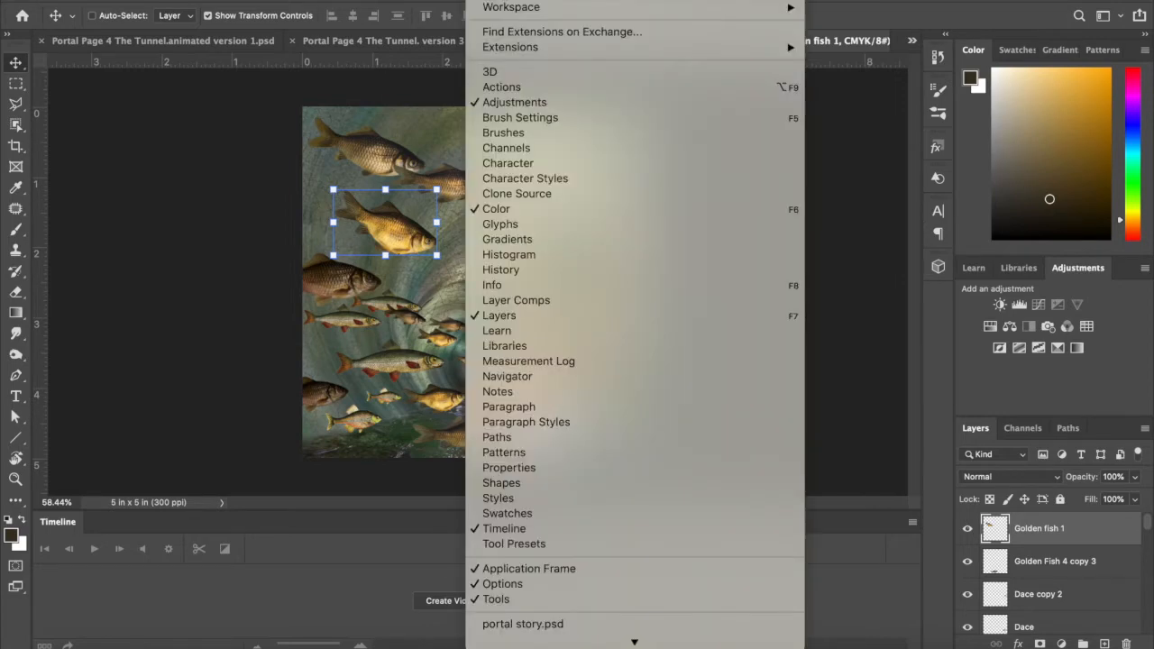
{"action": "mouse_move", "coordinate": [505, 528]}
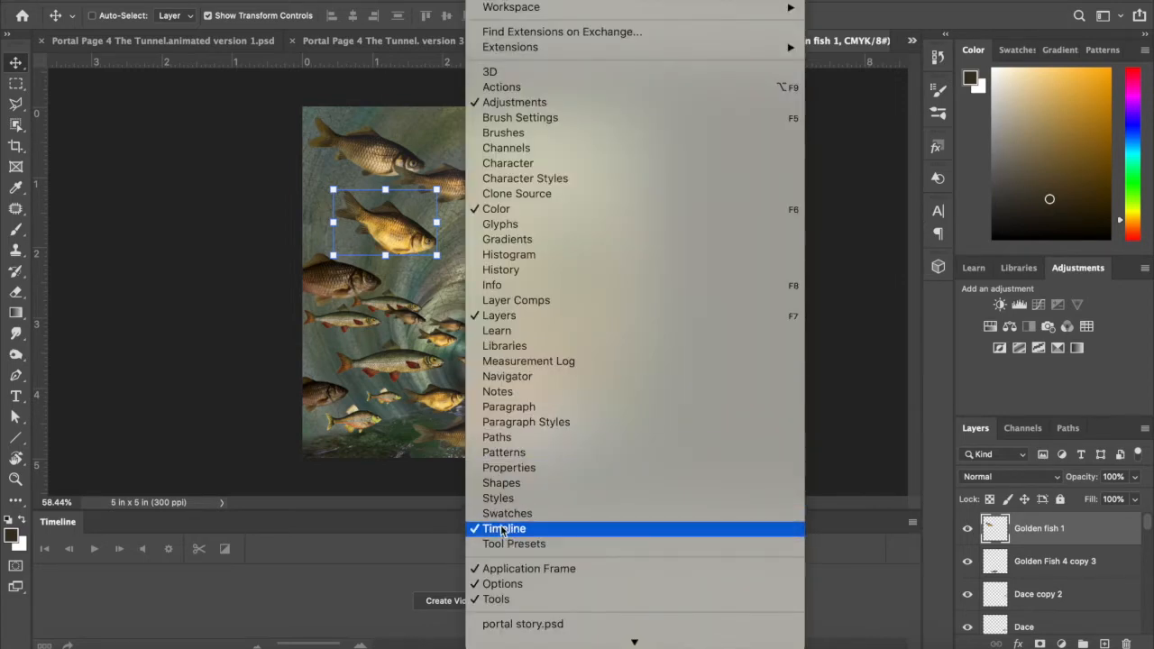
Step: Create a video timeline (not frame animation) so every collage layer gets its own track
{"action": "left_click", "coordinate": [505, 528]}
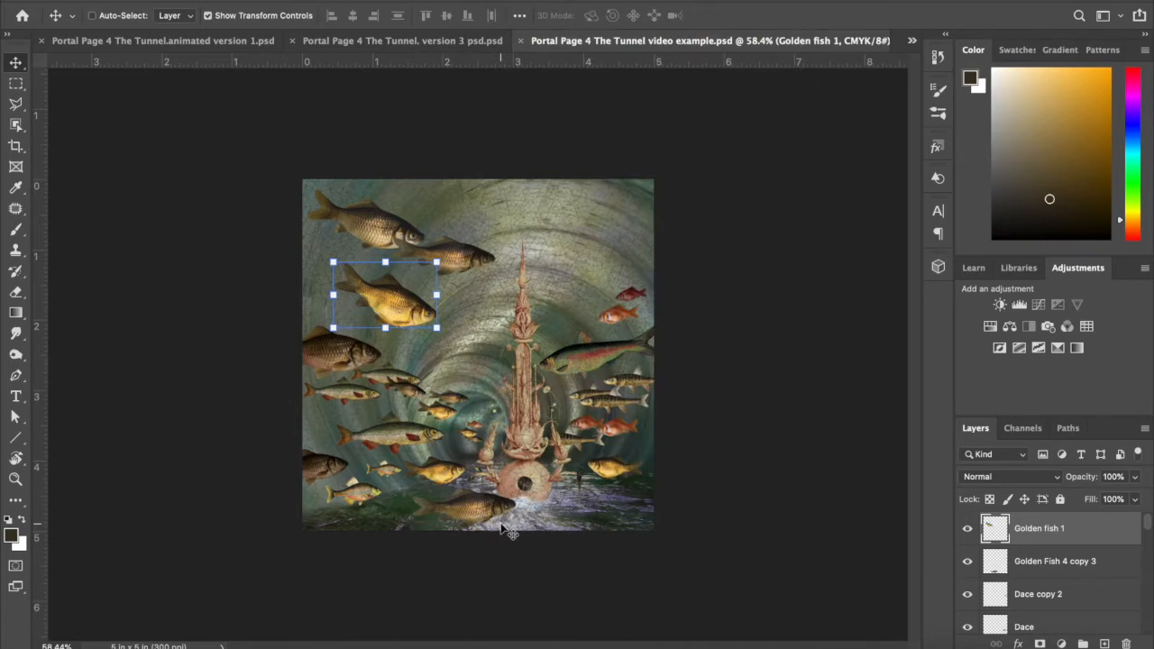
{"action": "mouse_move", "coordinate": [467, 559]}
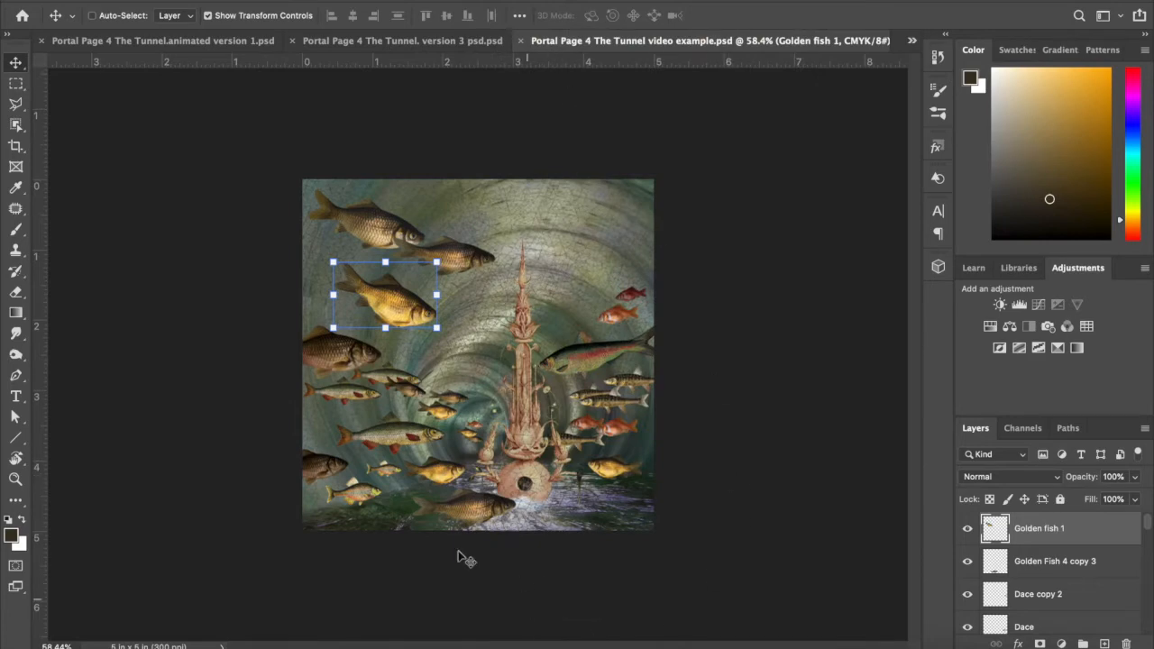
{"action": "mouse_move", "coordinate": [545, 310]}
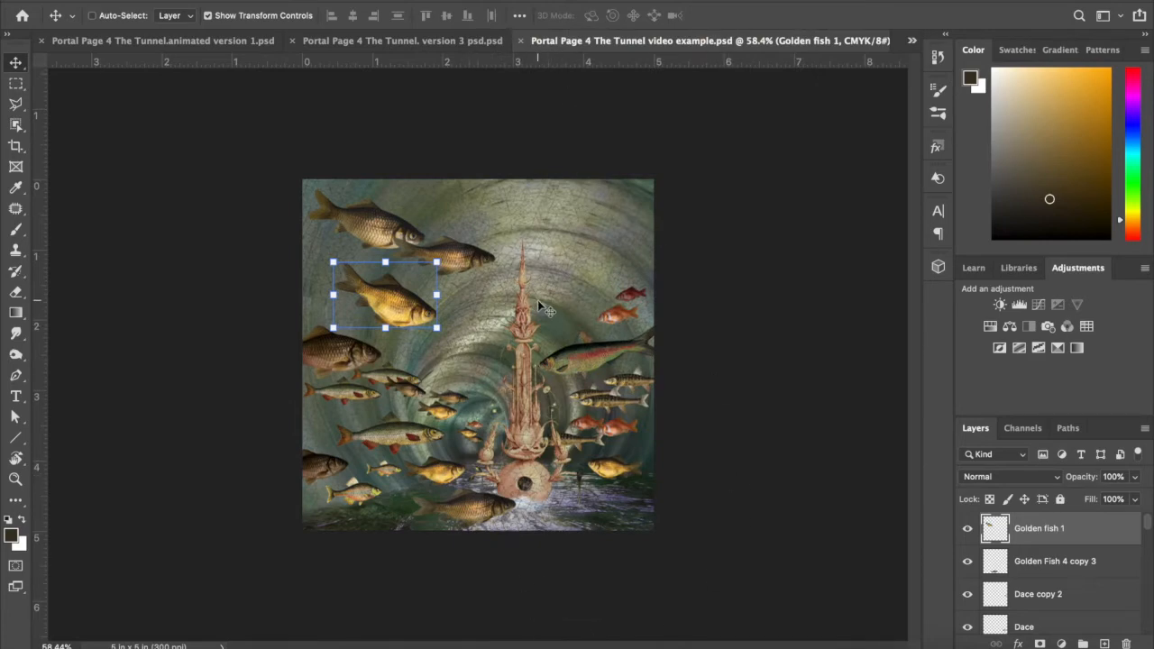
{"action": "left_click", "coordinate": [519, 15]}
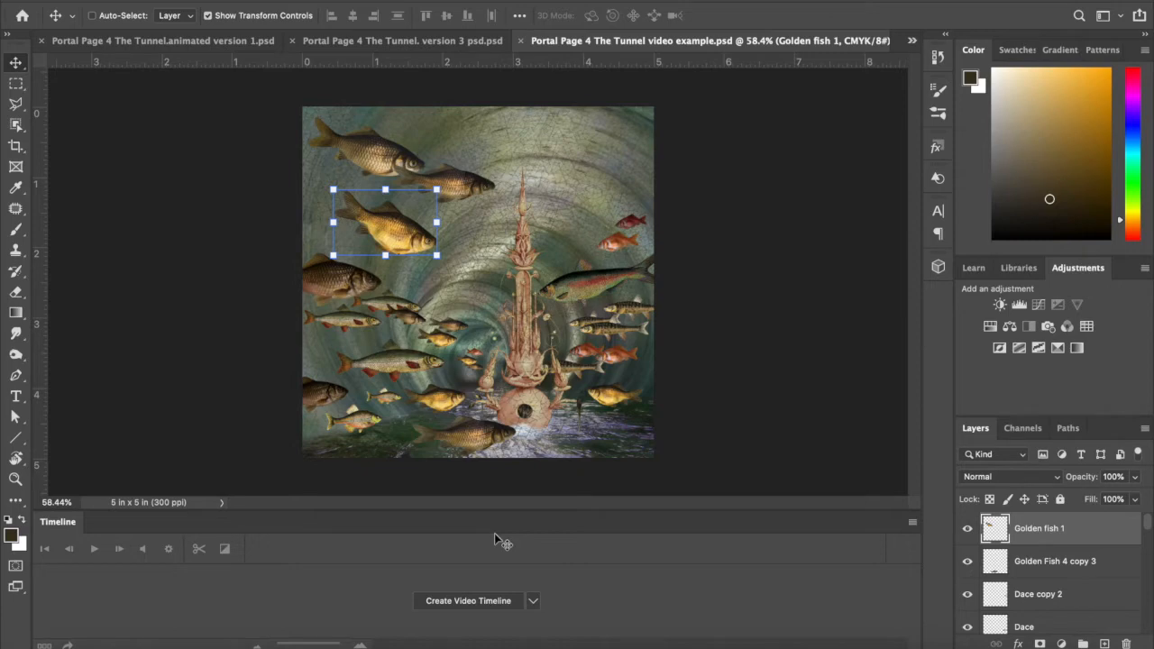
{"action": "mouse_move", "coordinate": [492, 611]}
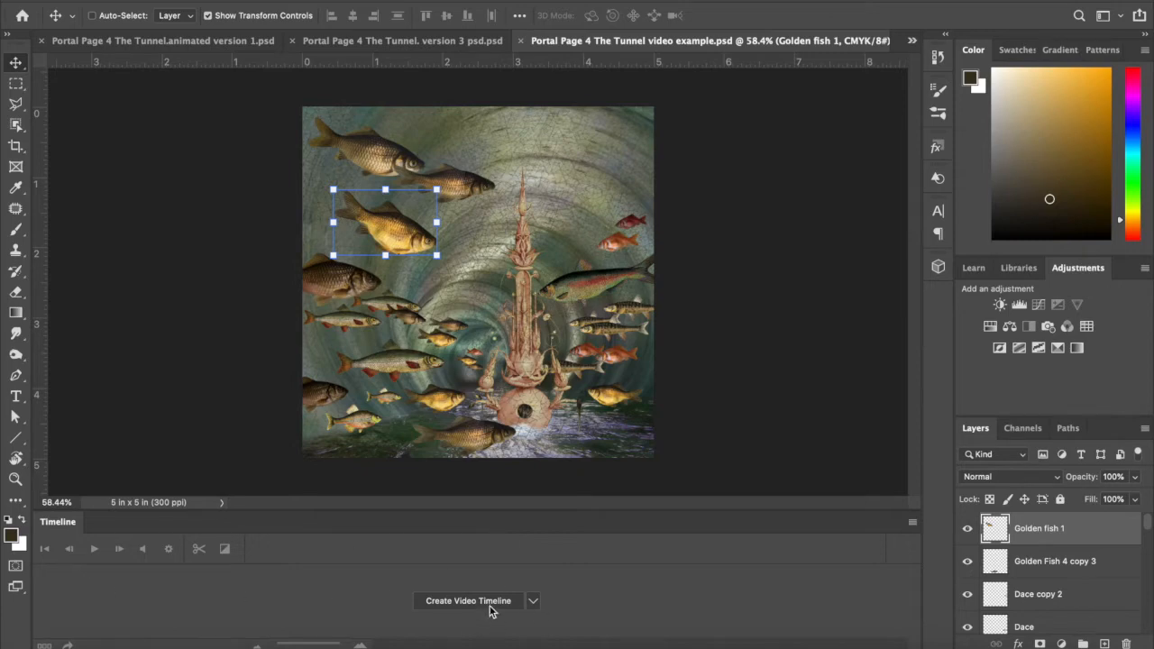
{"action": "mouse_move", "coordinate": [483, 640]}
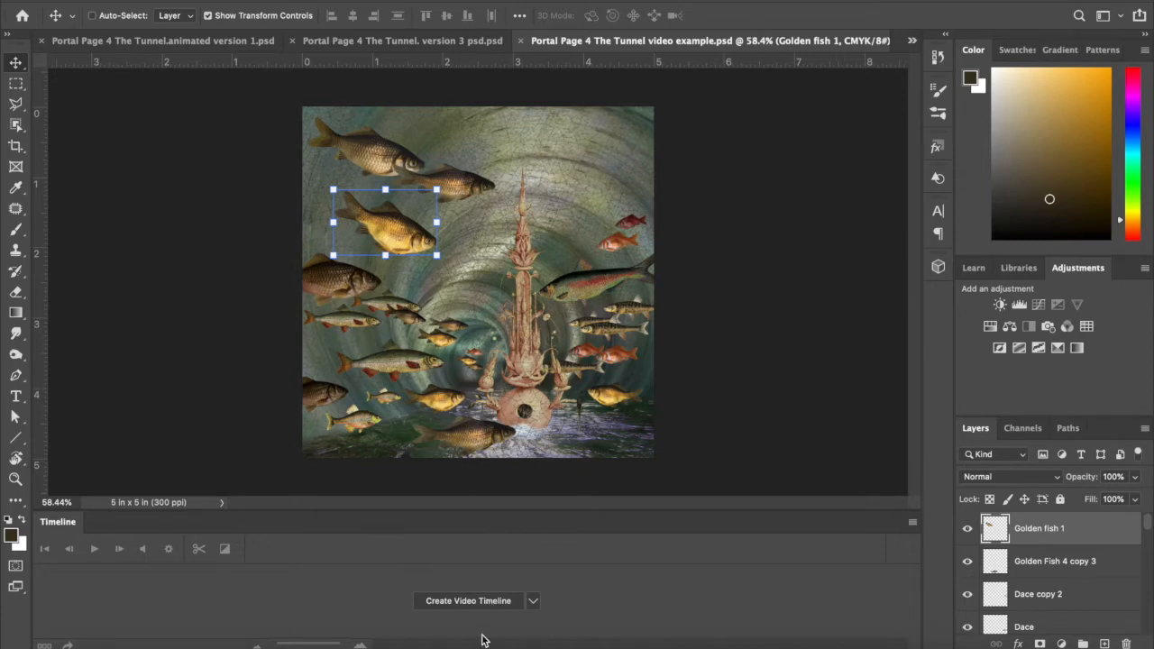
{"action": "left_click", "coordinate": [534, 600]}
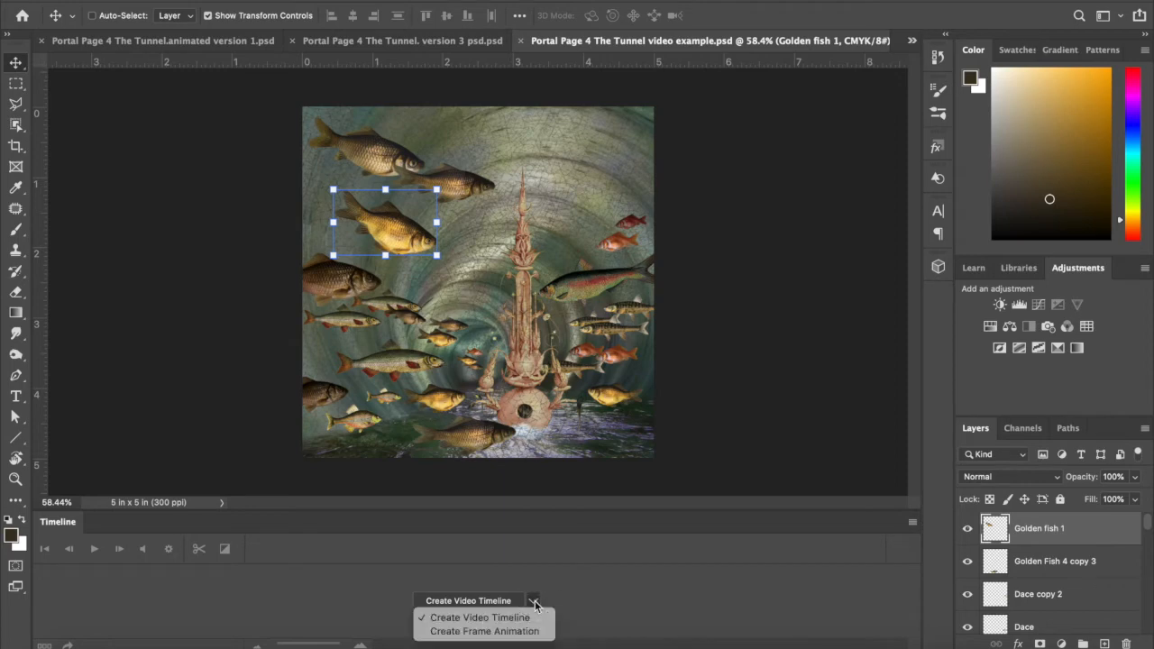
{"action": "mouse_move", "coordinate": [483, 631]}
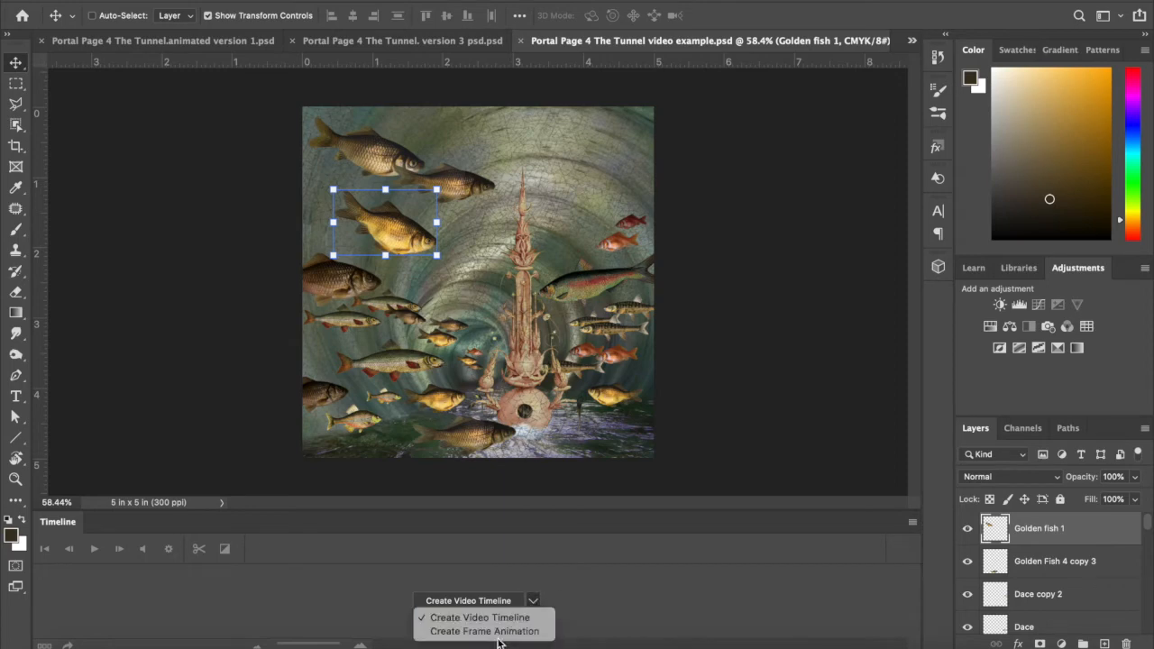
{"action": "mouse_move", "coordinate": [483, 631]}
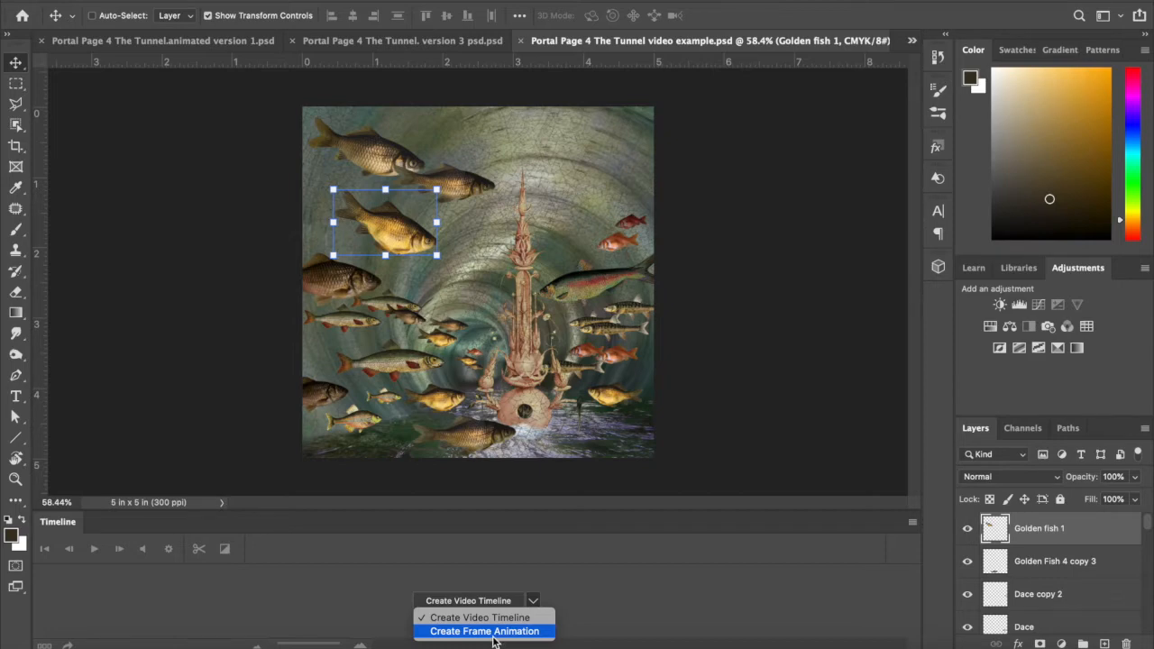
{"action": "mouse_move", "coordinate": [483, 616]}
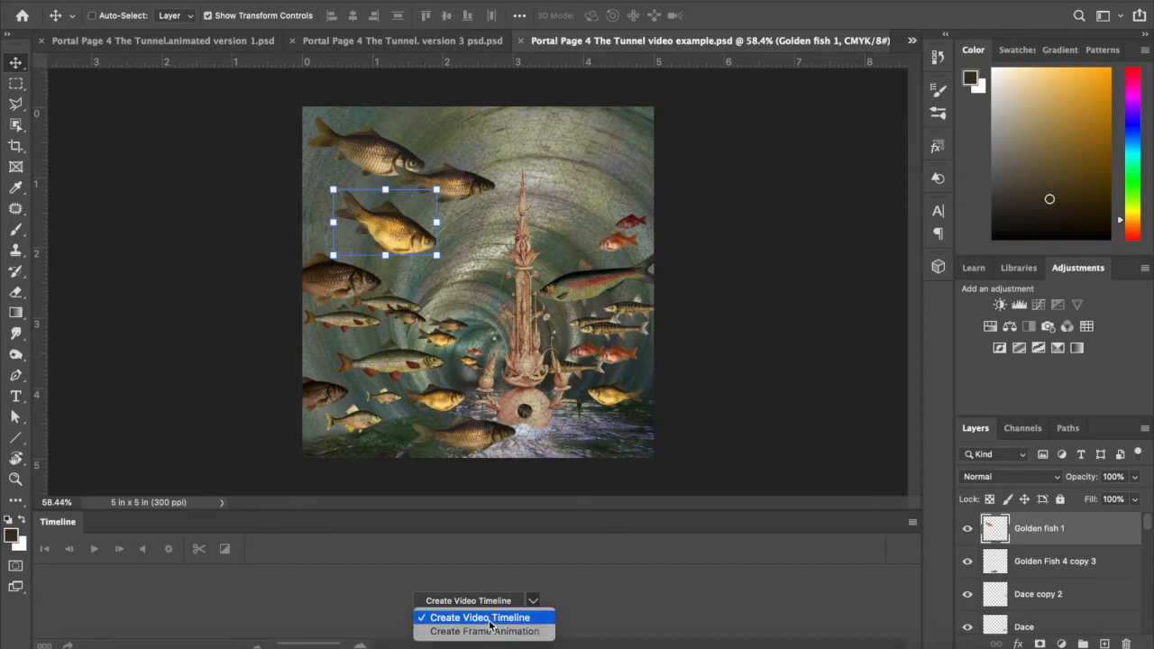
{"action": "left_click", "coordinate": [480, 617]}
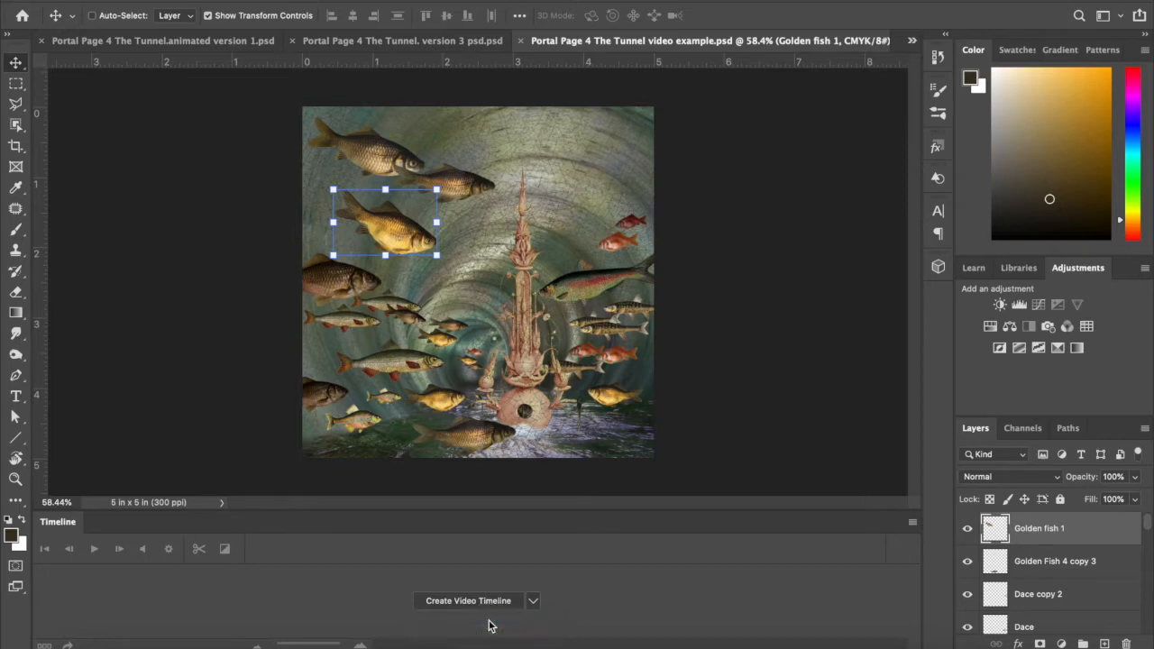
{"action": "mouse_move", "coordinate": [485, 600]}
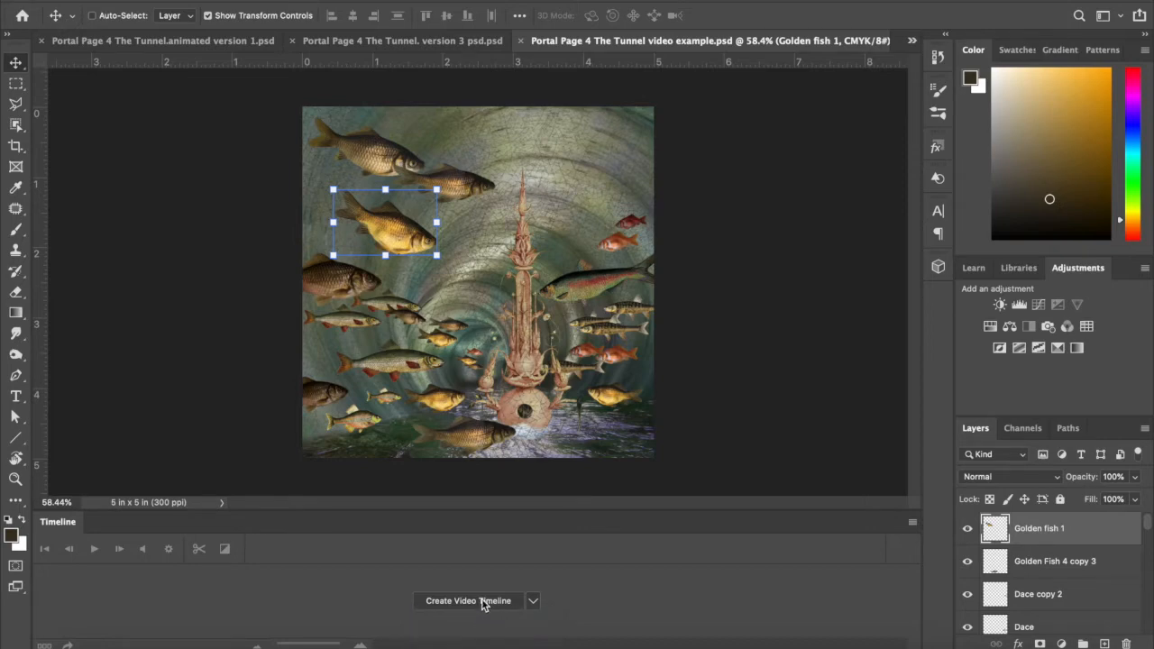
{"action": "left_click", "coordinate": [469, 600]}
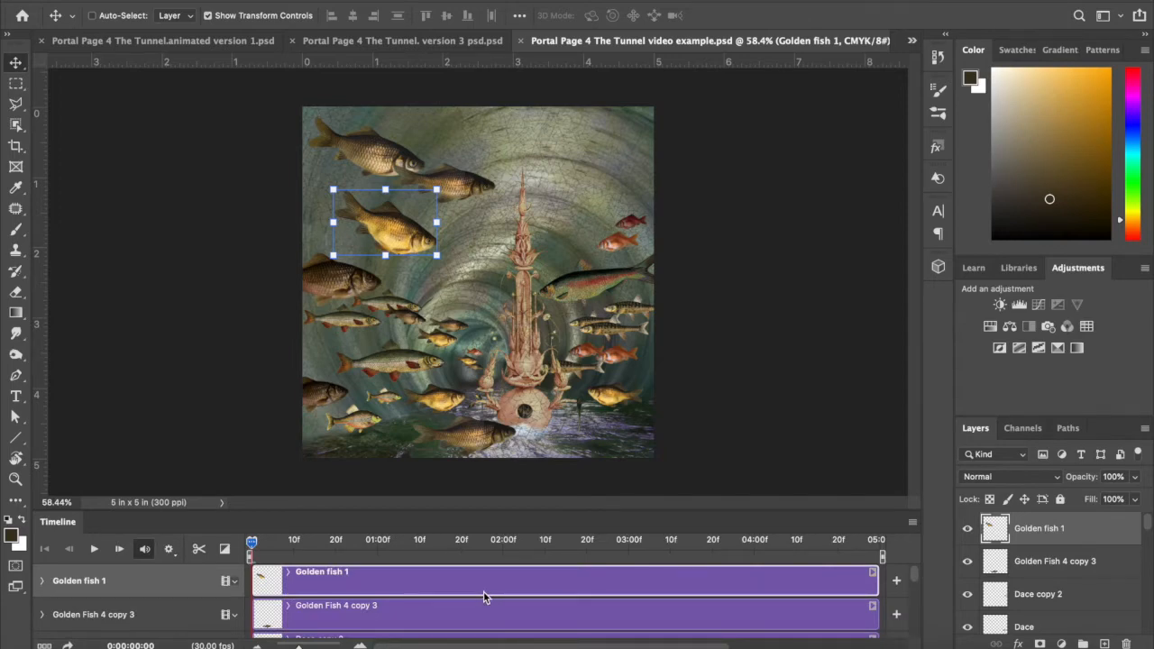
{"action": "mouse_move", "coordinate": [736, 501]}
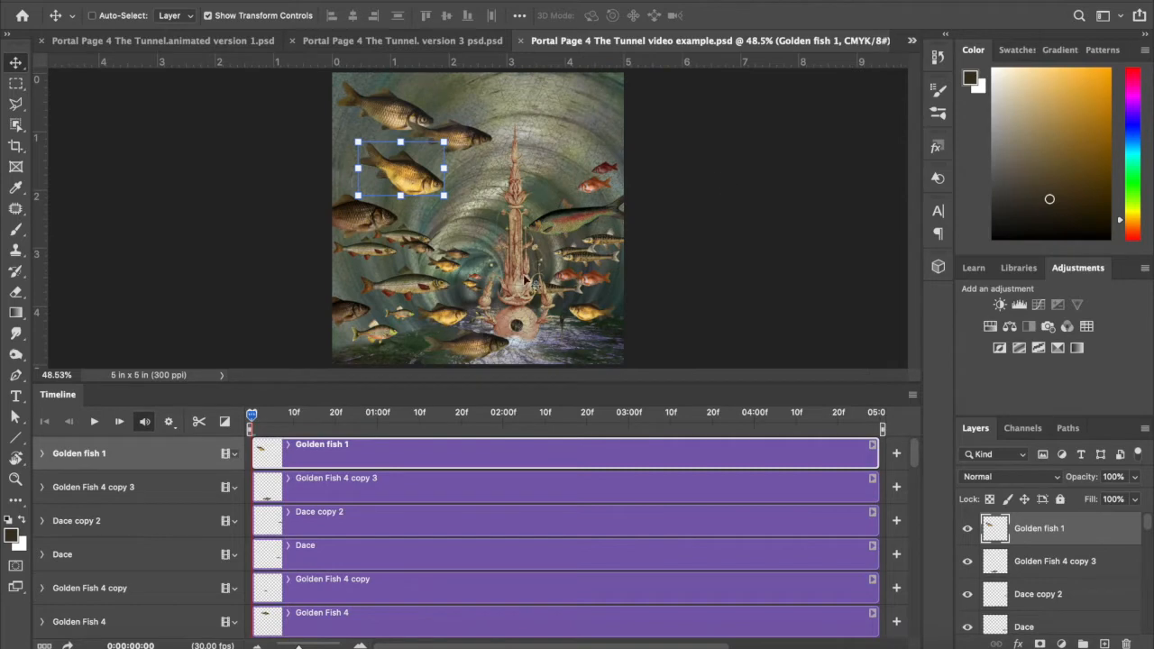
{"action": "mouse_move", "coordinate": [261, 467]}
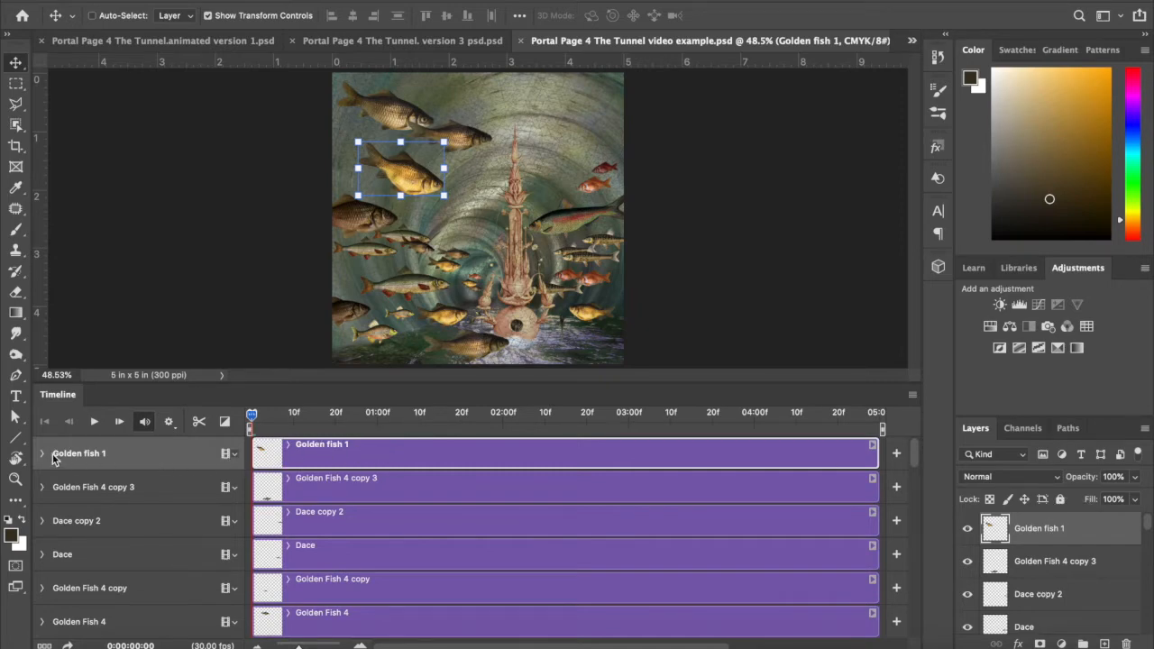
Step: Expand the Golden fish 1 track to show its Position, Opacity and Style properties
{"action": "left_click", "coordinate": [42, 452]}
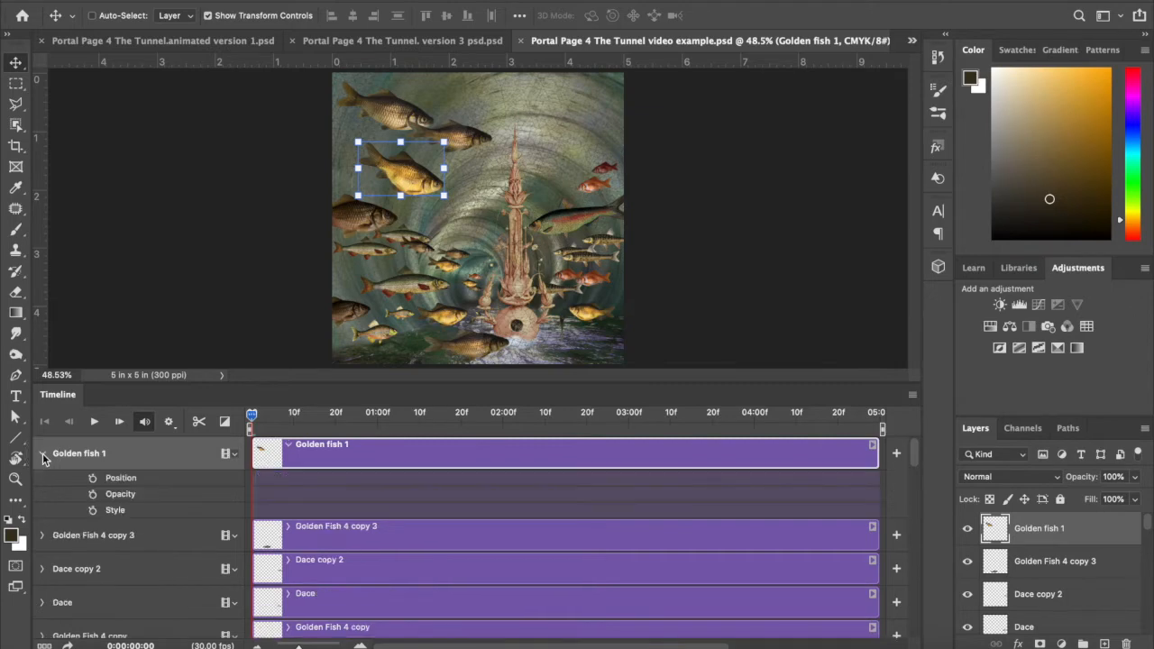
{"action": "mouse_move", "coordinate": [127, 478]}
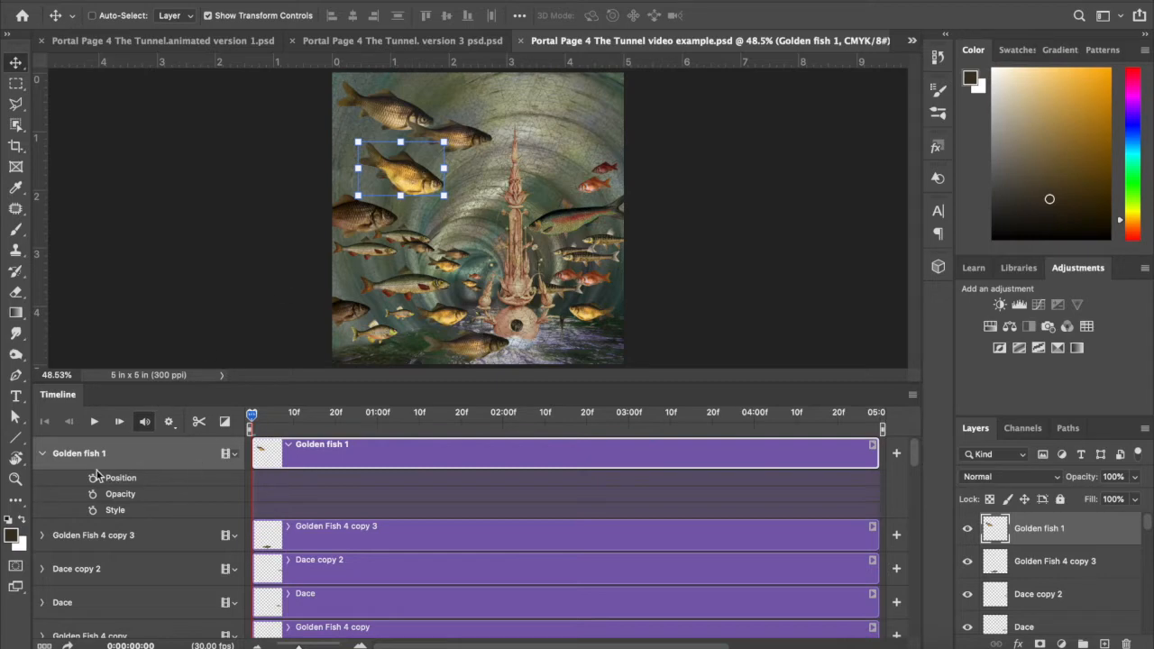
{"action": "mouse_move", "coordinate": [122, 451]}
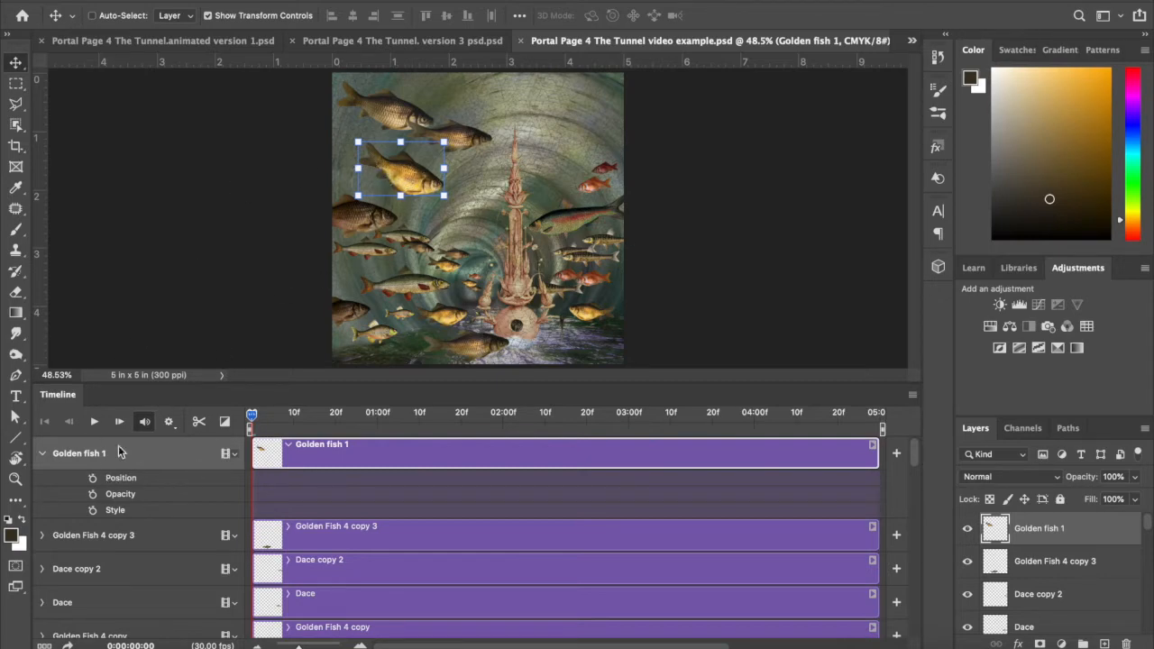
{"action": "mouse_move", "coordinate": [115, 513]}
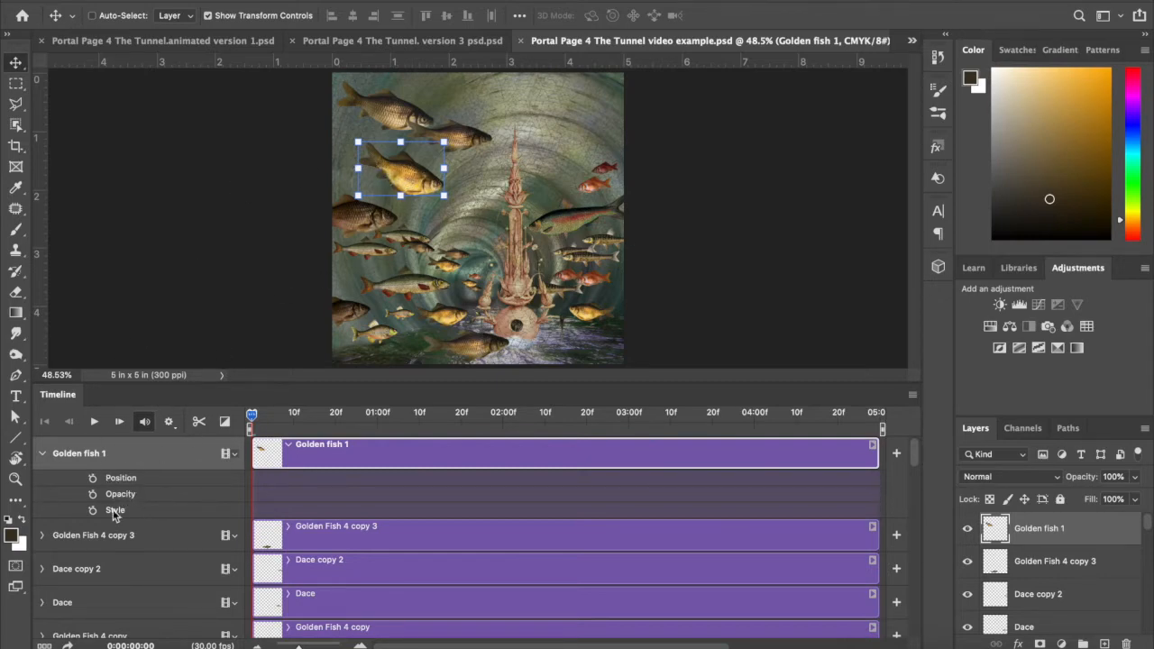
{"action": "mouse_move", "coordinate": [423, 169]}
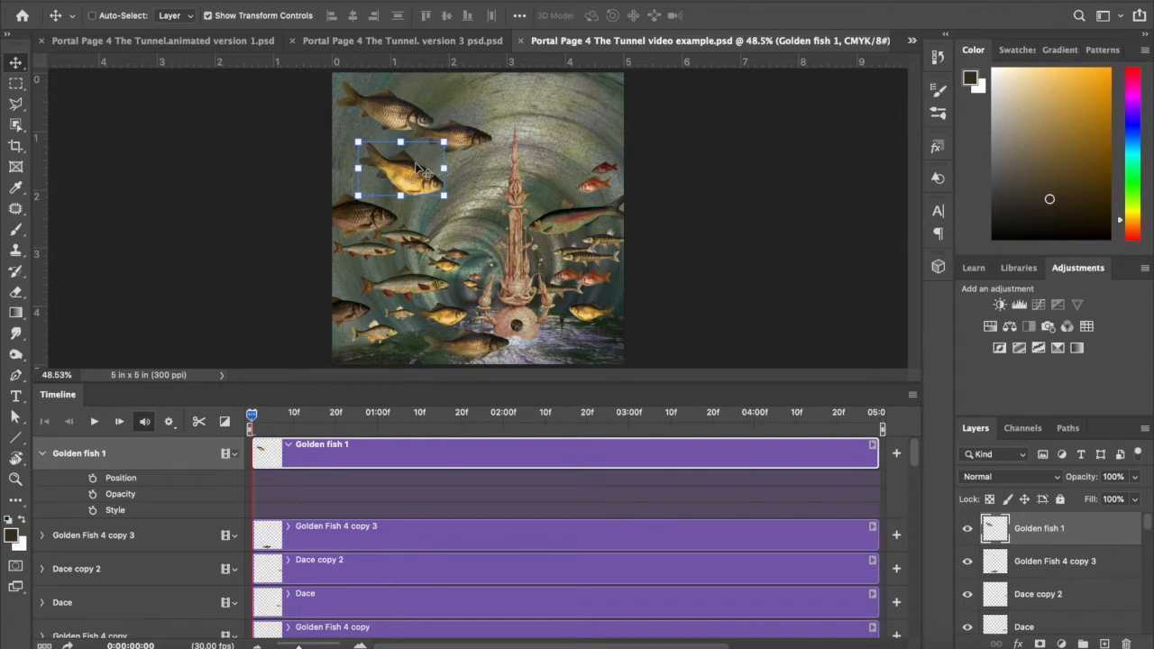
{"action": "mouse_move", "coordinate": [112, 512]}
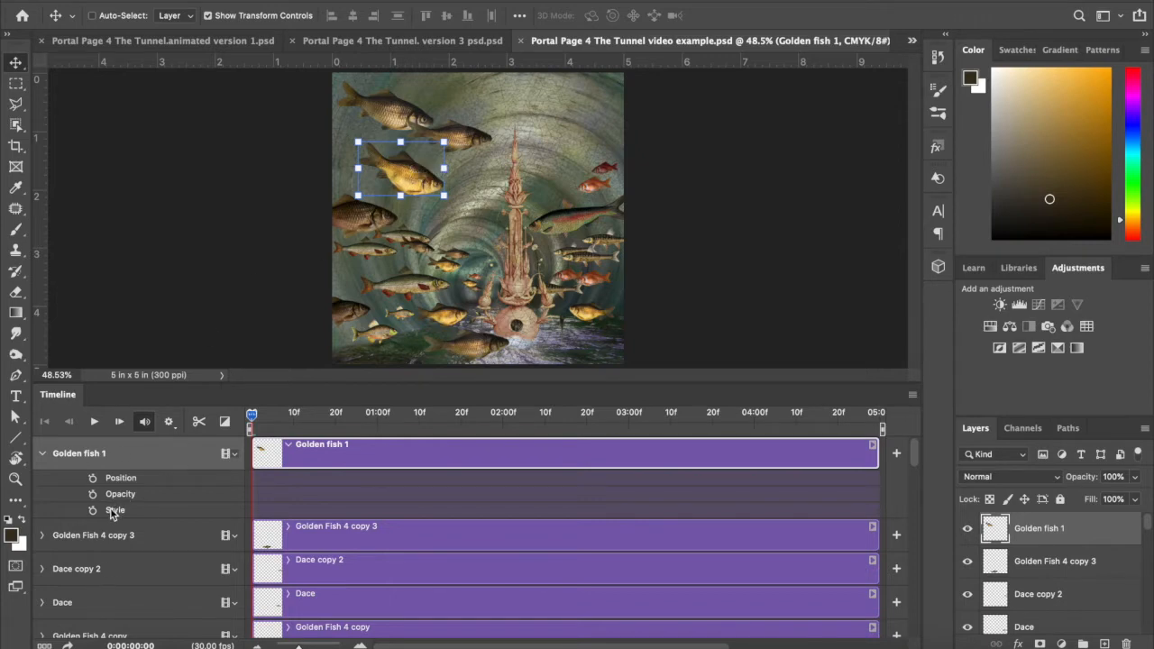
{"action": "mouse_move", "coordinate": [101, 515]}
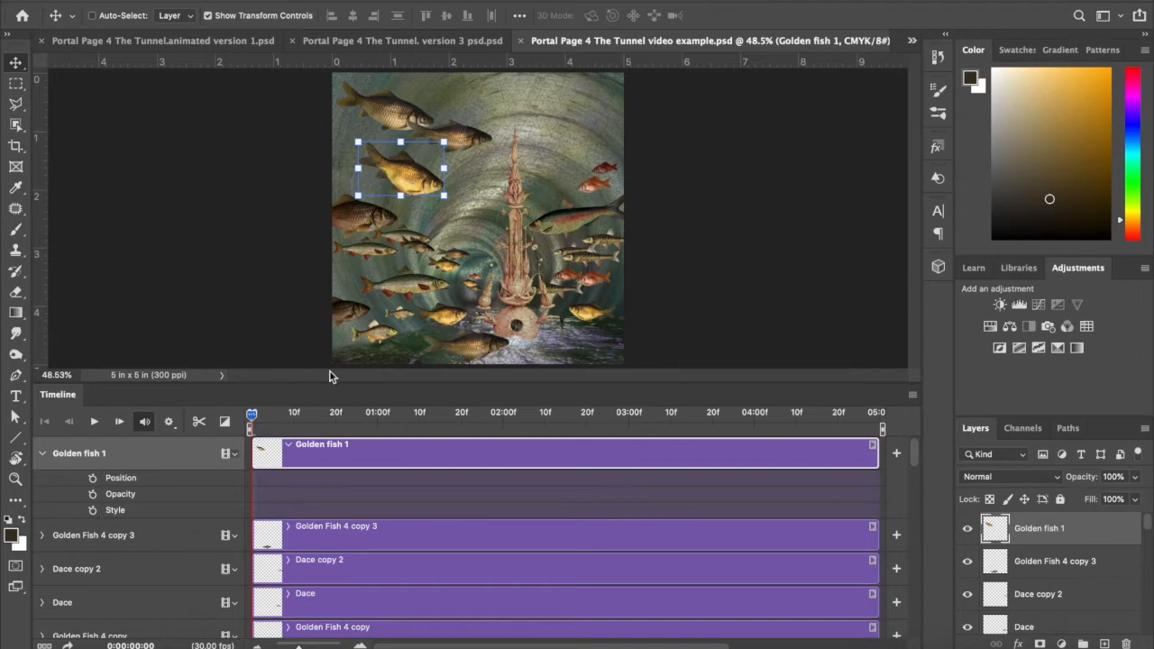
{"action": "mouse_move", "coordinate": [47, 404]}
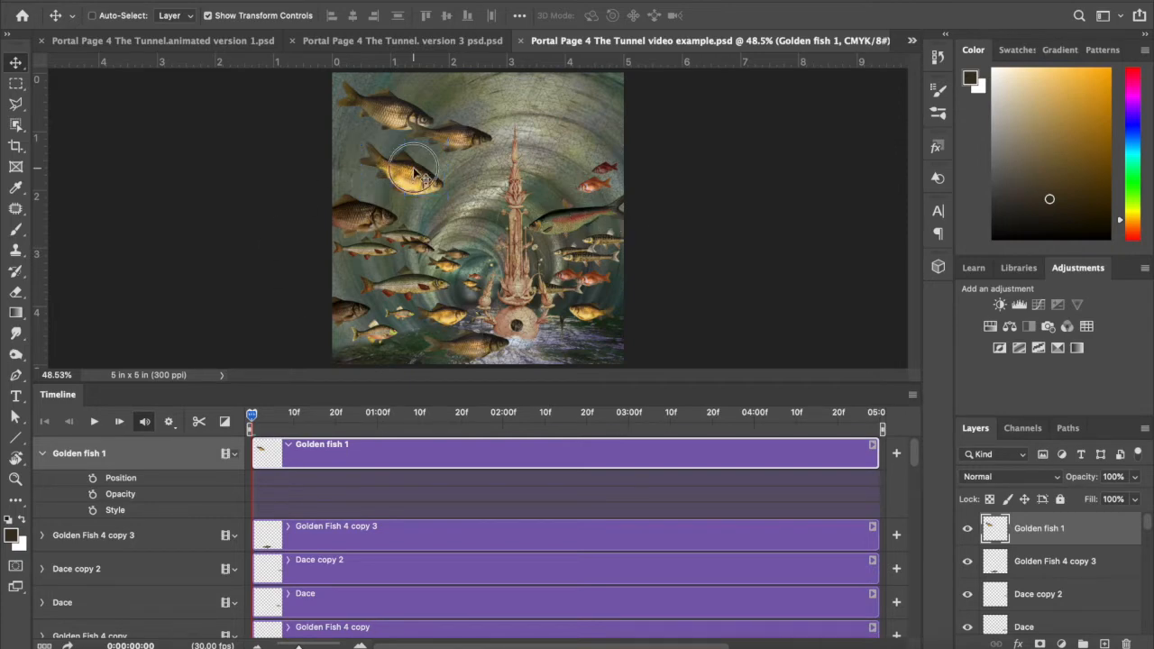
Step: Drag the golden fish off the left edge and set a Position keyframe at frame 0
{"action": "left_click_drag", "start_coordinate": [414, 171], "coordinate": [357, 153]}
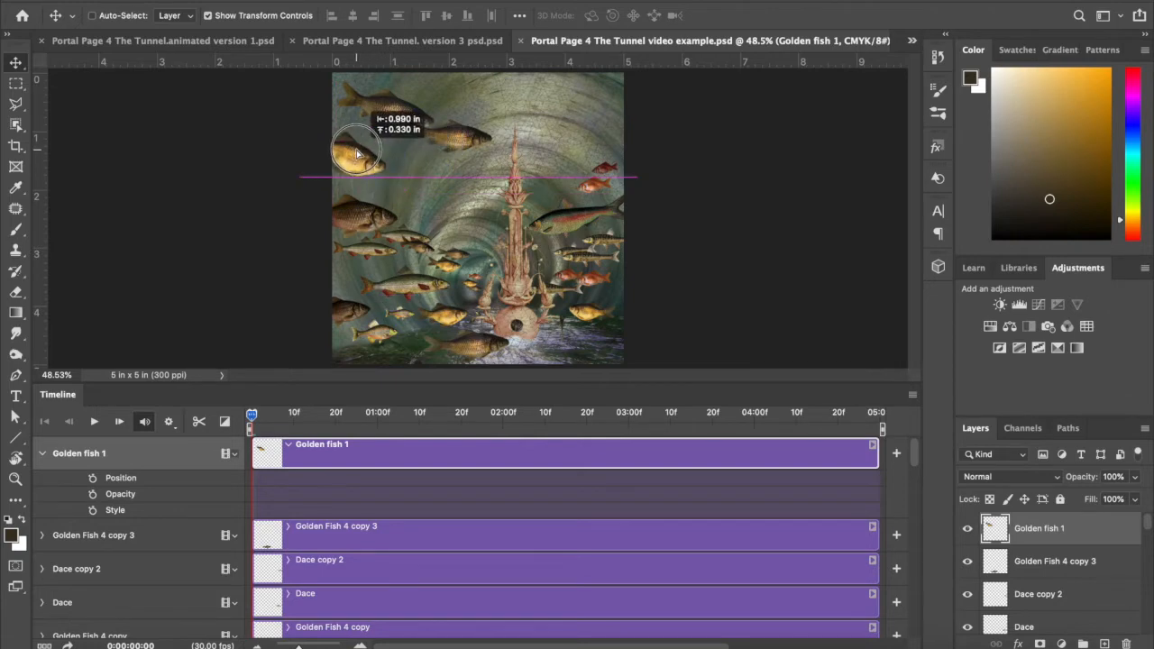
{"action": "left_click_drag", "start_coordinate": [357, 151], "coordinate": [328, 135]}
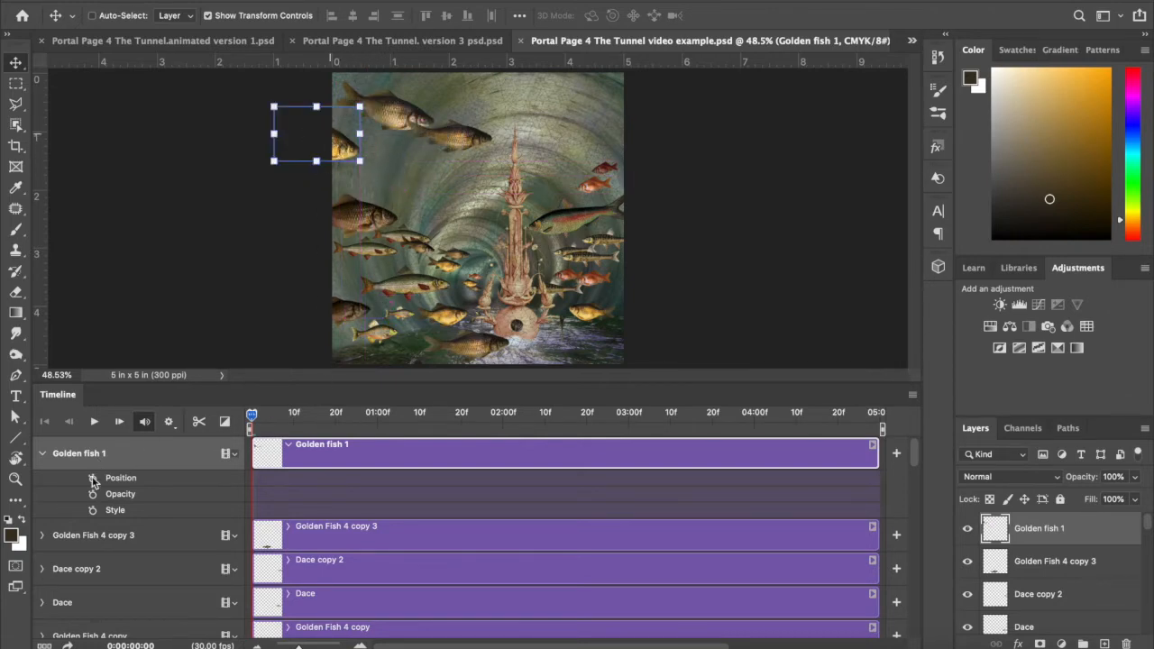
{"action": "left_click", "coordinate": [92, 477]}
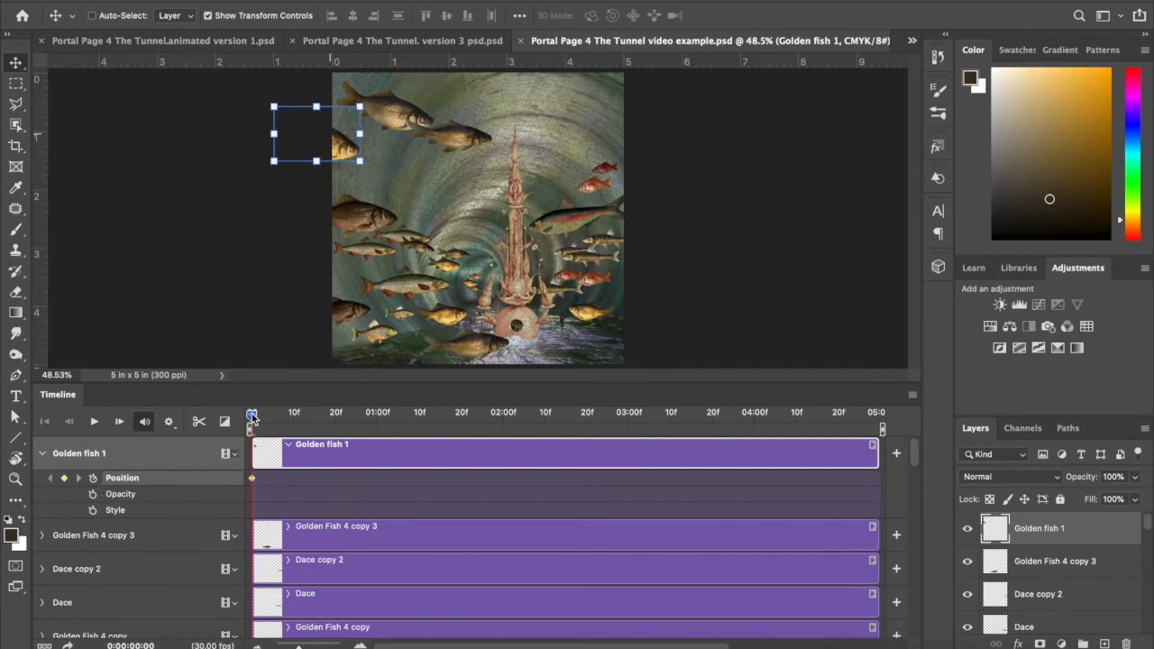
Step: At the timeline's end, place the golden fish just right of the central spire as its ending keyframe
{"action": "left_click_drag", "start_coordinate": [253, 413], "coordinate": [263, 413]}
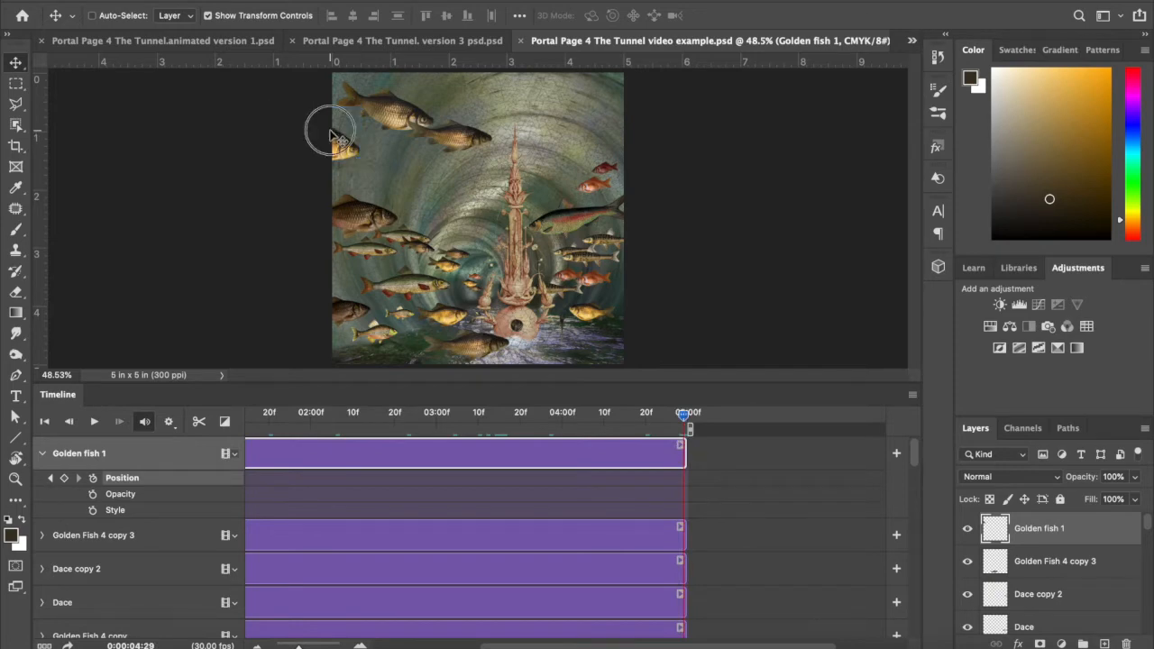
{"action": "left_click_drag", "start_coordinate": [339, 130], "coordinate": [461, 191]}
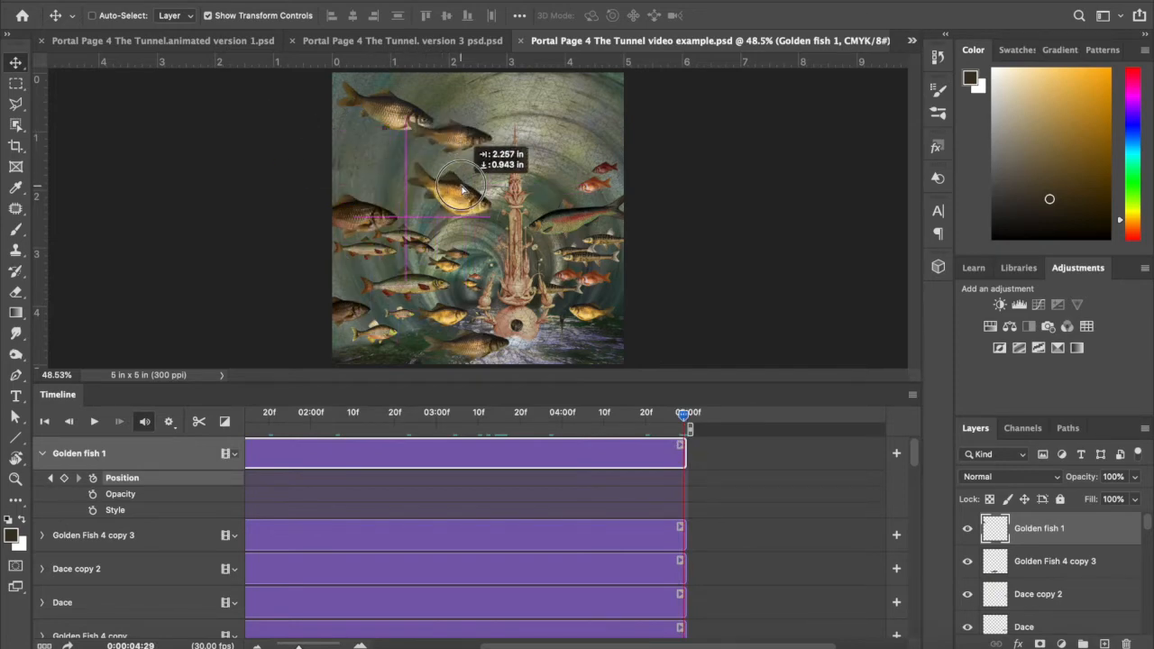
{"action": "left_click_drag", "start_coordinate": [462, 186], "coordinate": [522, 195]}
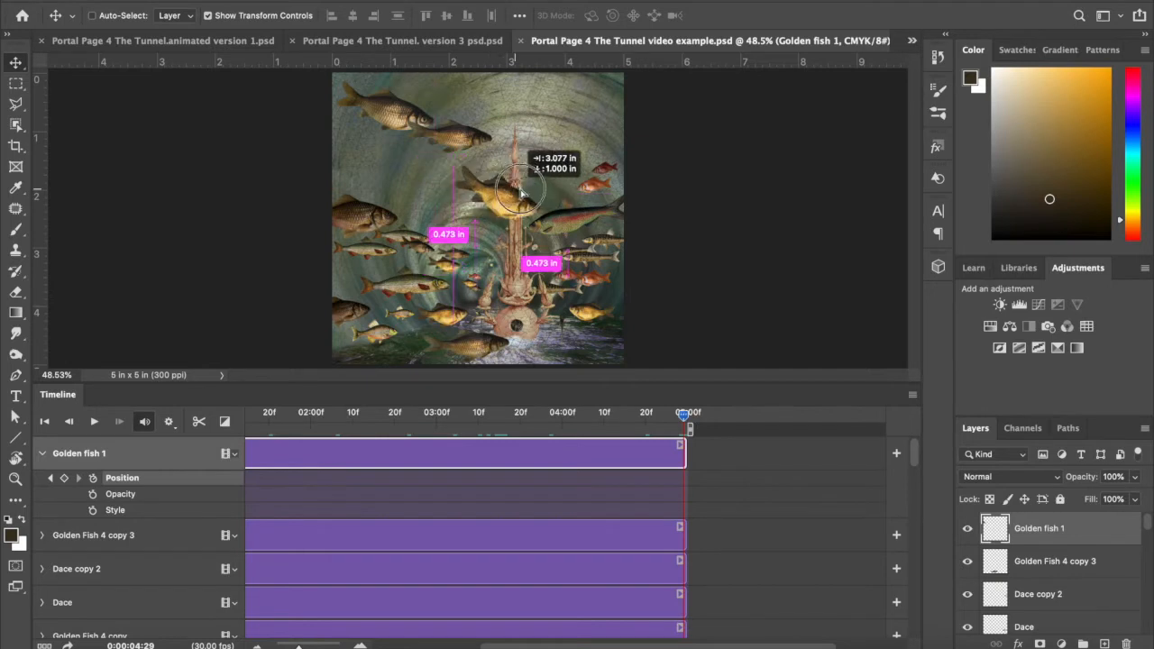
{"action": "left_click_drag", "start_coordinate": [521, 195], "coordinate": [593, 194]}
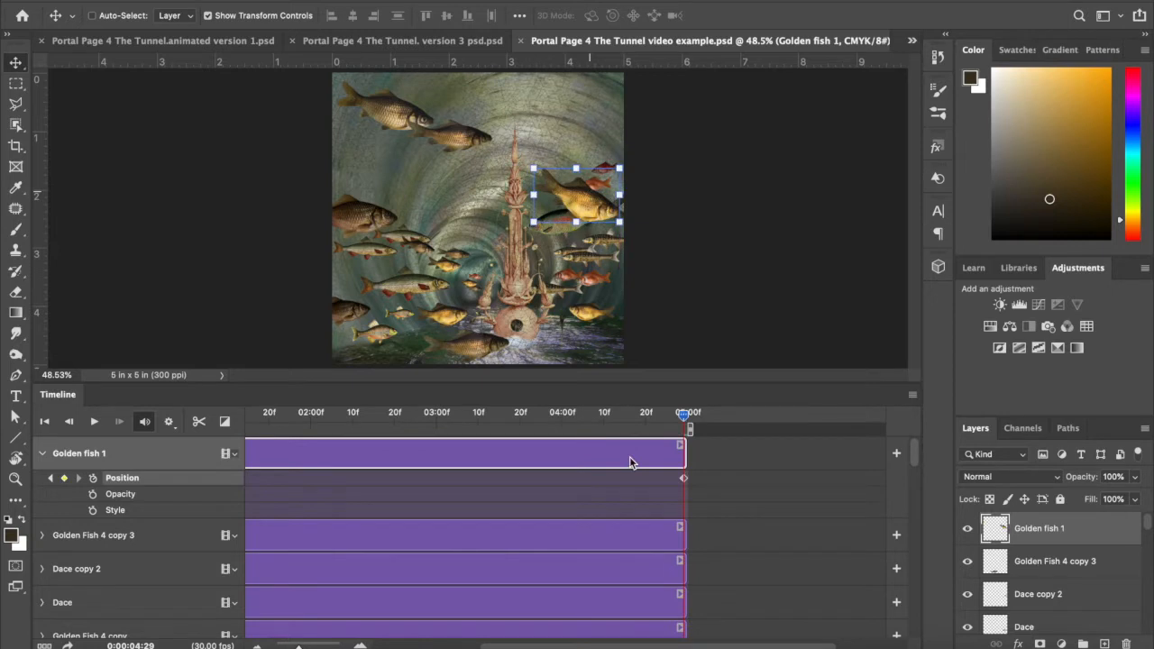
{"action": "mouse_move", "coordinate": [650, 473]}
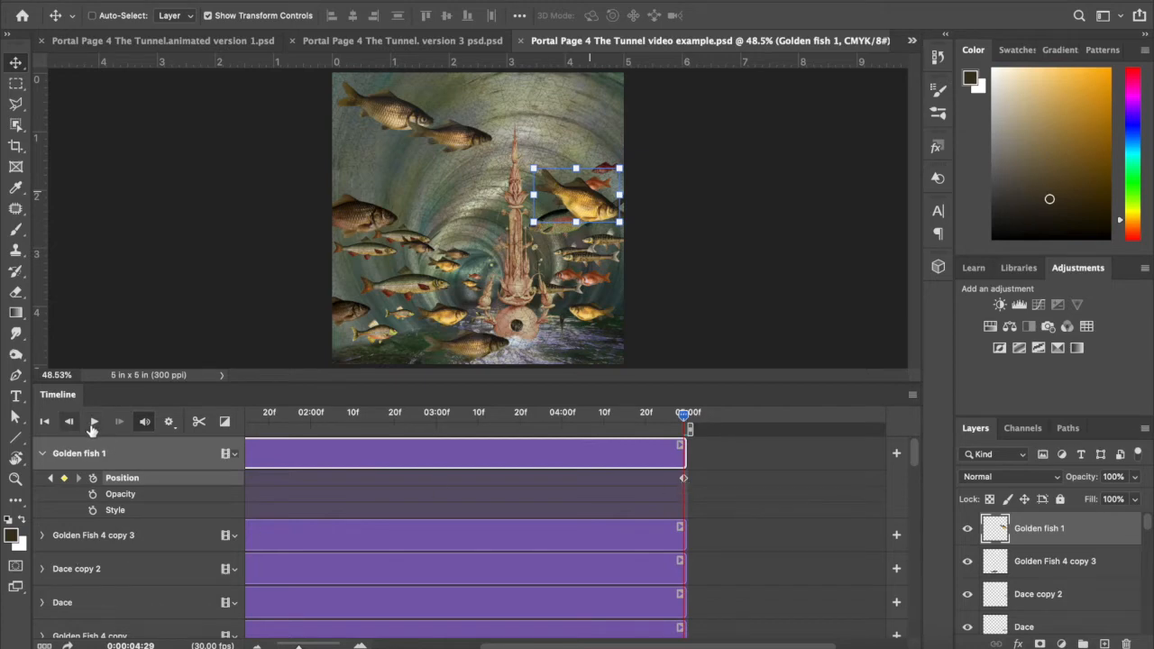
Step: Play the fish's path, then scrub the playhead from the start across the timeline to check the motion
{"action": "left_click", "coordinate": [94, 422]}
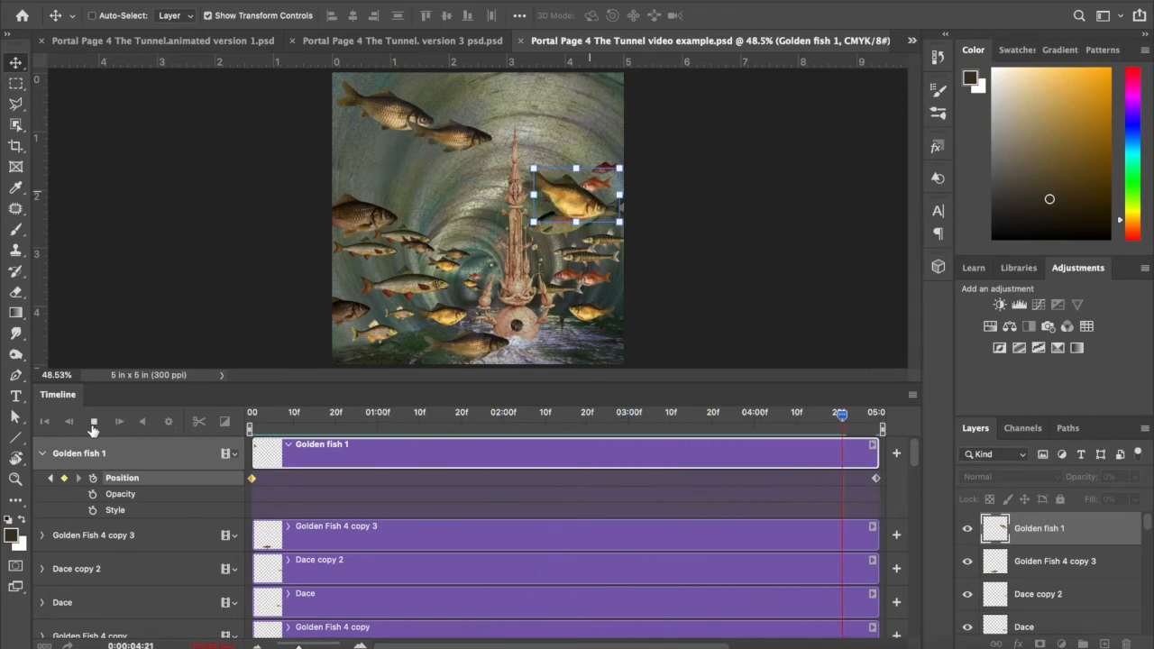
{"action": "left_click", "coordinate": [94, 421]}
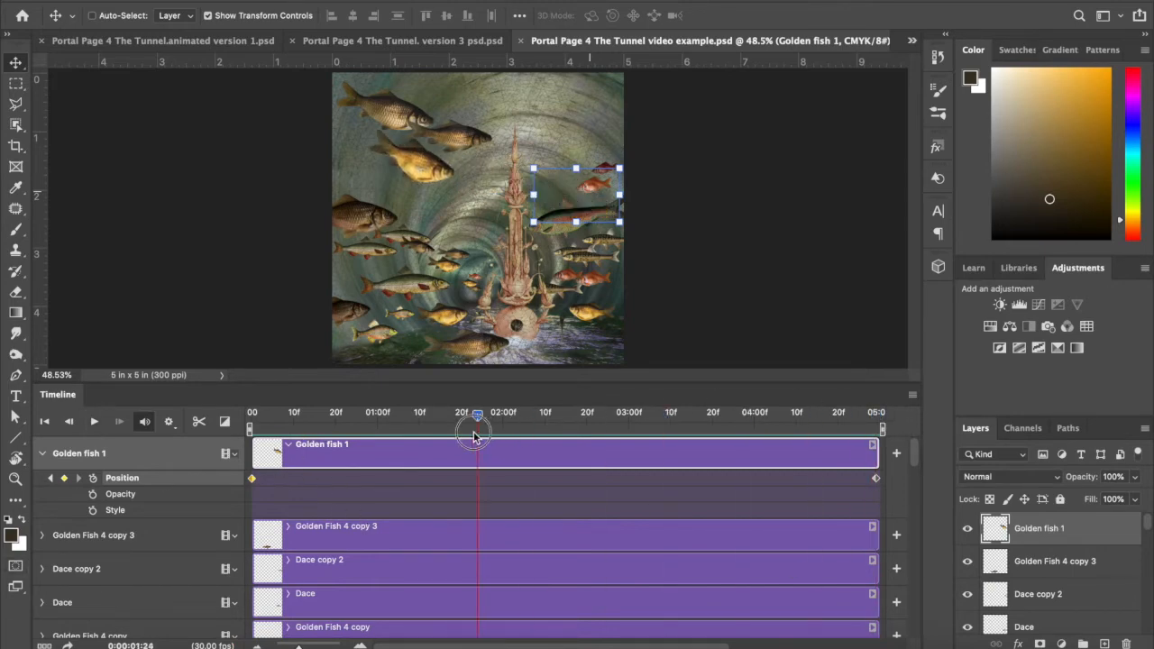
{"action": "left_click_drag", "start_coordinate": [478, 429], "coordinate": [251, 429]}
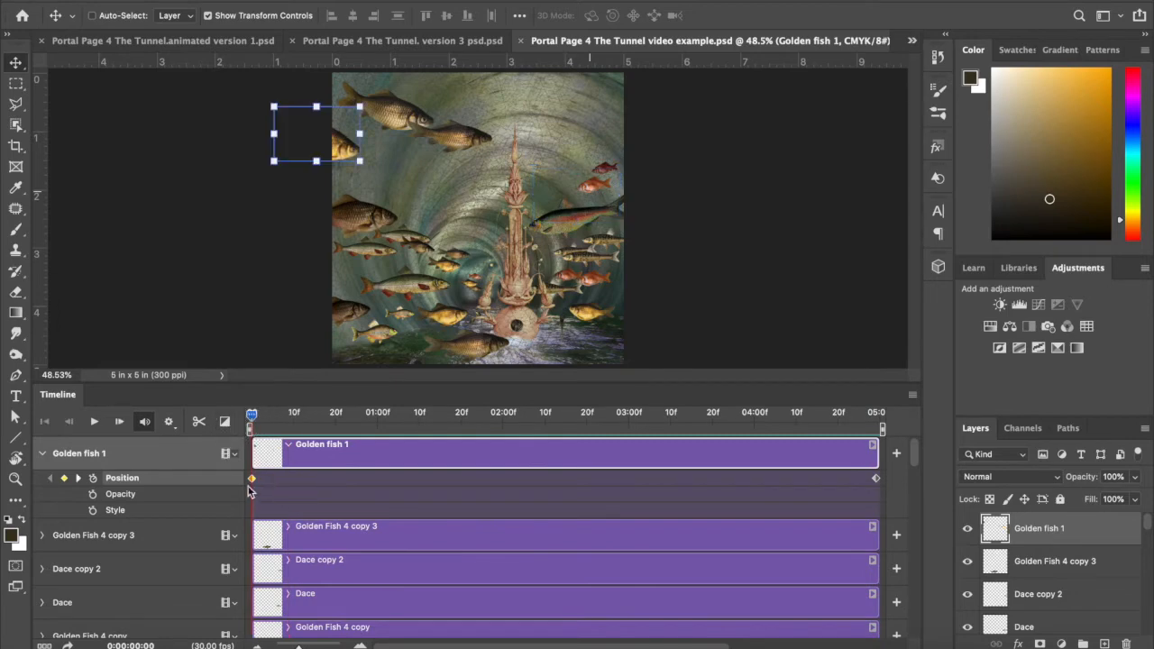
{"action": "left_click", "coordinate": [252, 415]}
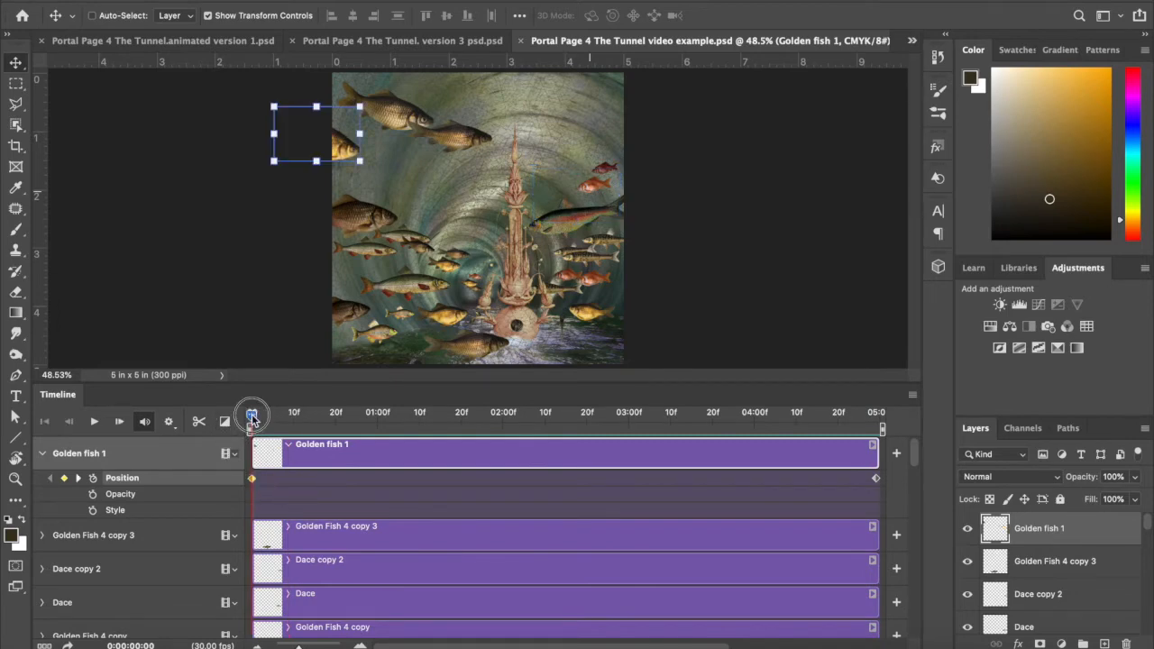
{"action": "left_click_drag", "start_coordinate": [253, 411], "coordinate": [874, 411]}
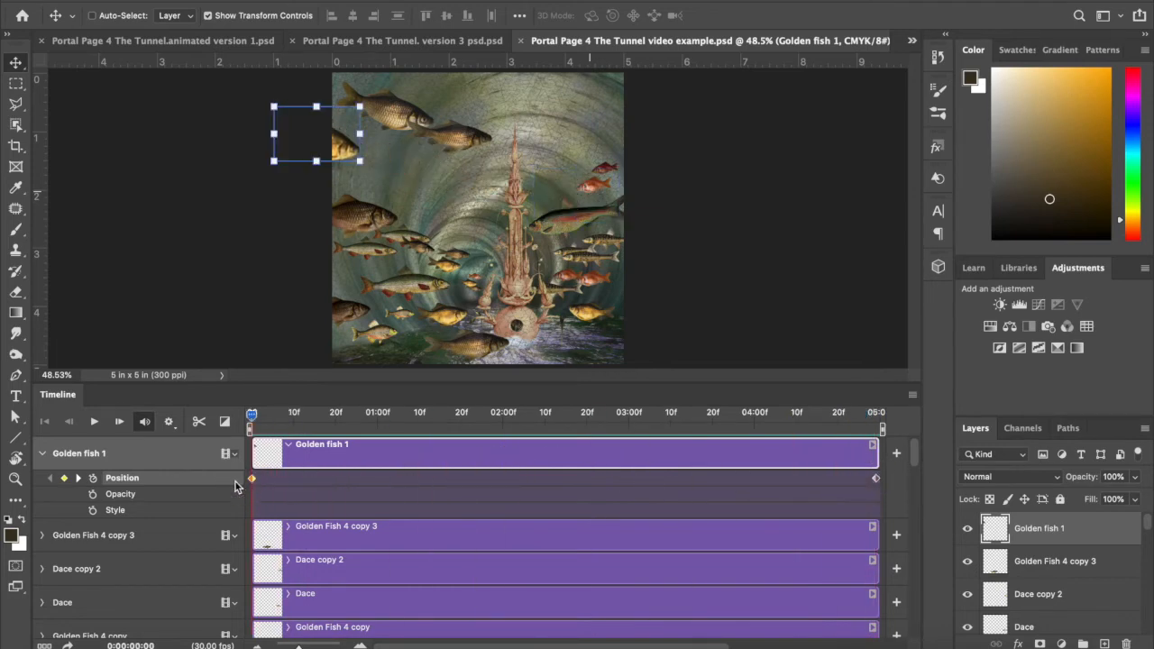
{"action": "mouse_move", "coordinate": [684, 164]}
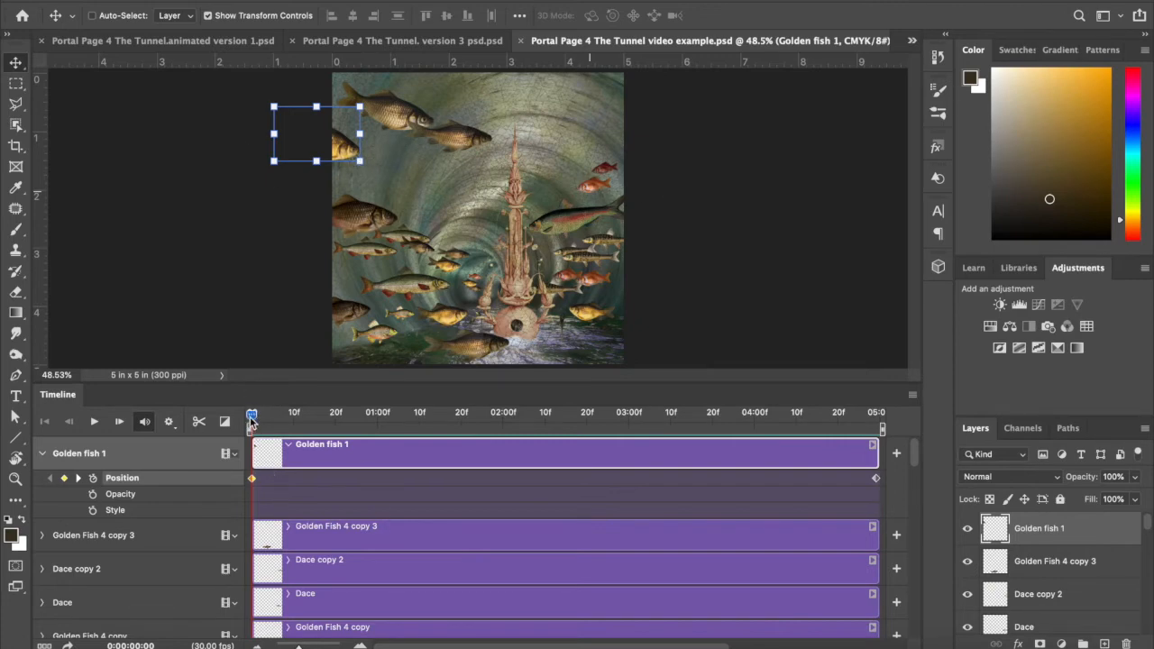
{"action": "mouse_move", "coordinate": [321, 148]}
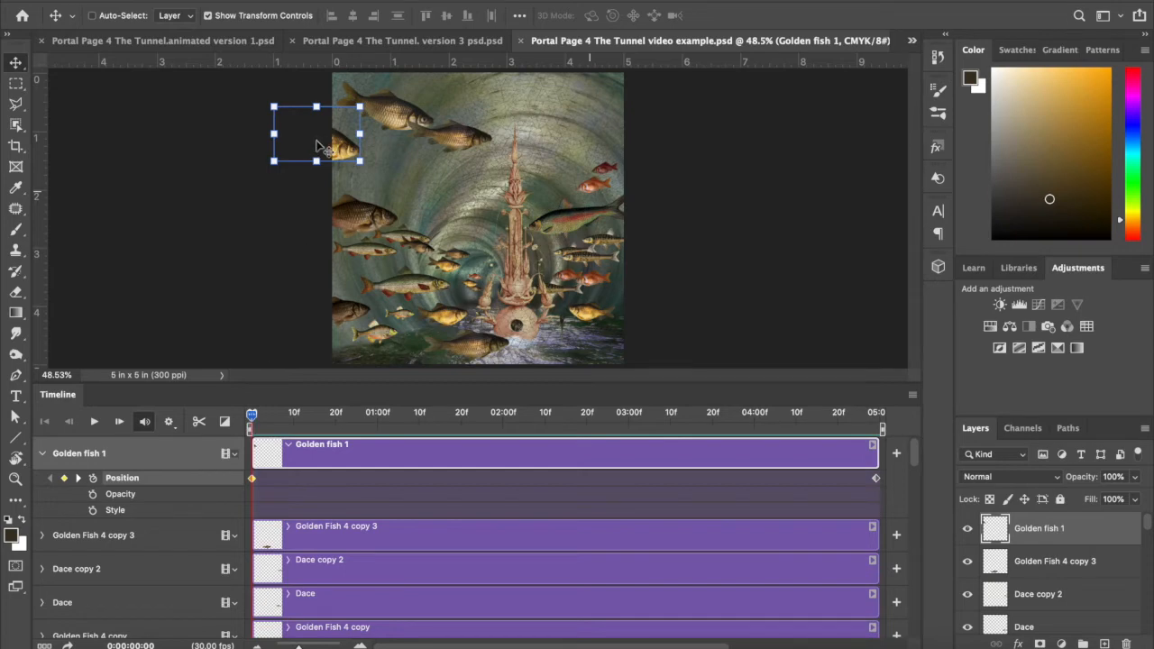
Step: At the two-second mark, move Golden fish 1 into the tunnel and add a mid Position keyframe
{"action": "left_click_drag", "start_coordinate": [253, 411], "coordinate": [472, 411]}
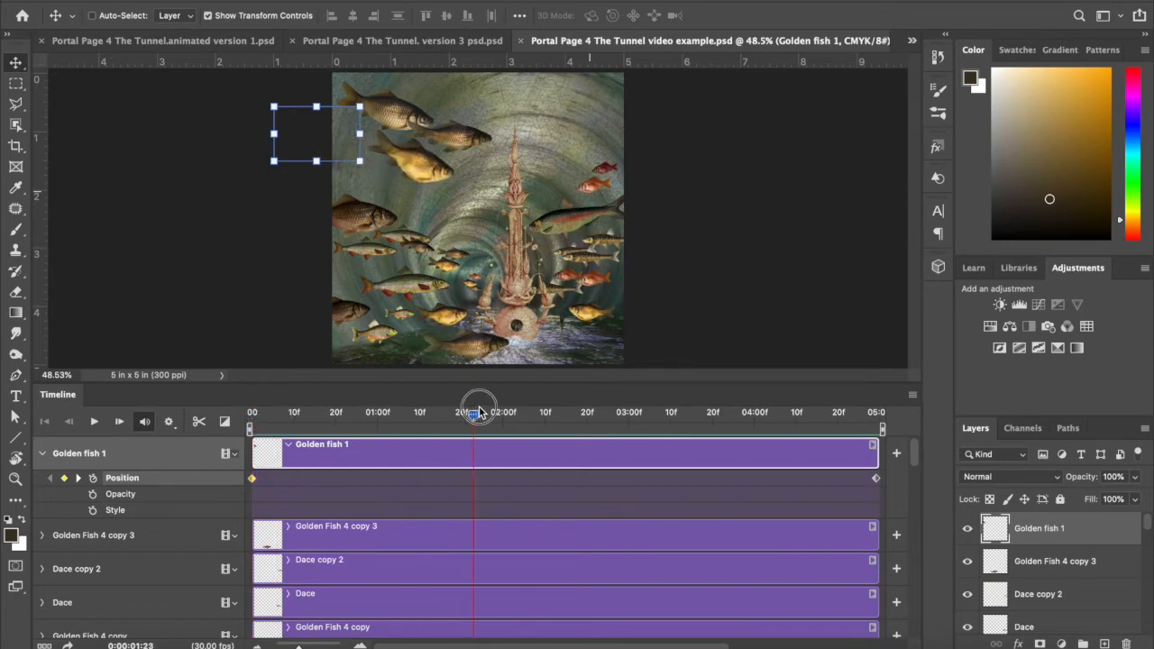
{"action": "left_click_drag", "start_coordinate": [472, 411], "coordinate": [506, 411]}
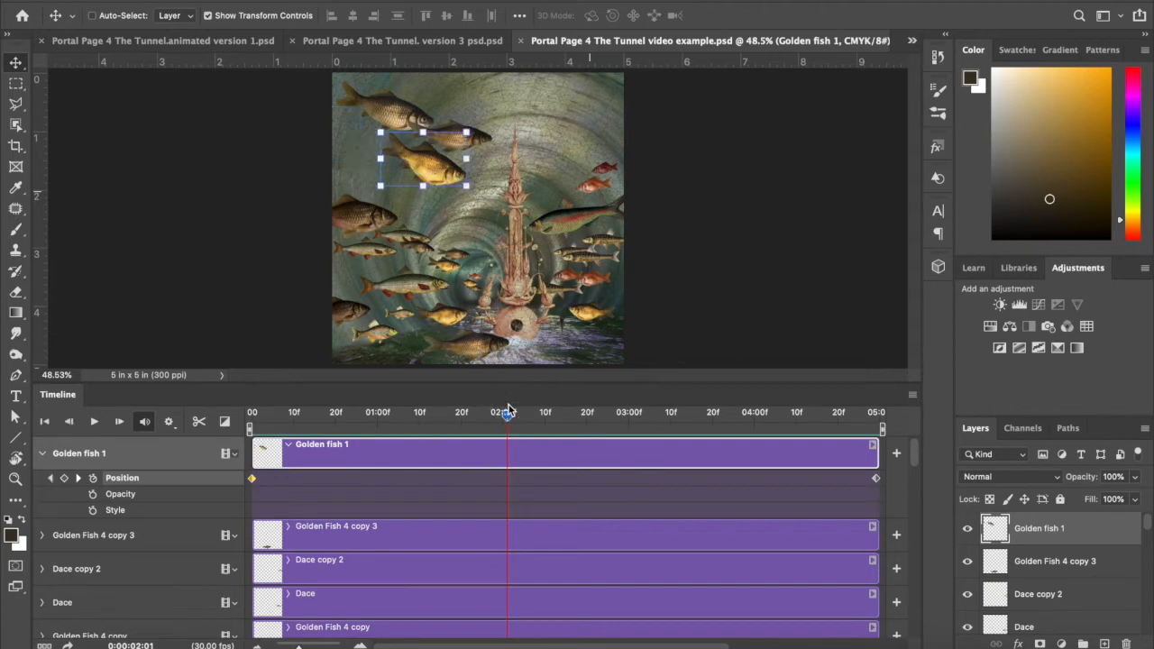
{"action": "mouse_move", "coordinate": [22, 532]}
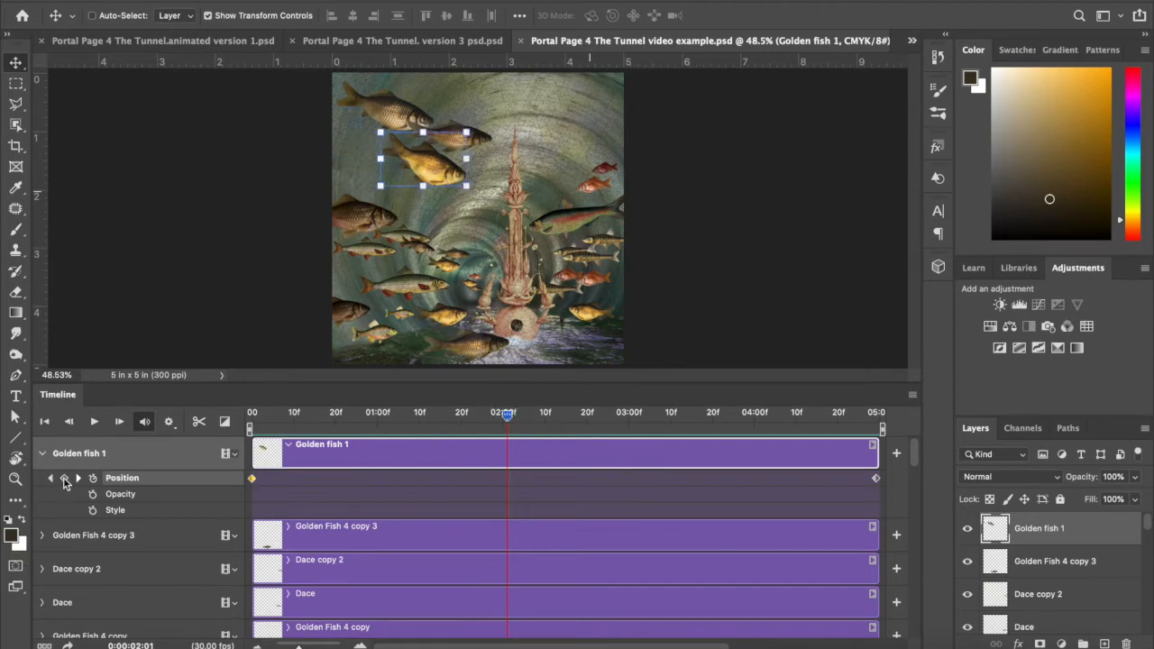
{"action": "left_click", "coordinate": [65, 477]}
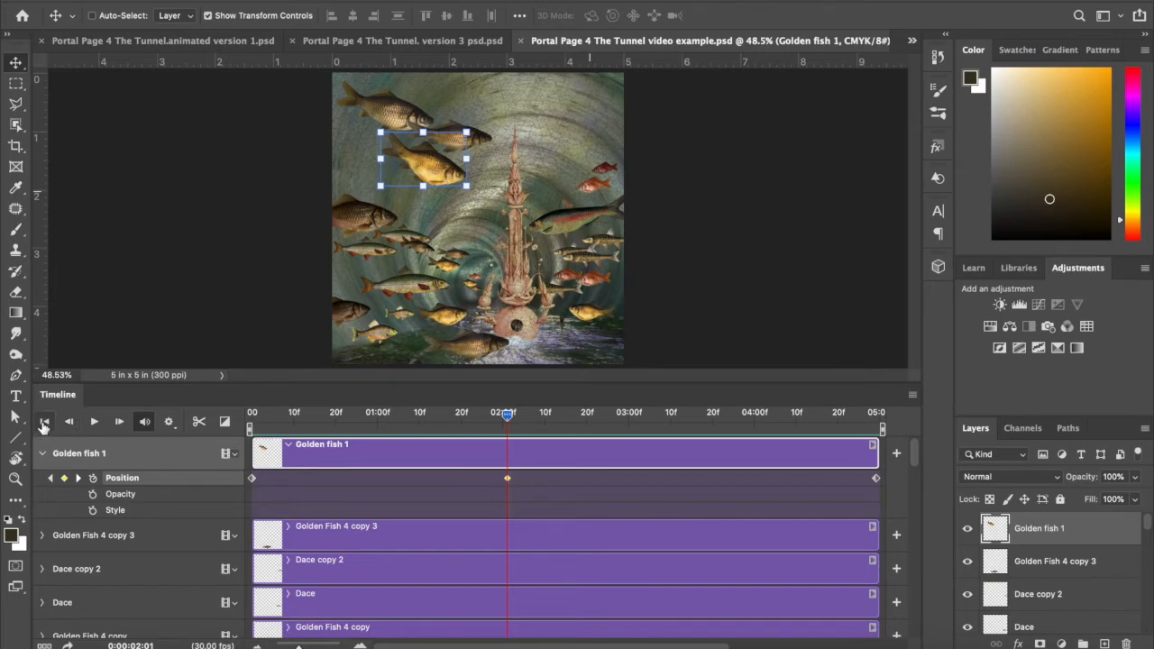
Step: Rewind to the start and play the three-keyframe swim animation, then stop the preview
{"action": "left_click", "coordinate": [43, 422]}
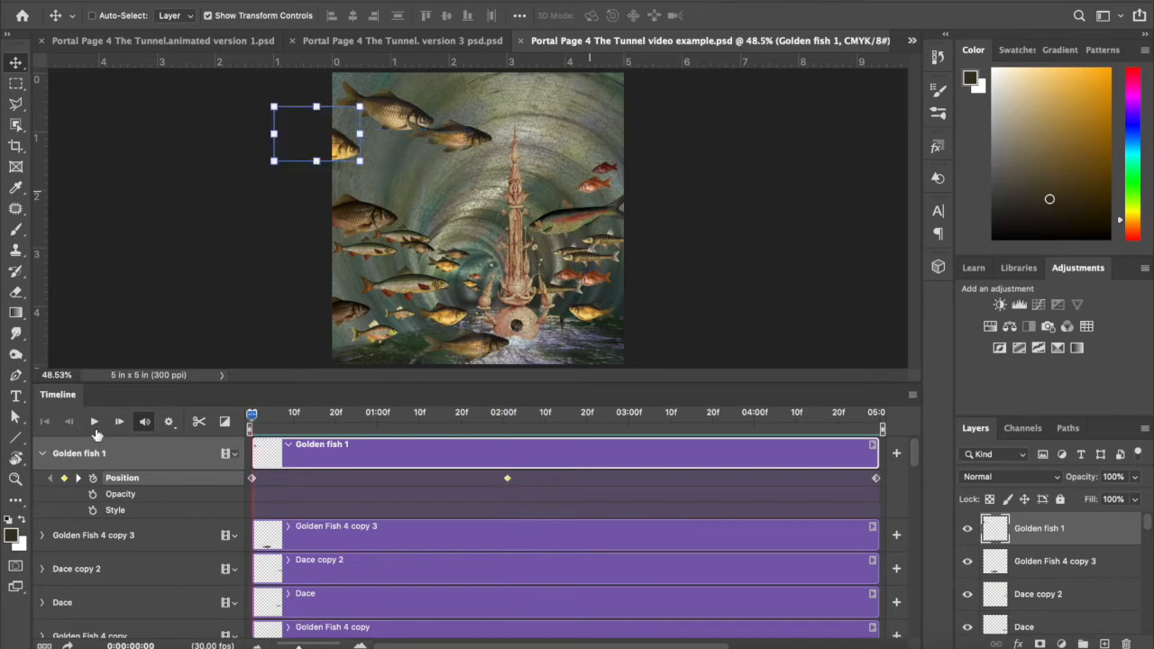
{"action": "left_click", "coordinate": [94, 421]}
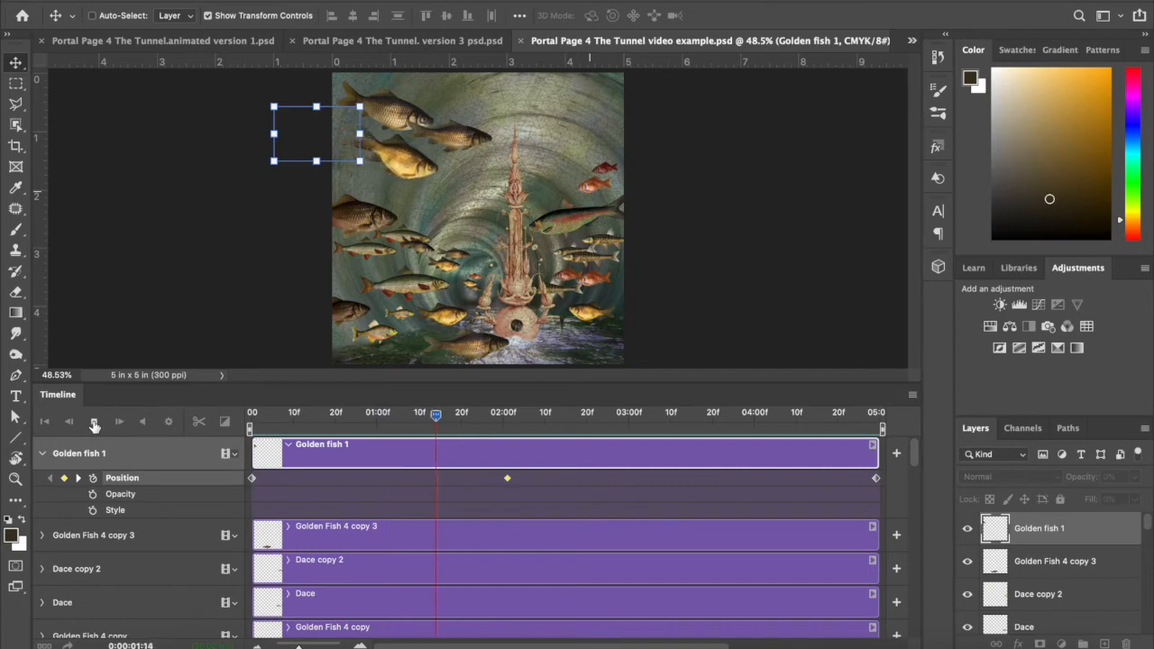
{"action": "left_click", "coordinate": [94, 421]}
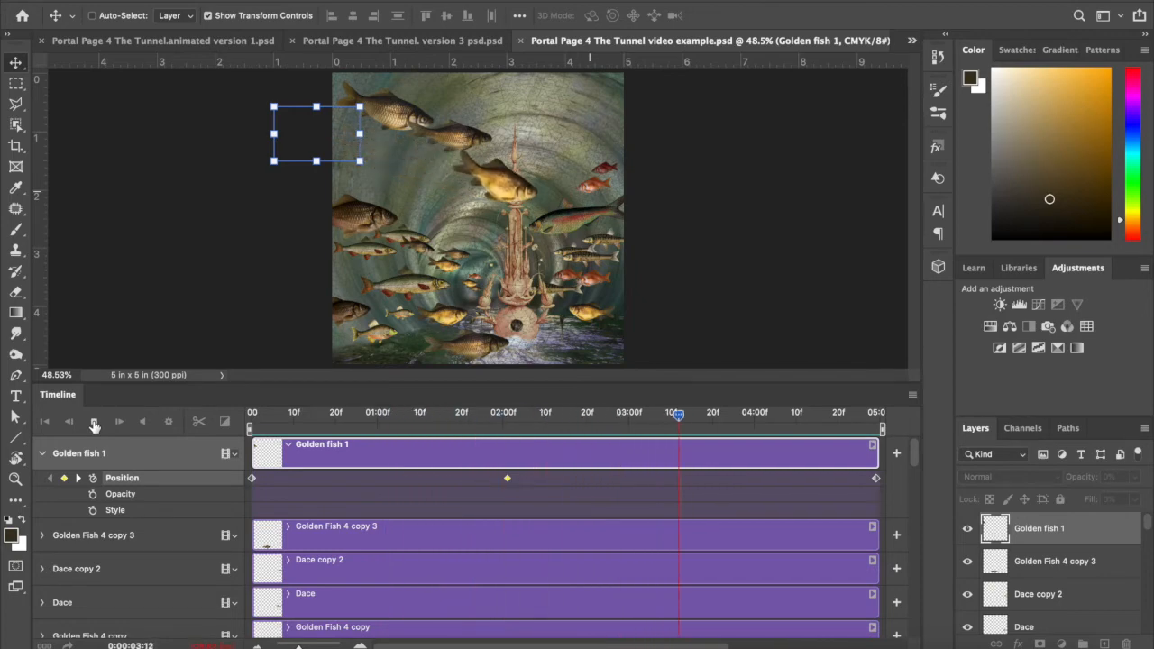
{"action": "left_click", "coordinate": [93, 422]}
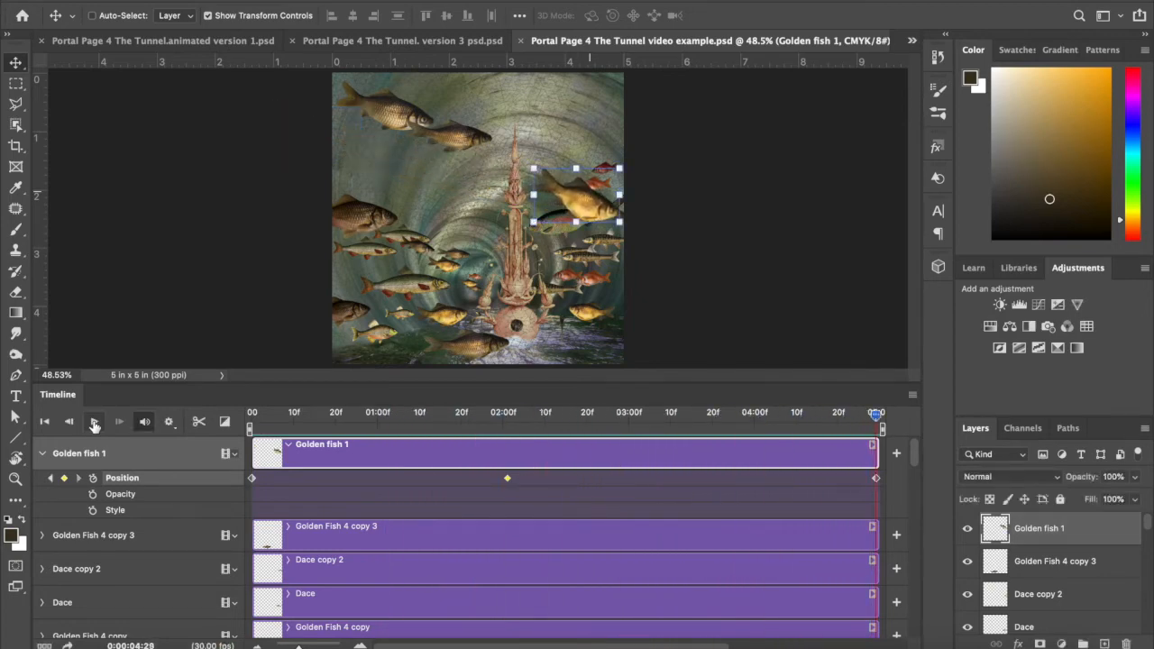
{"action": "left_click", "coordinate": [94, 422]}
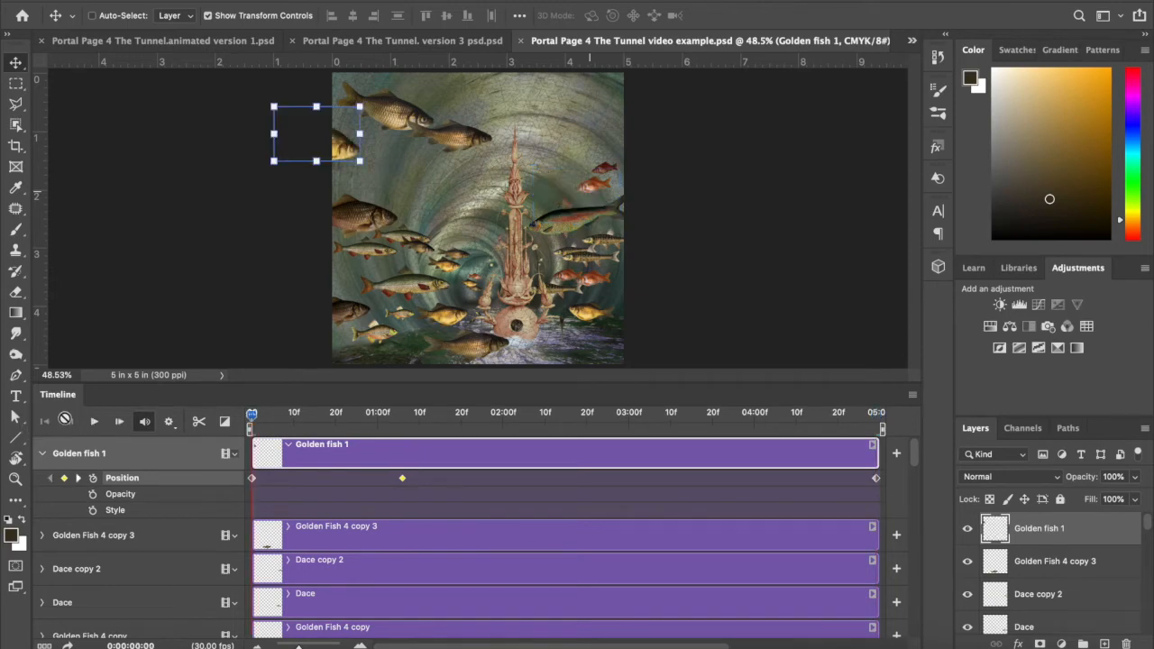
Step: Replay the retimed swim several times, then expand Golden Fish 4 copy 3's animatable properties
{"action": "left_click", "coordinate": [94, 421]}
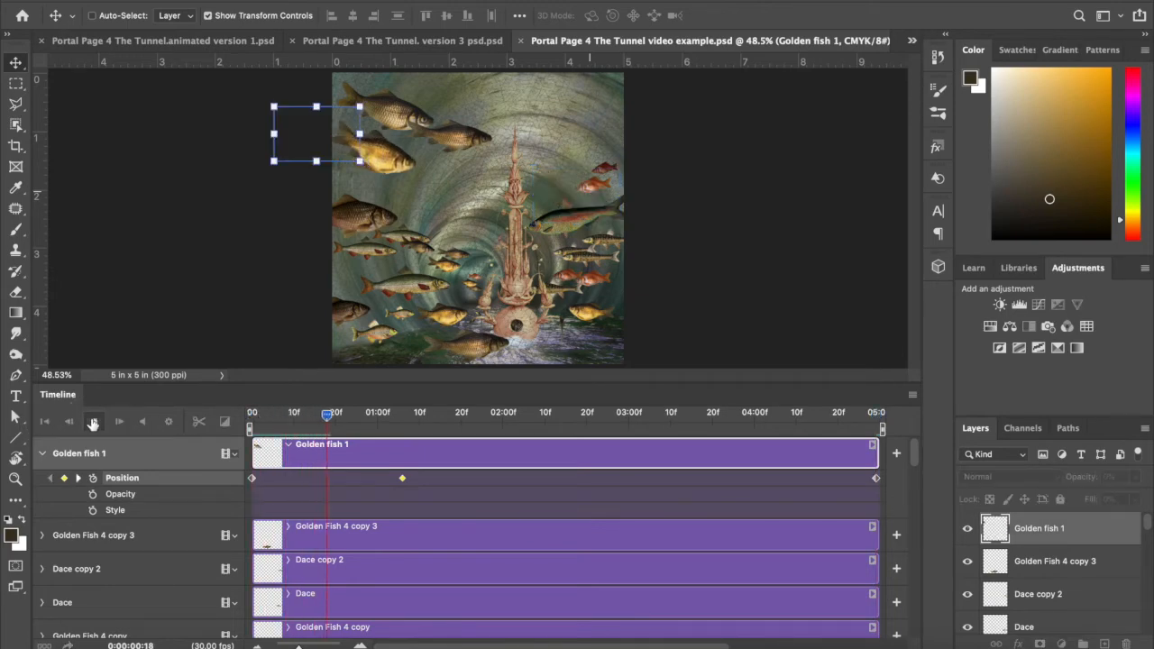
{"action": "left_click", "coordinate": [93, 421]}
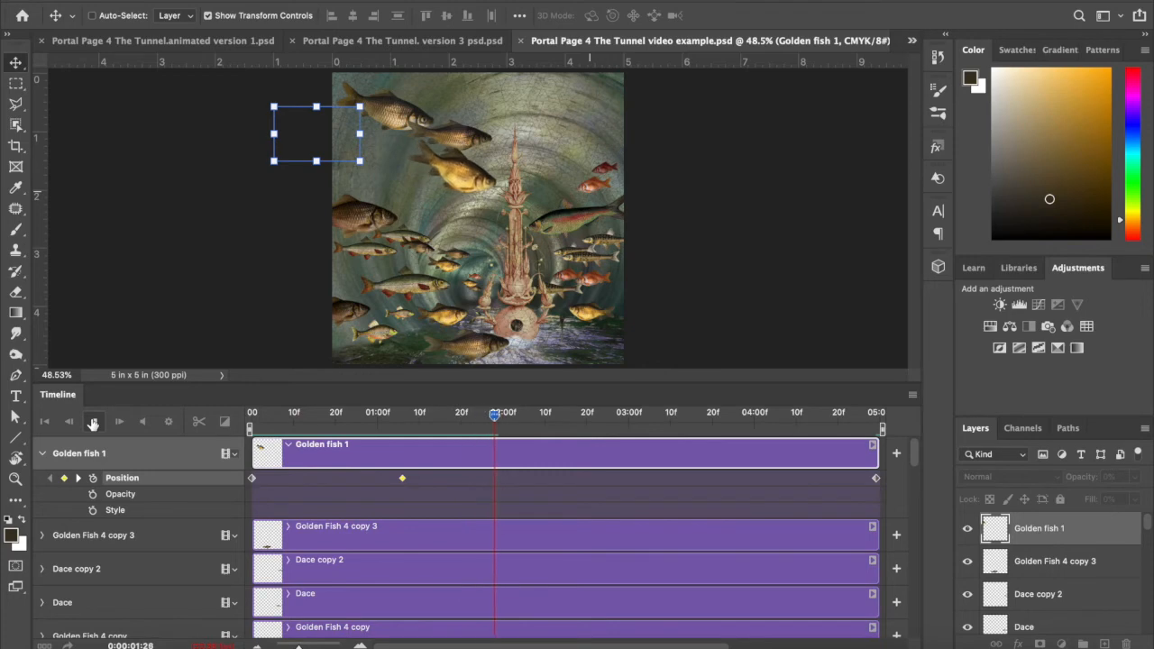
{"action": "left_click", "coordinate": [94, 422]}
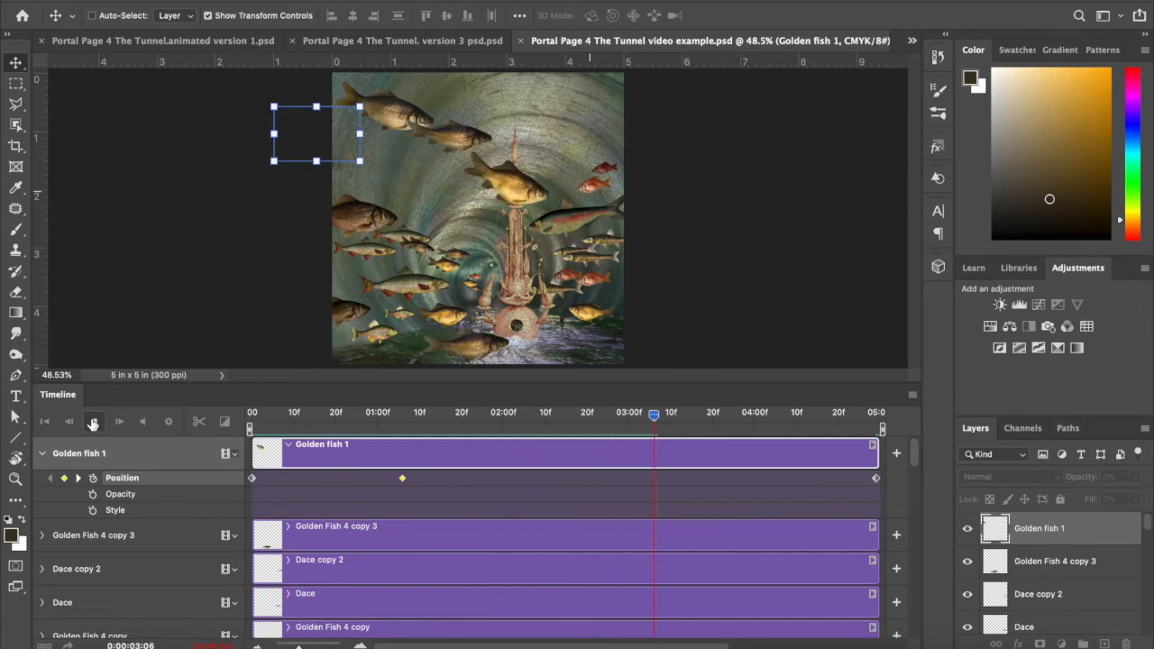
{"action": "left_click", "coordinate": [94, 422]}
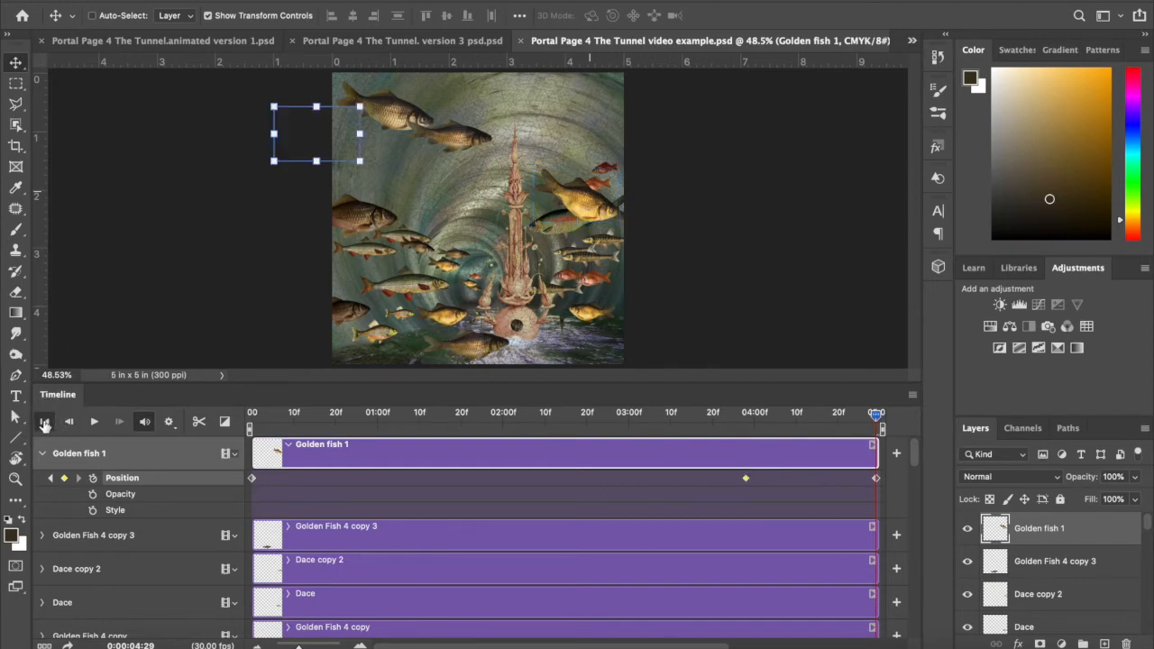
{"action": "left_click", "coordinate": [119, 421]}
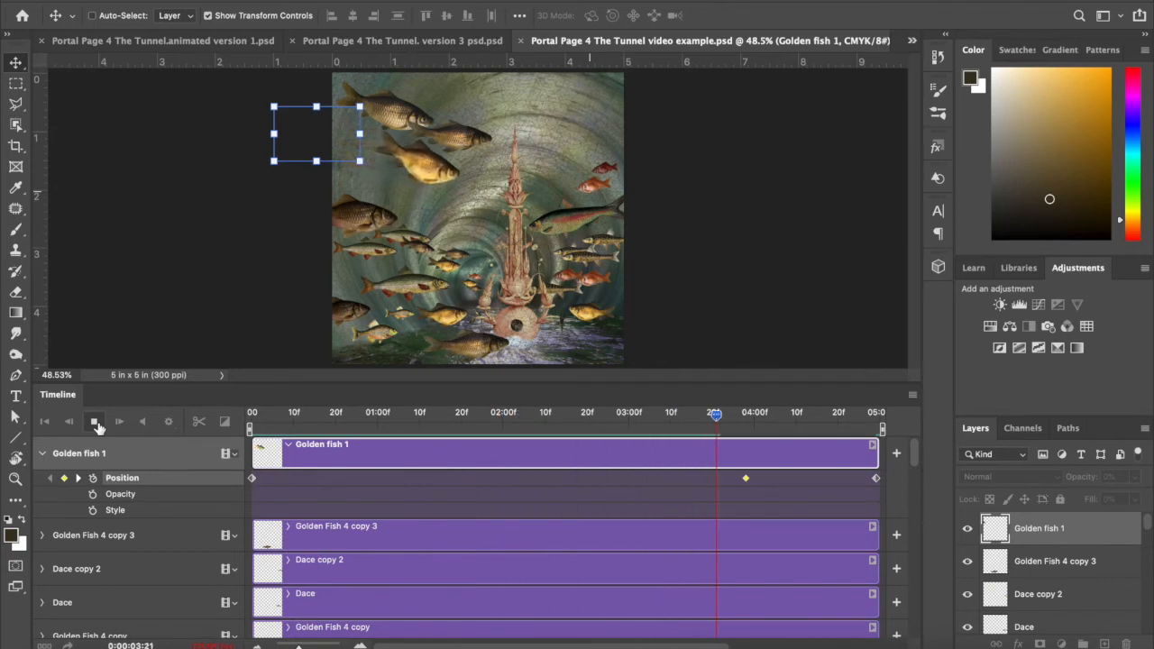
{"action": "left_click", "coordinate": [93, 422]}
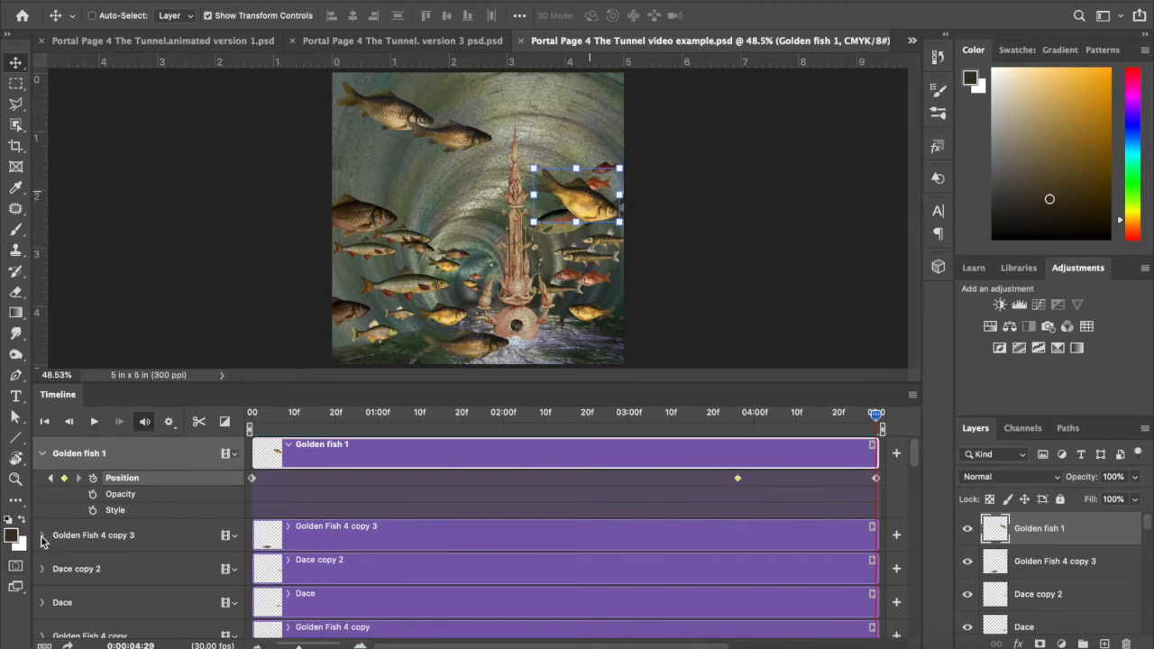
{"action": "left_click", "coordinate": [41, 533]}
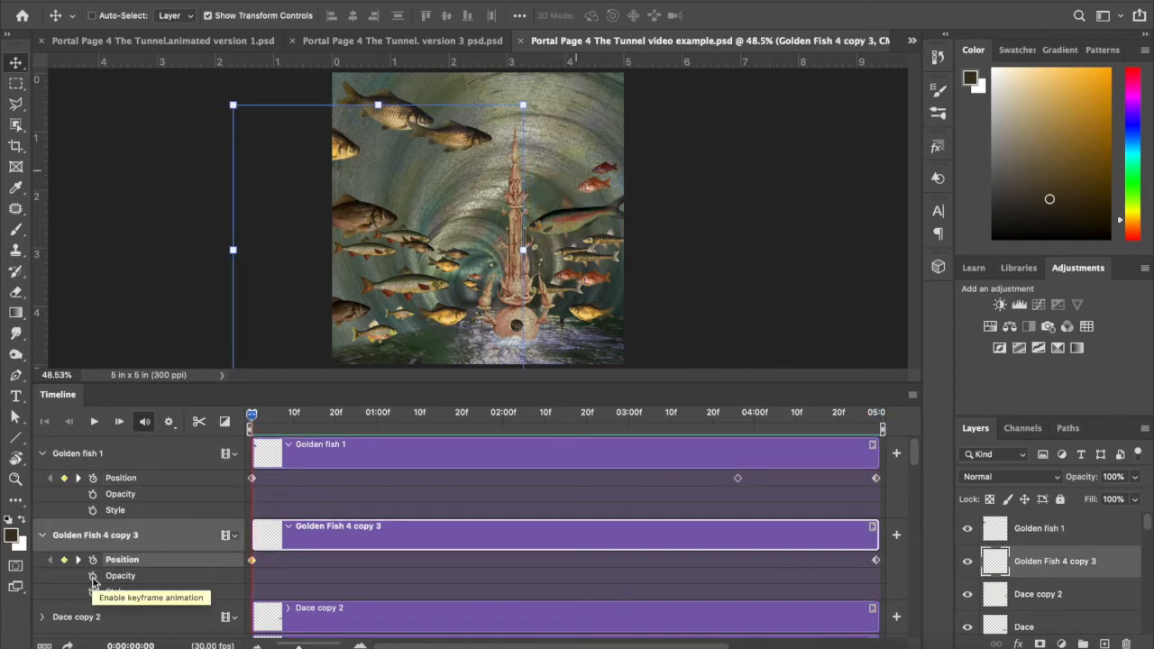
Step: Enable Opacity keyframing on Golden Fish 4 copy 3 and scrub to about 3.5 s and the final frame
{"action": "left_click", "coordinate": [92, 575]}
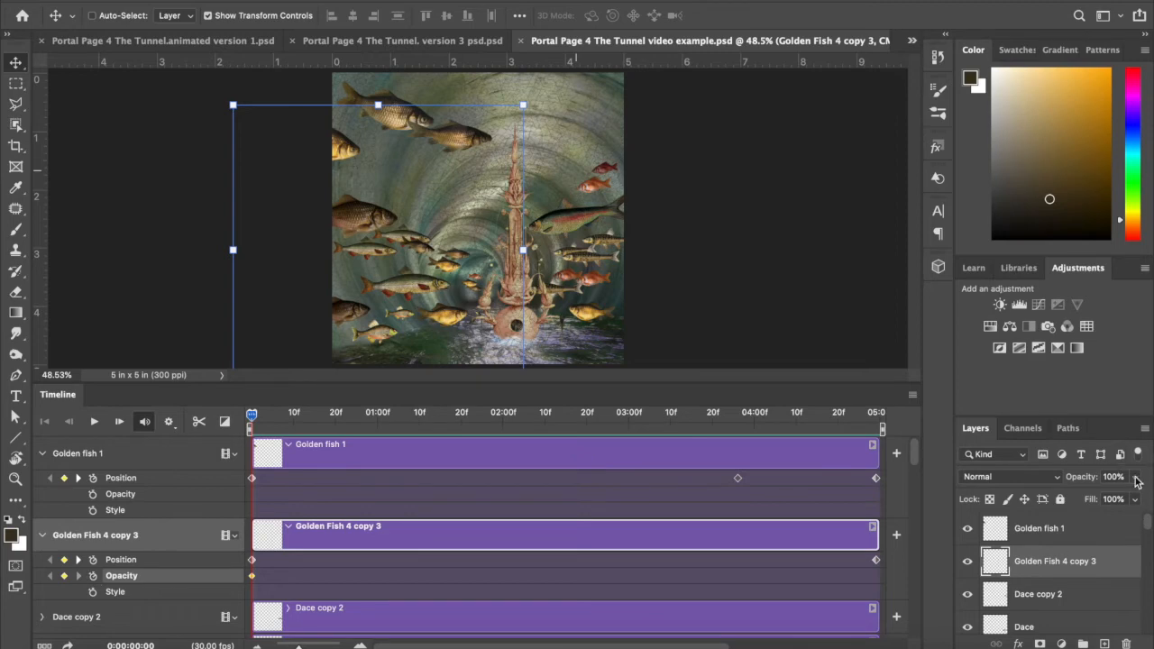
{"action": "mouse_move", "coordinate": [286, 420]}
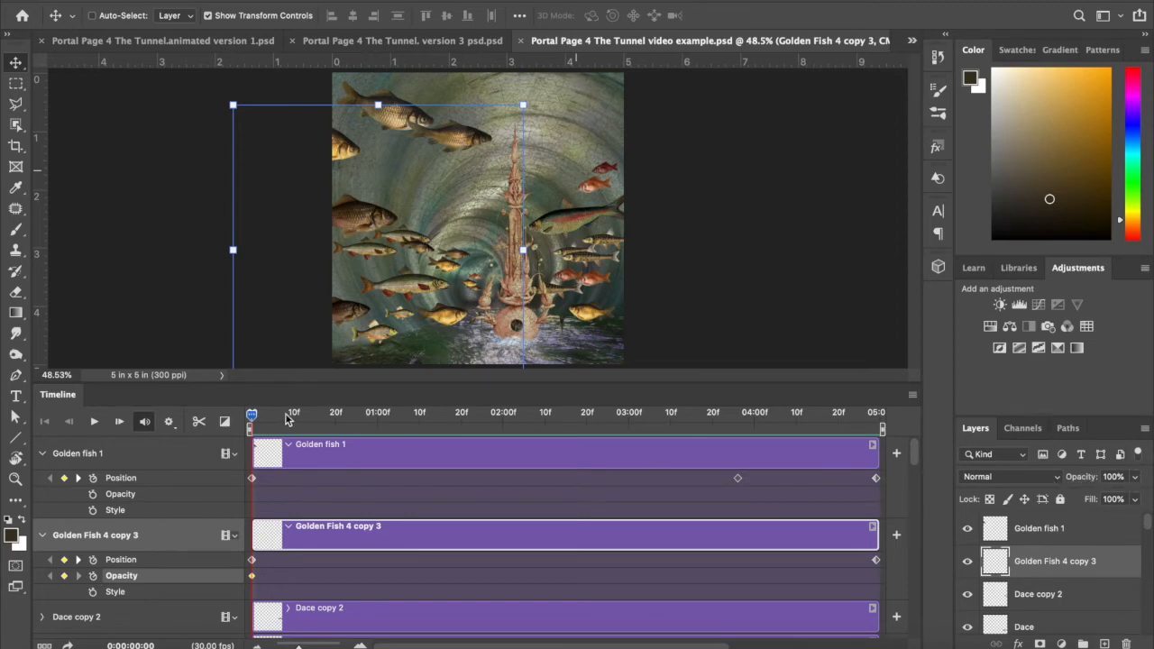
{"action": "left_click_drag", "start_coordinate": [250, 411], "coordinate": [494, 411]}
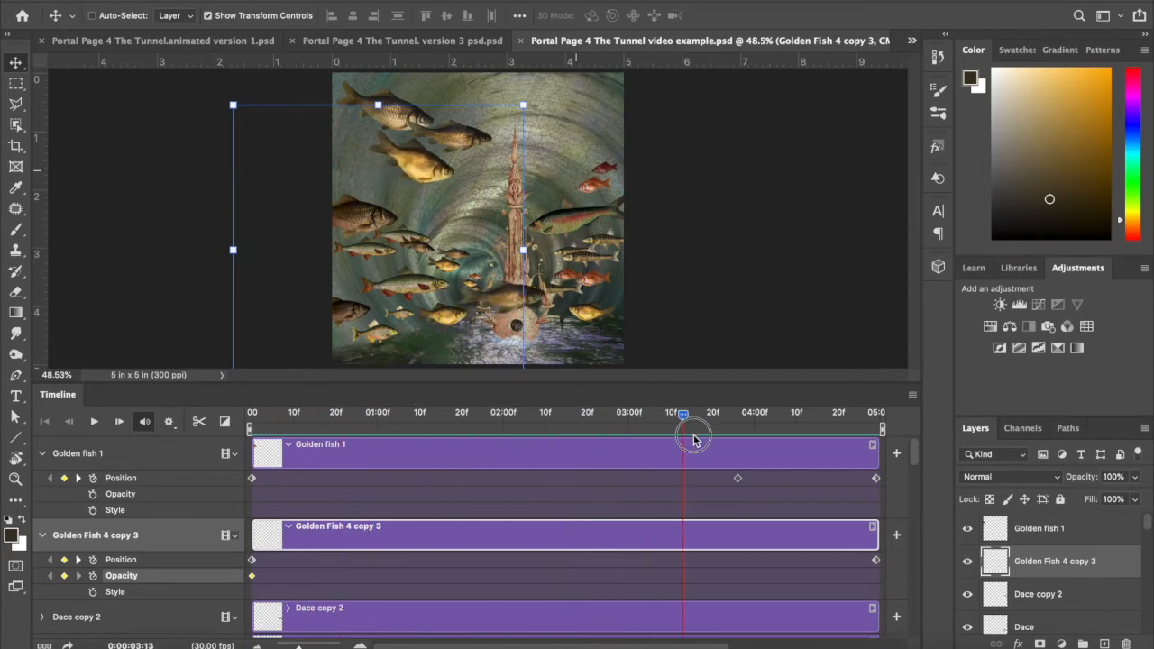
{"action": "left_click_drag", "start_coordinate": [683, 411], "coordinate": [713, 411]}
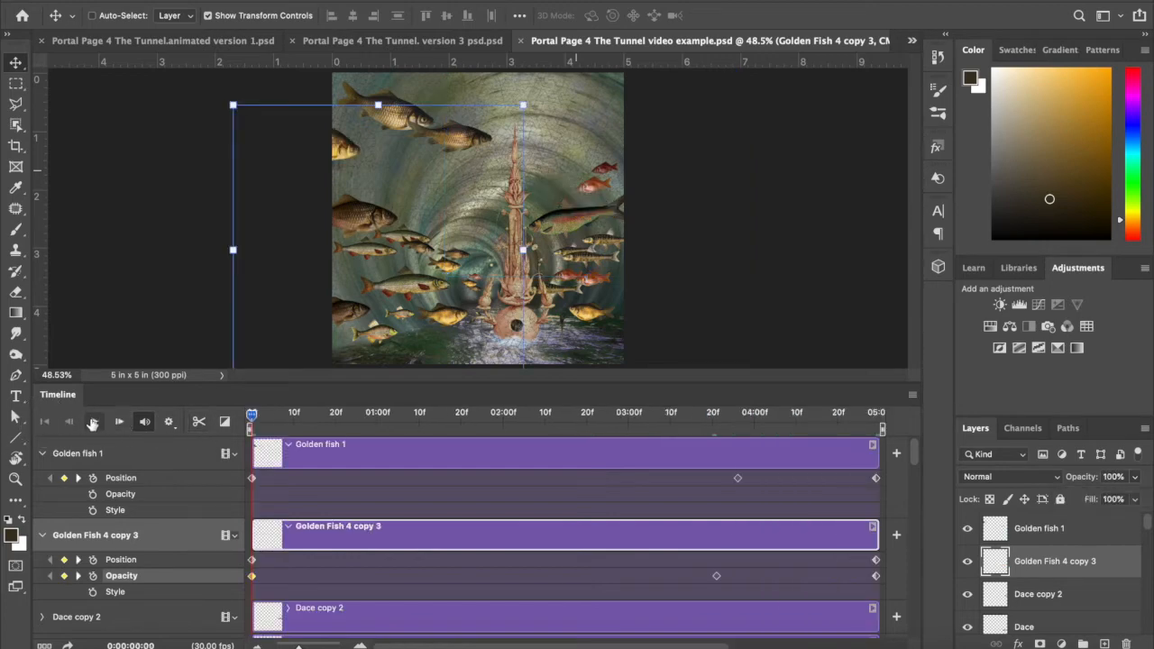
{"action": "left_click", "coordinate": [119, 422]}
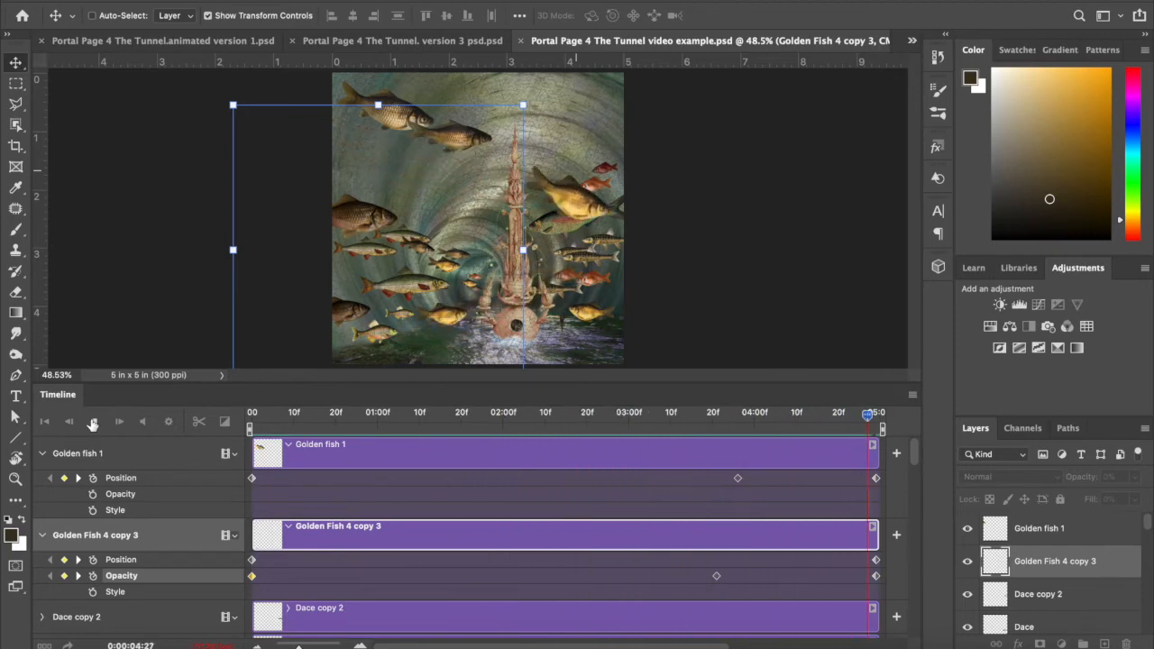
{"action": "left_click", "coordinate": [94, 421]}
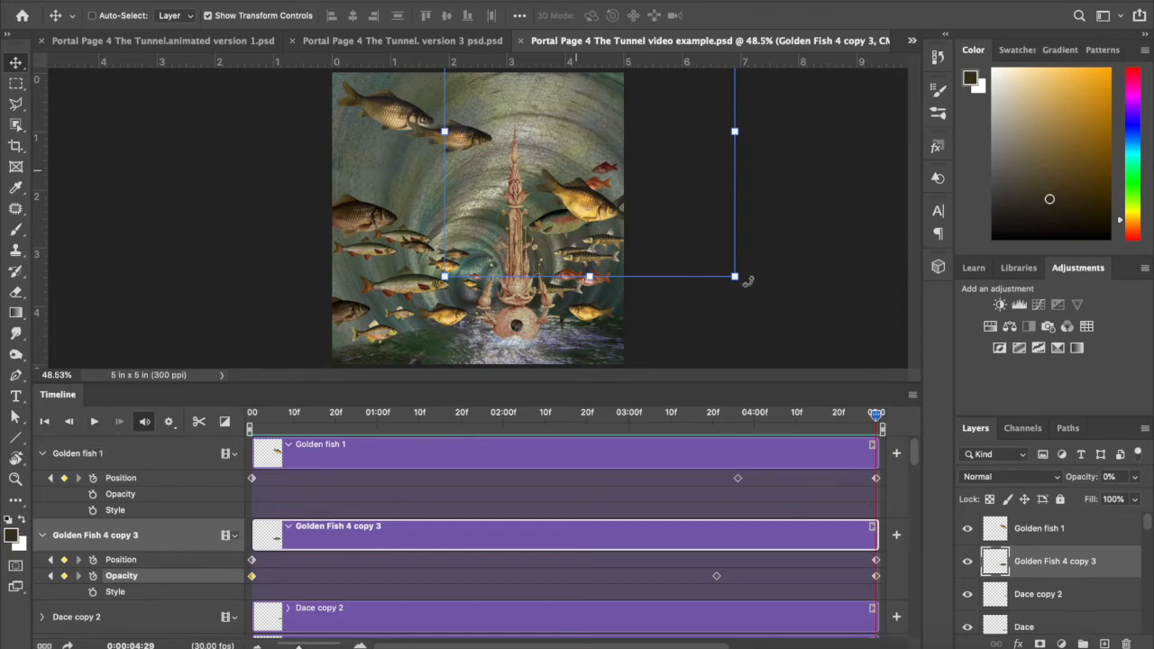
{"action": "mouse_move", "coordinate": [595, 213]}
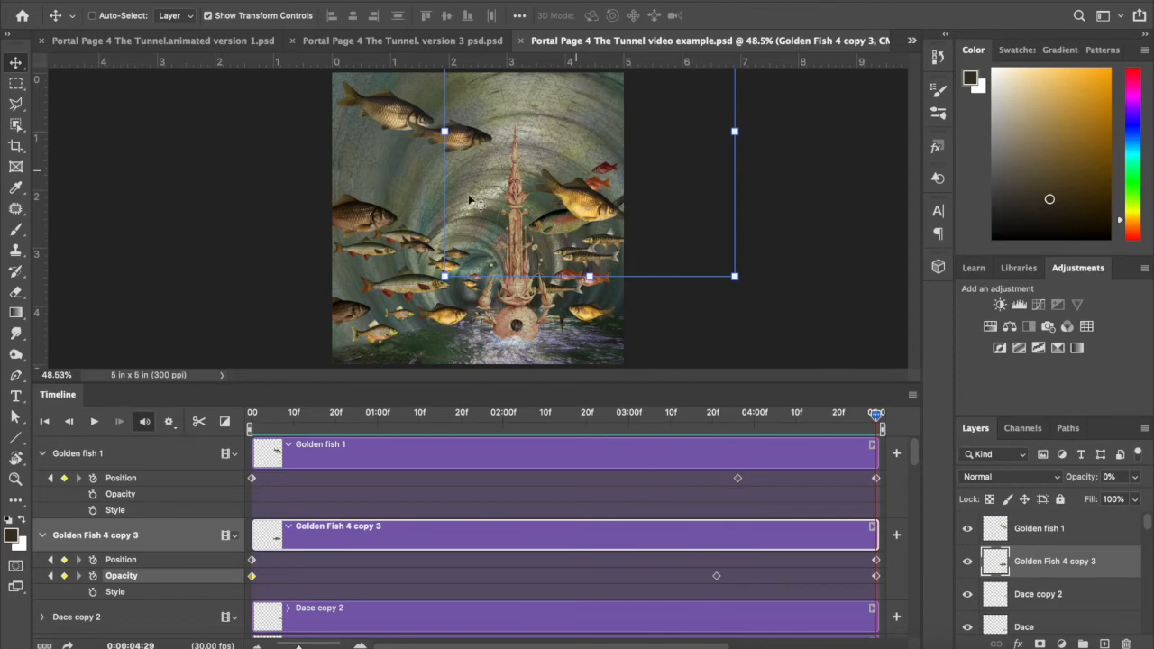
{"action": "mouse_move", "coordinate": [328, 298]}
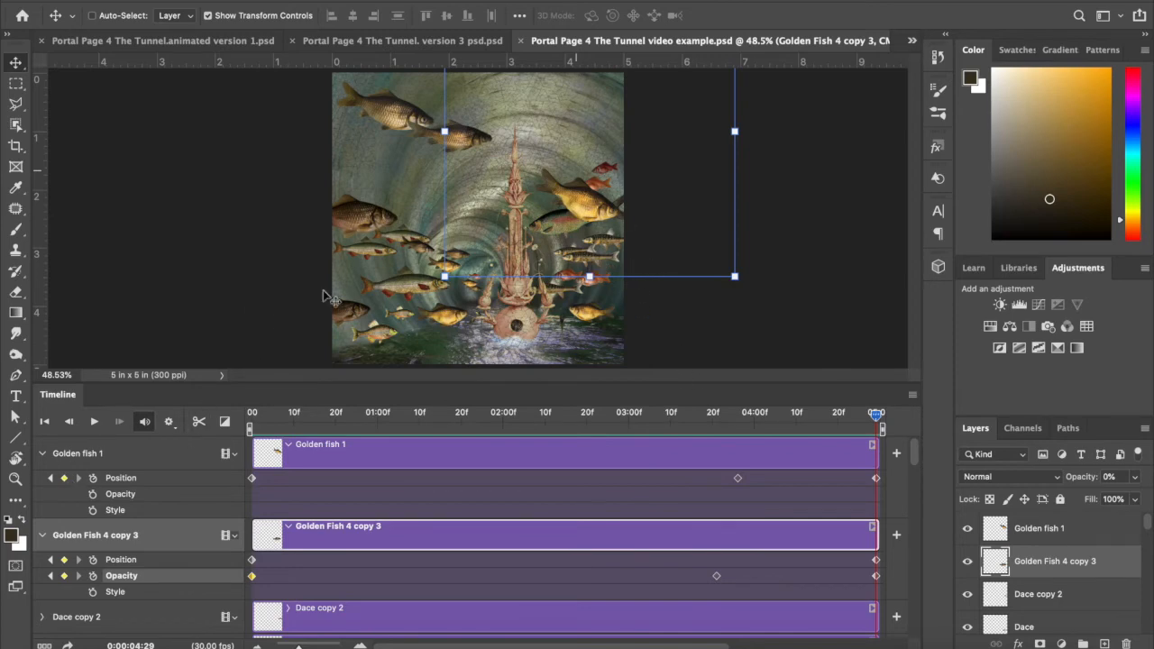
{"action": "mouse_move", "coordinate": [212, 454]}
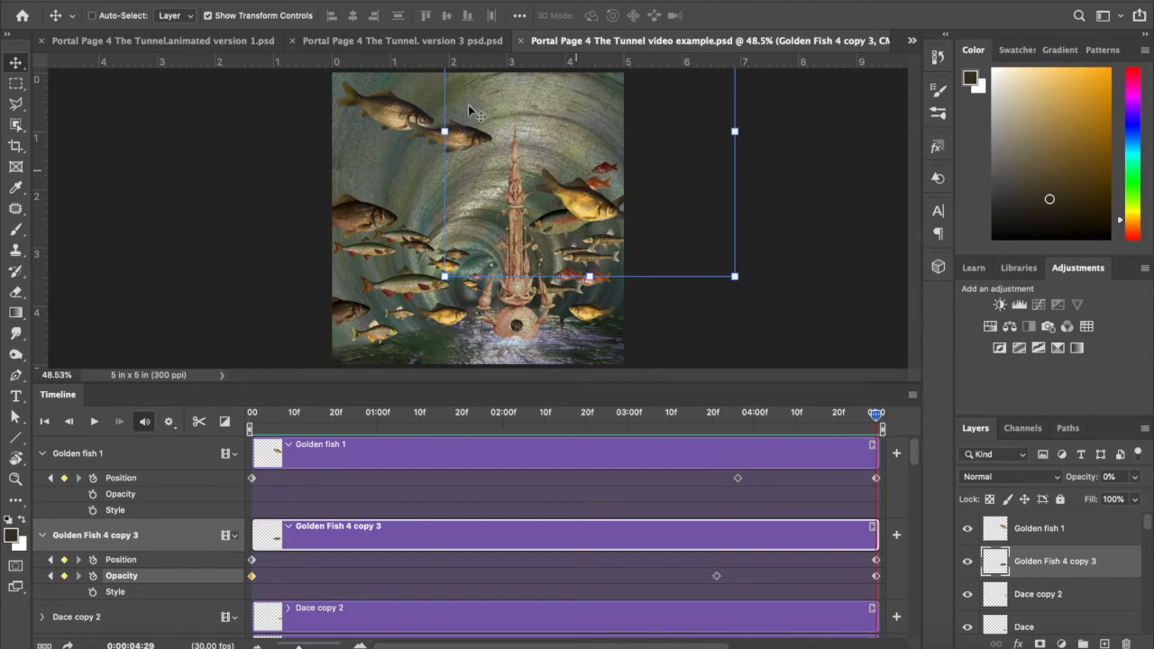
{"action": "mouse_move", "coordinate": [591, 207]}
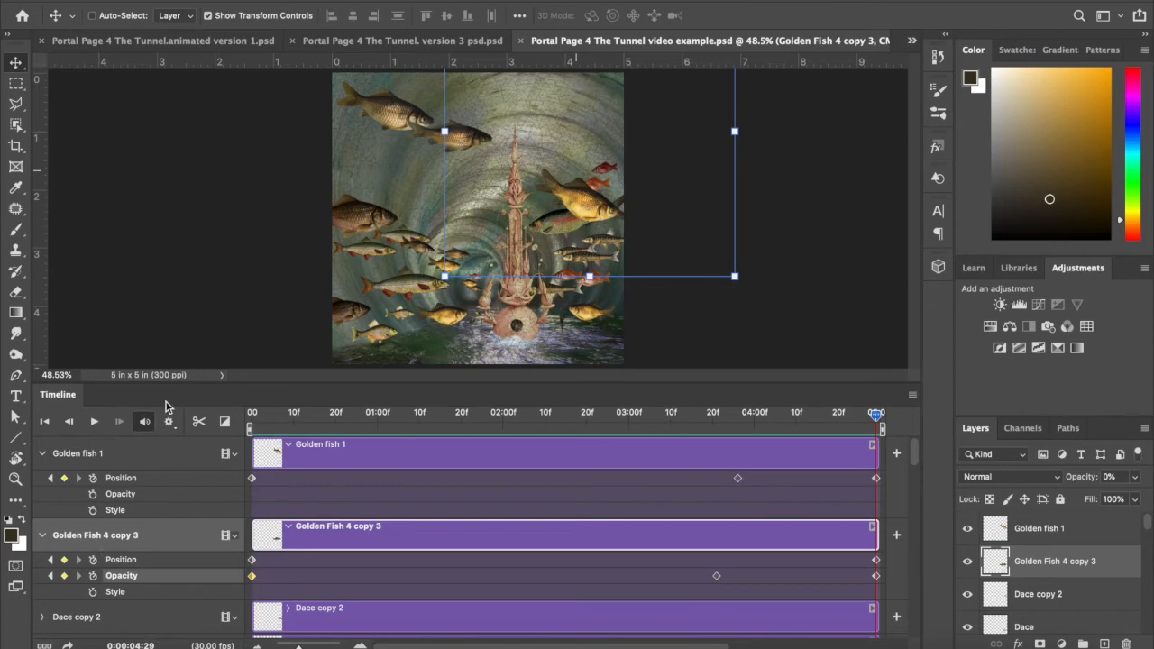
{"action": "mouse_move", "coordinate": [316, 392]}
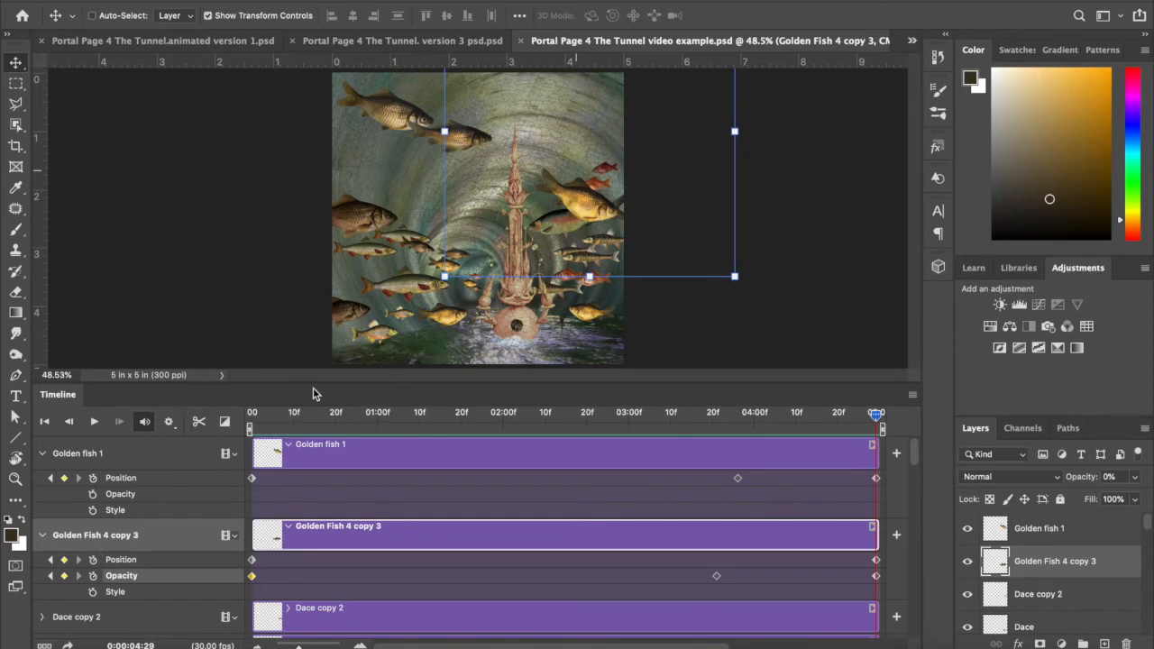
{"action": "mouse_move", "coordinate": [342, 511]}
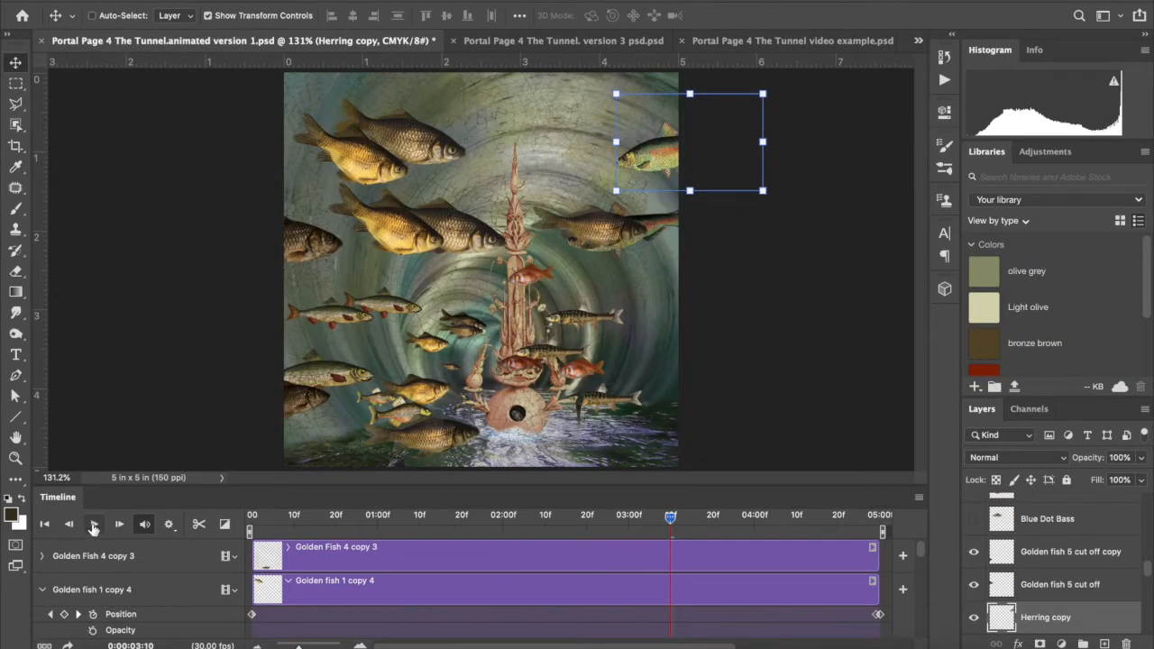
Step: Play and pause the Timeline repeatedly to watch the golden fish swim across the tunnel
{"action": "left_click", "coordinate": [94, 523]}
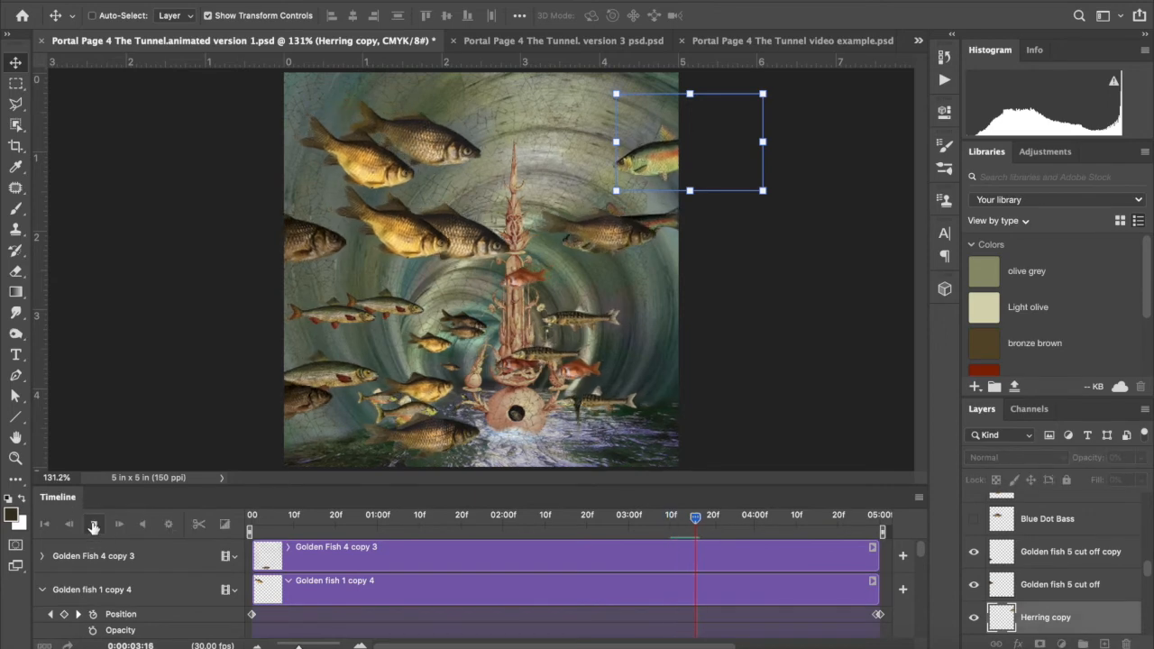
{"action": "left_click", "coordinate": [94, 522]}
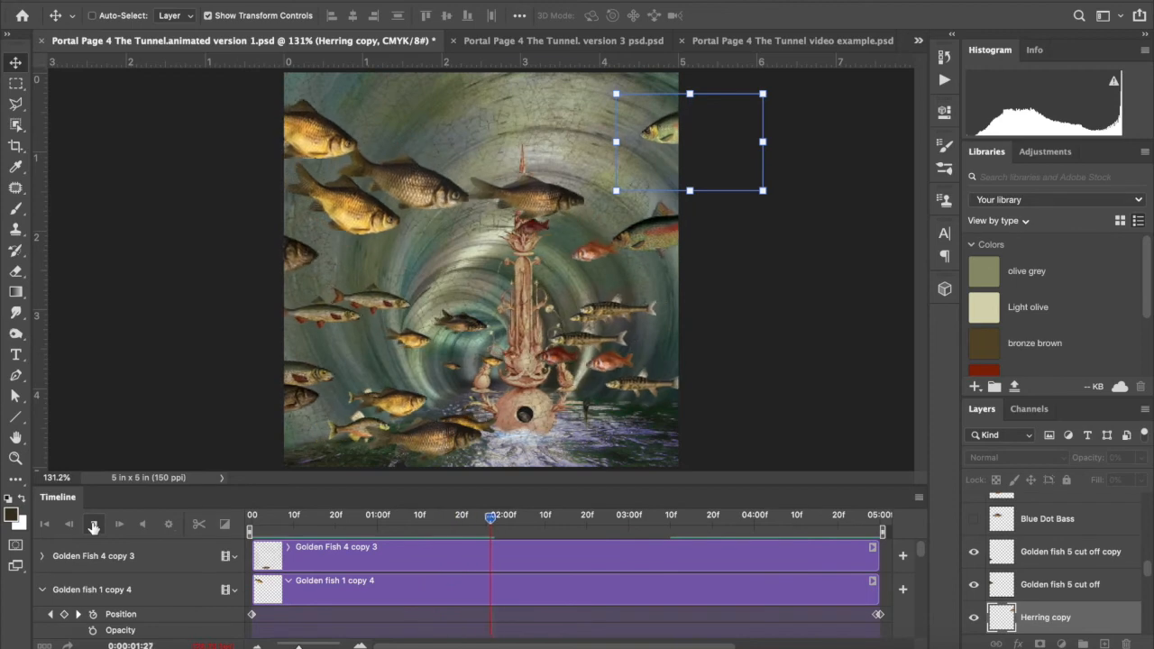
{"action": "left_click", "coordinate": [94, 523]}
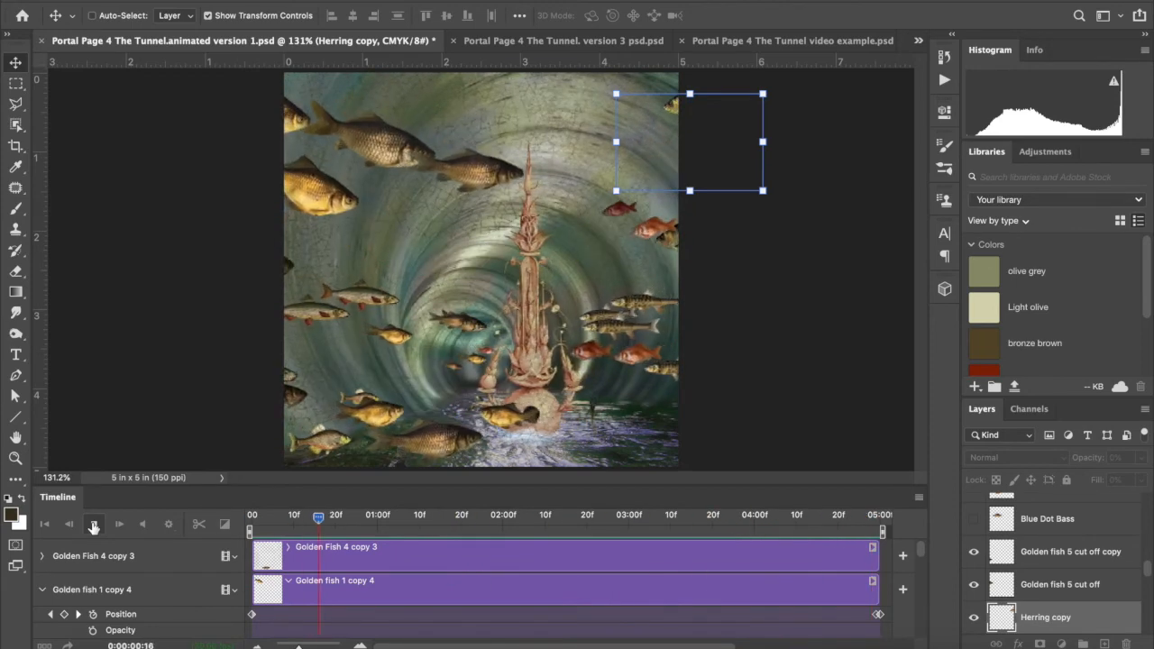
{"action": "left_click", "coordinate": [93, 522]}
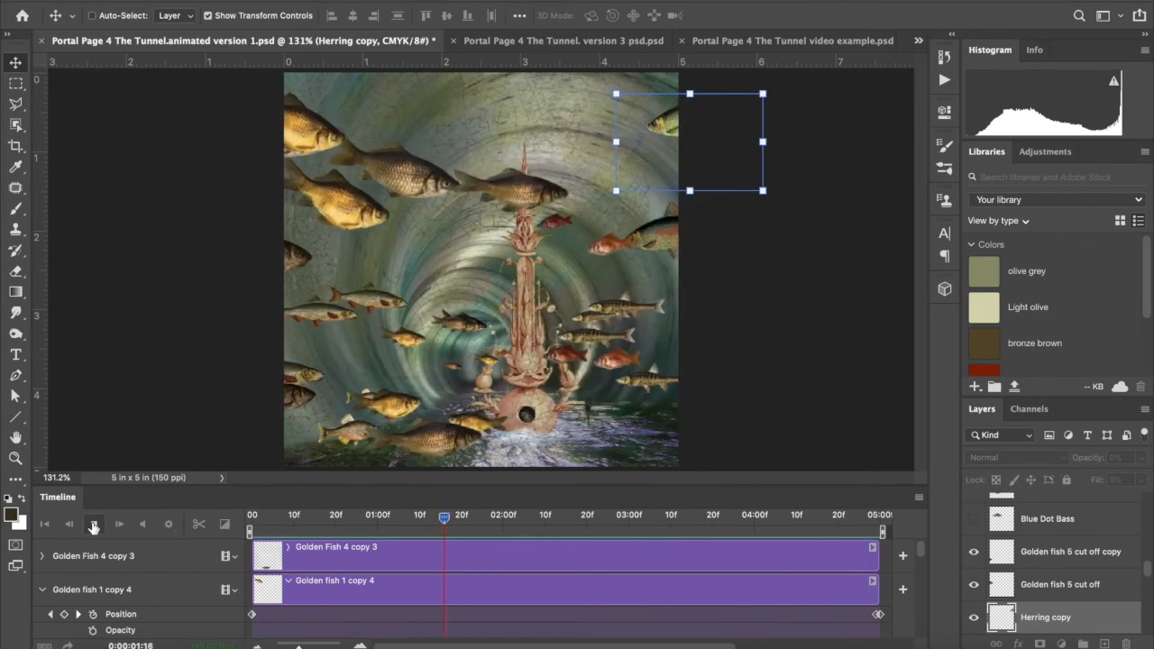
{"action": "left_click", "coordinate": [94, 523]}
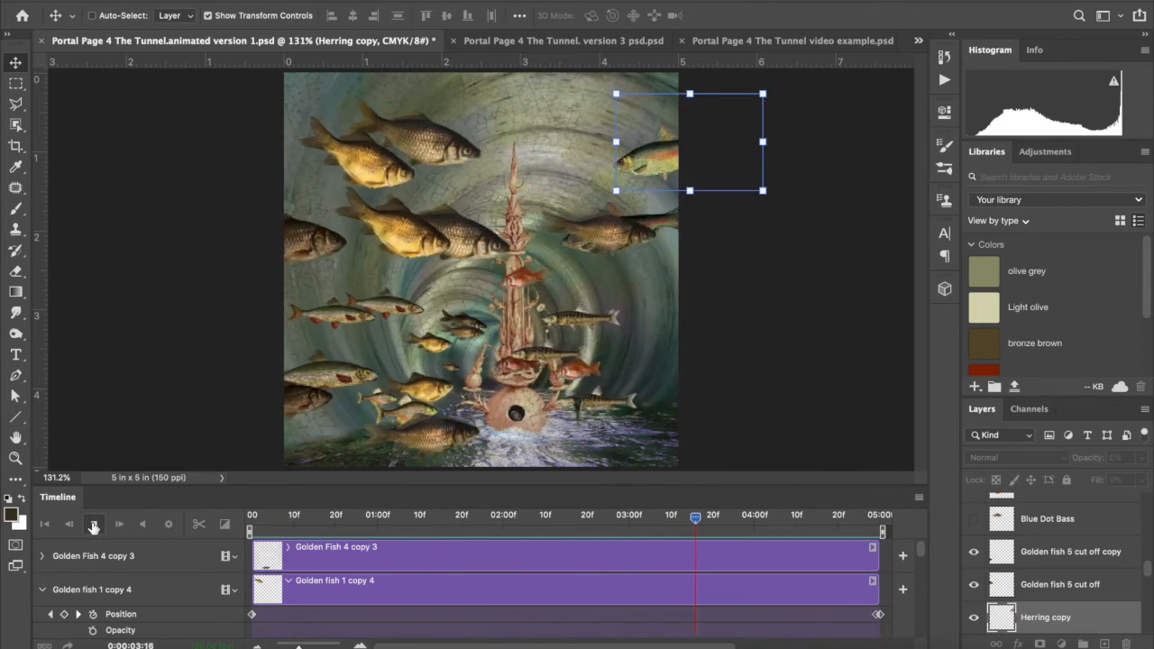
{"action": "left_click", "coordinate": [93, 523]}
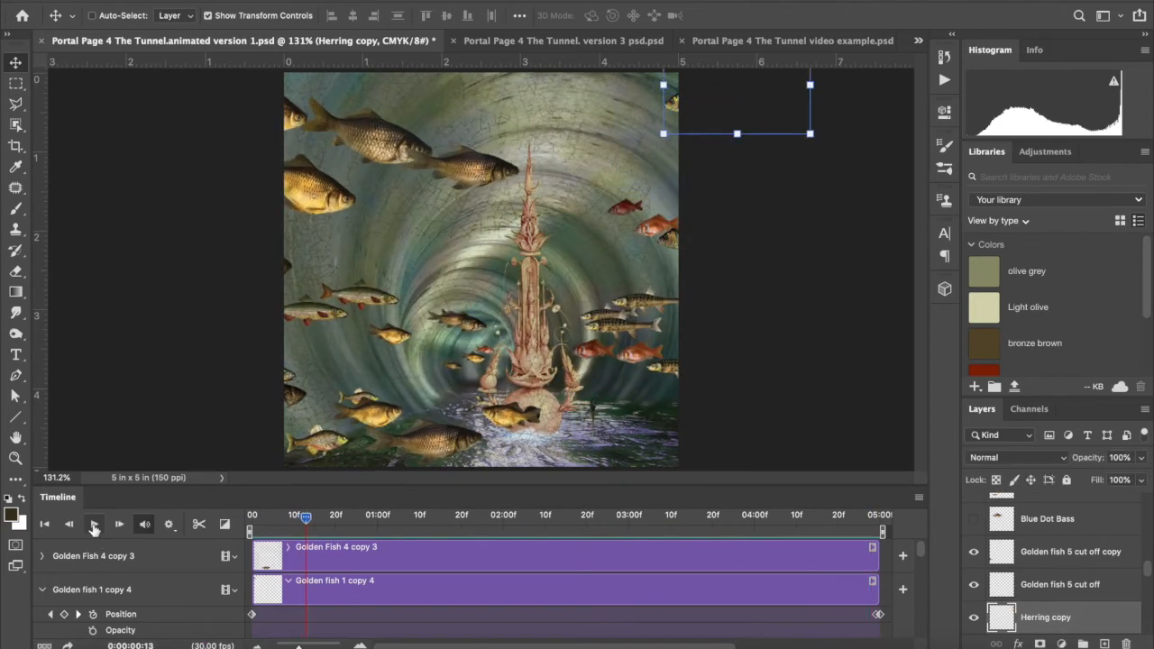
{"action": "left_click", "coordinate": [94, 523]}
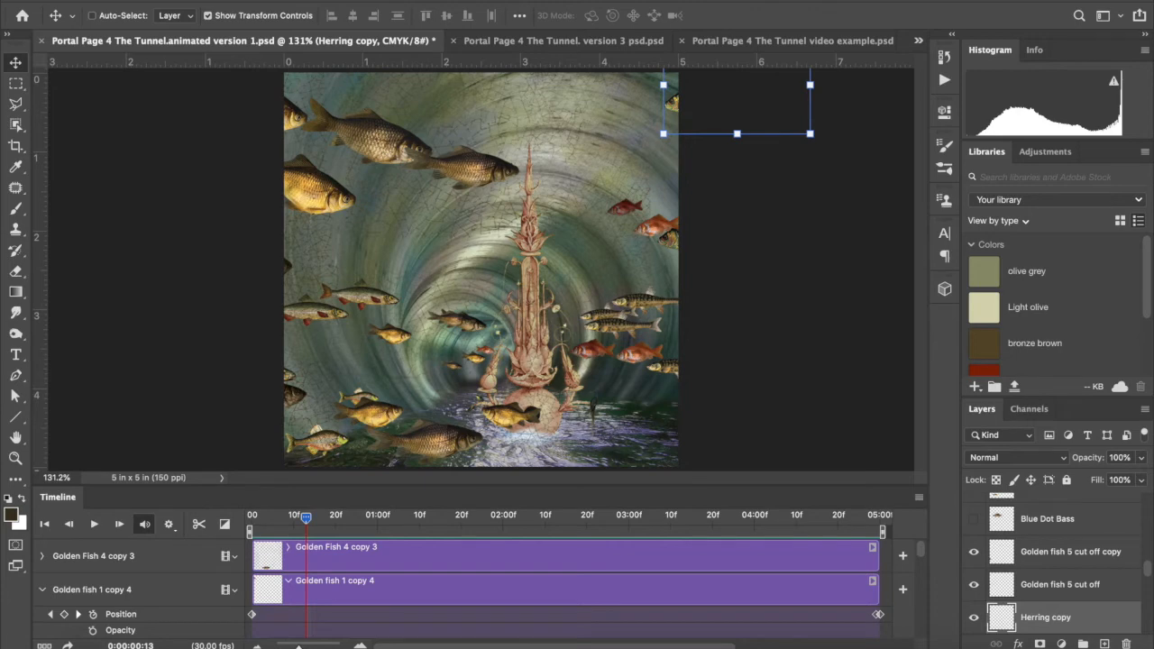
{"action": "left_click", "coordinate": [36, 7]}
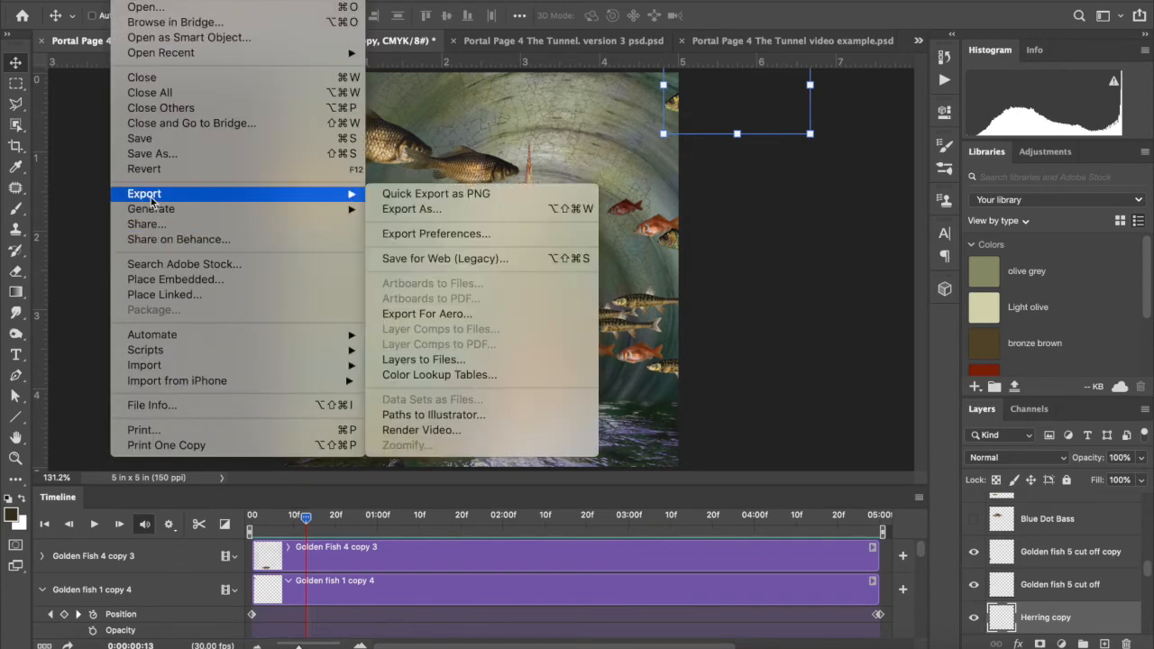
{"action": "mouse_move", "coordinate": [444, 259]}
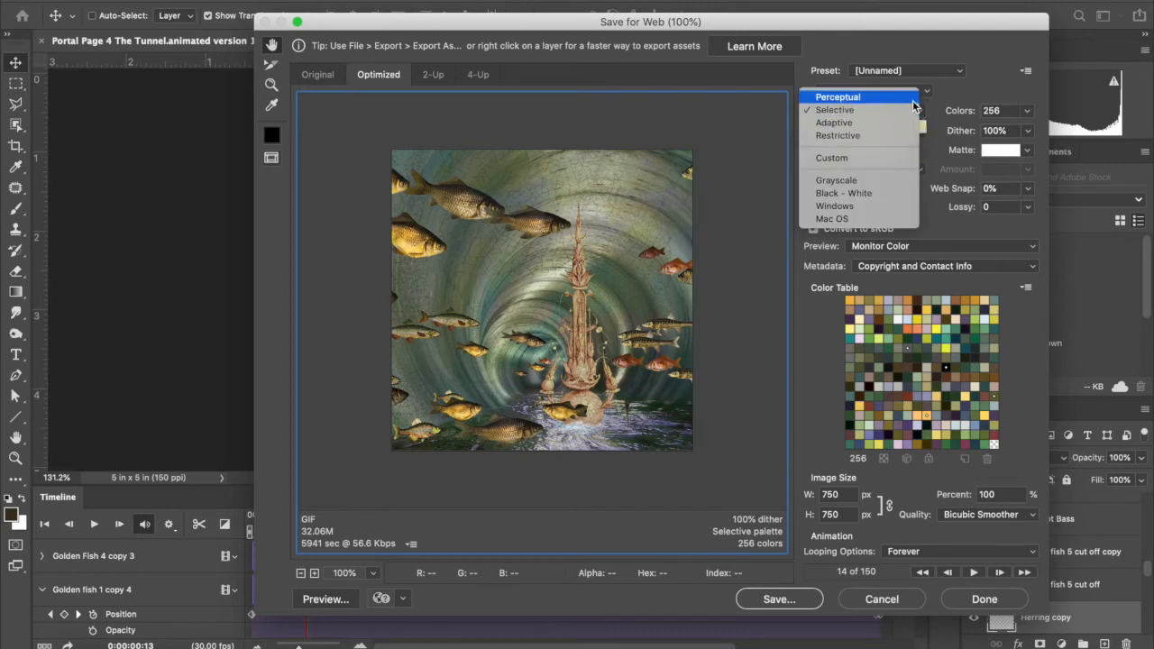
Step: Choose Perceptual colour reduction with Diffusion dither and raise Lossy to 13
{"action": "left_click", "coordinate": [833, 110]}
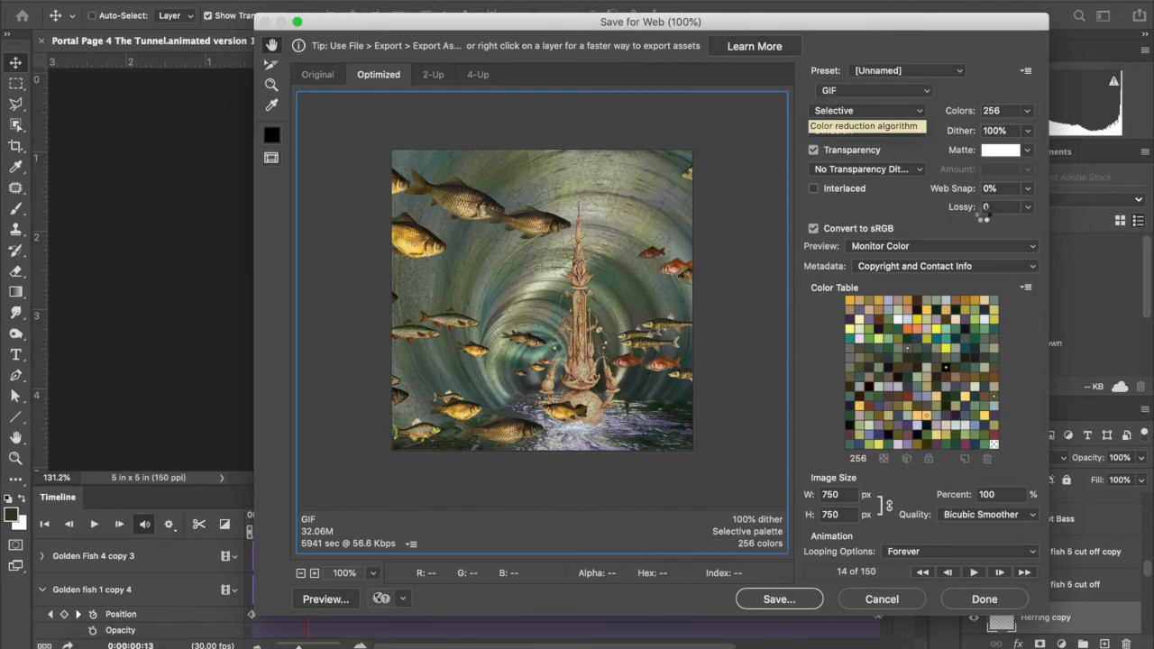
{"action": "left_click", "coordinate": [866, 110]}
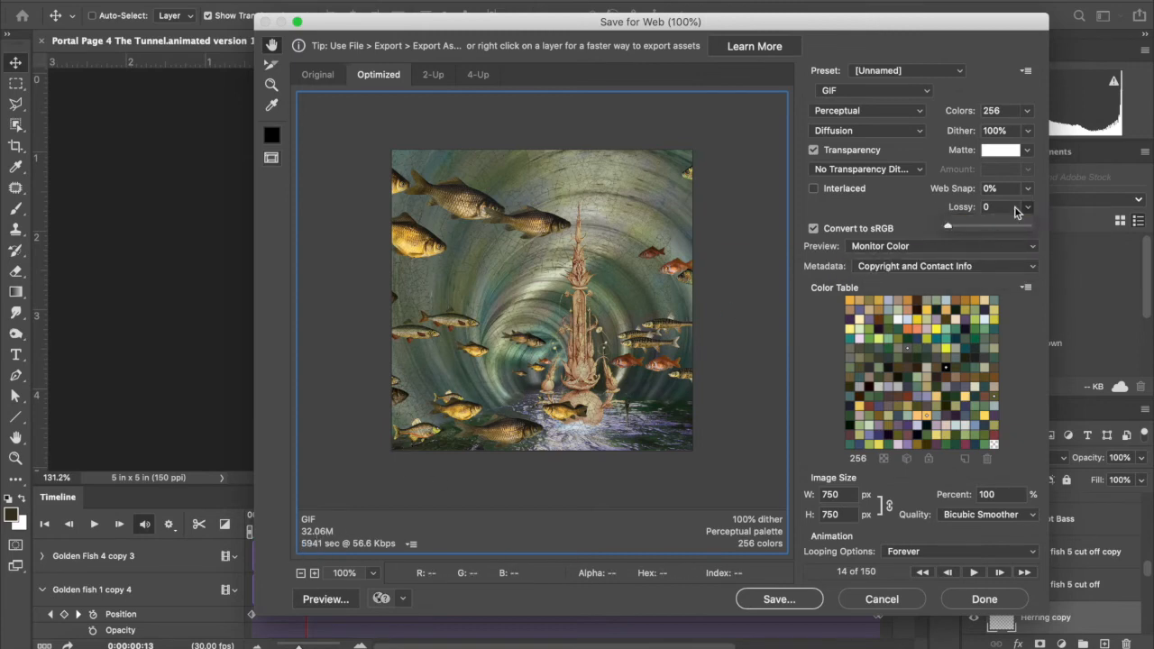
{"action": "left_click_drag", "start_coordinate": [946, 225], "coordinate": [959, 225]}
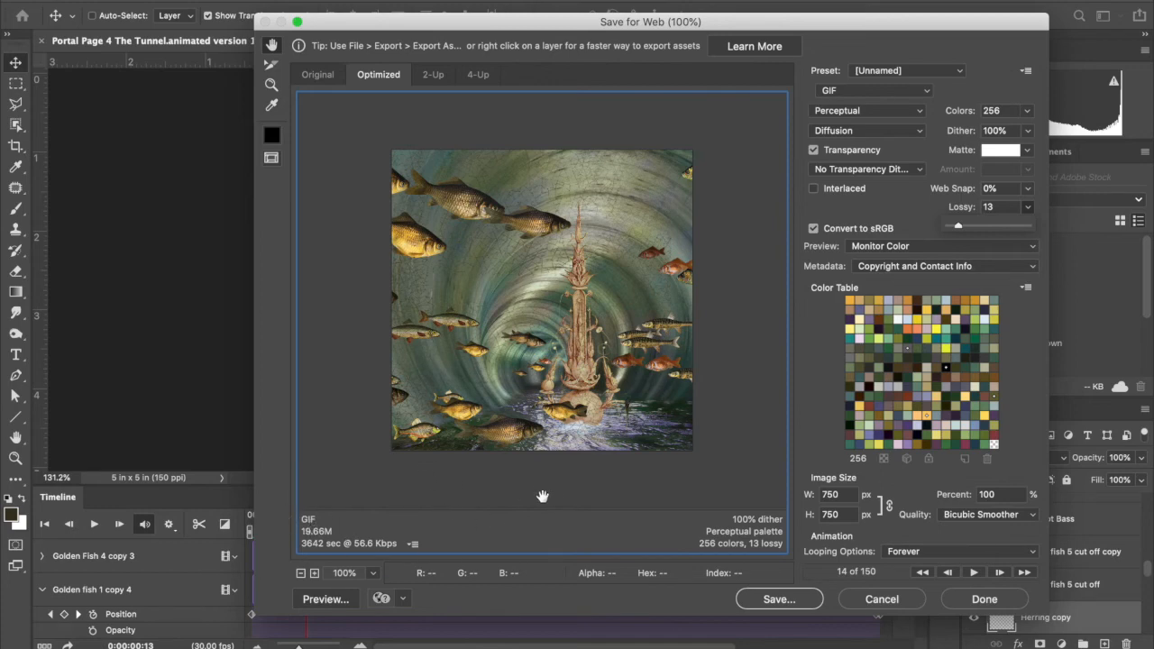
{"action": "mouse_move", "coordinate": [306, 555]}
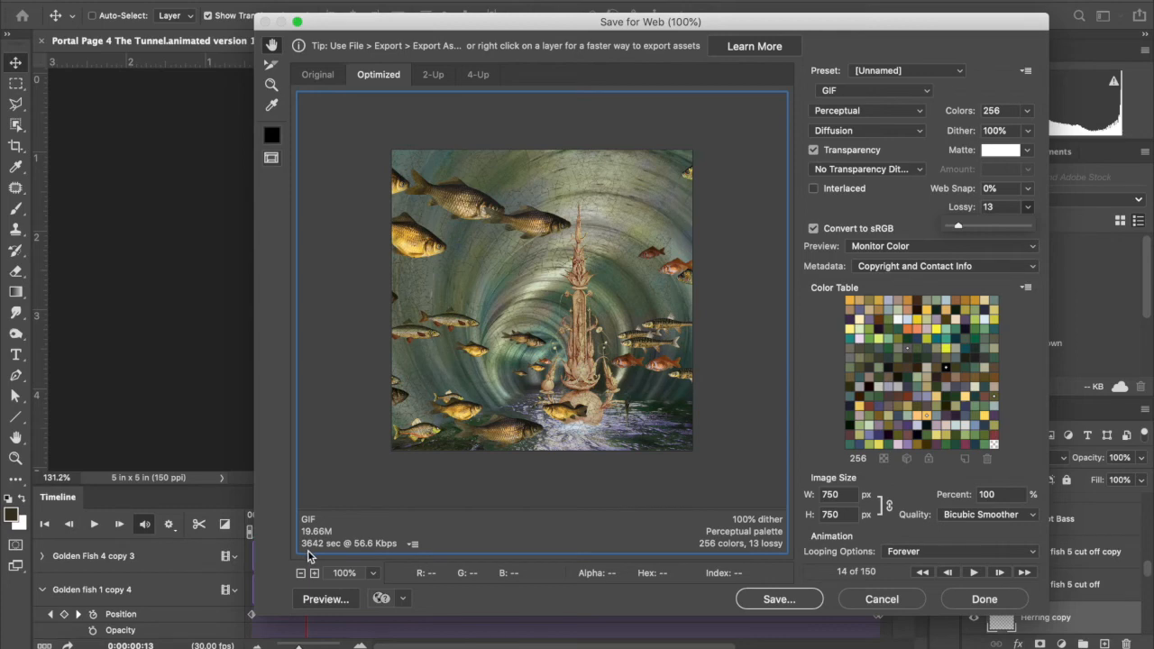
{"action": "mouse_move", "coordinate": [563, 535]}
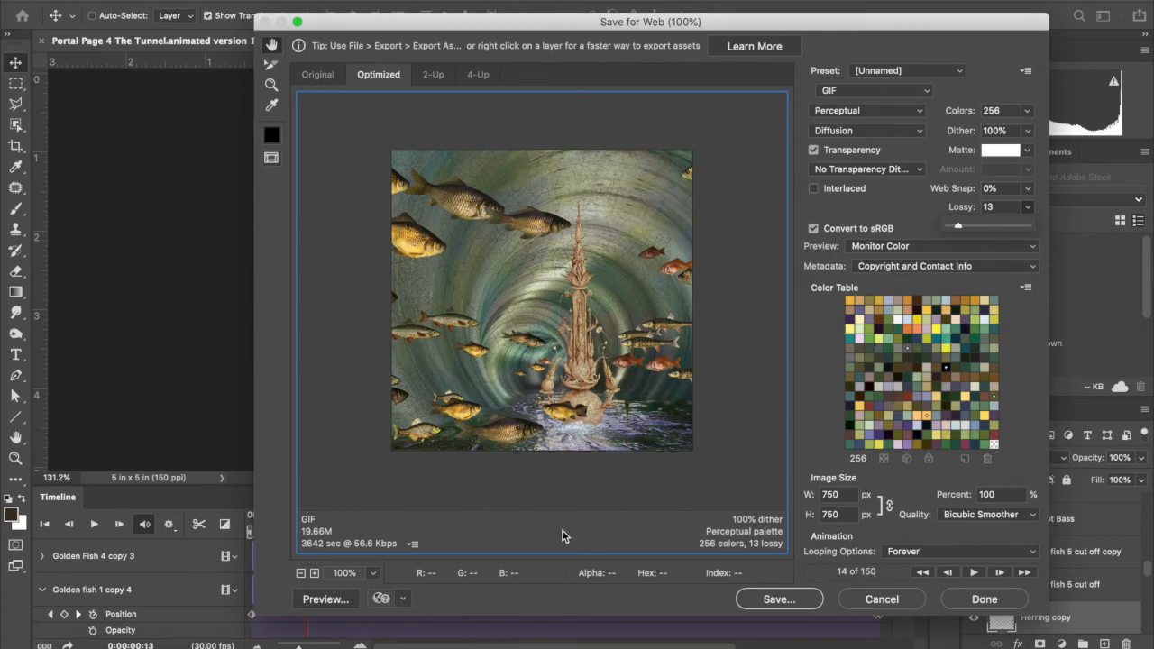
{"action": "mouse_move", "coordinate": [678, 503]}
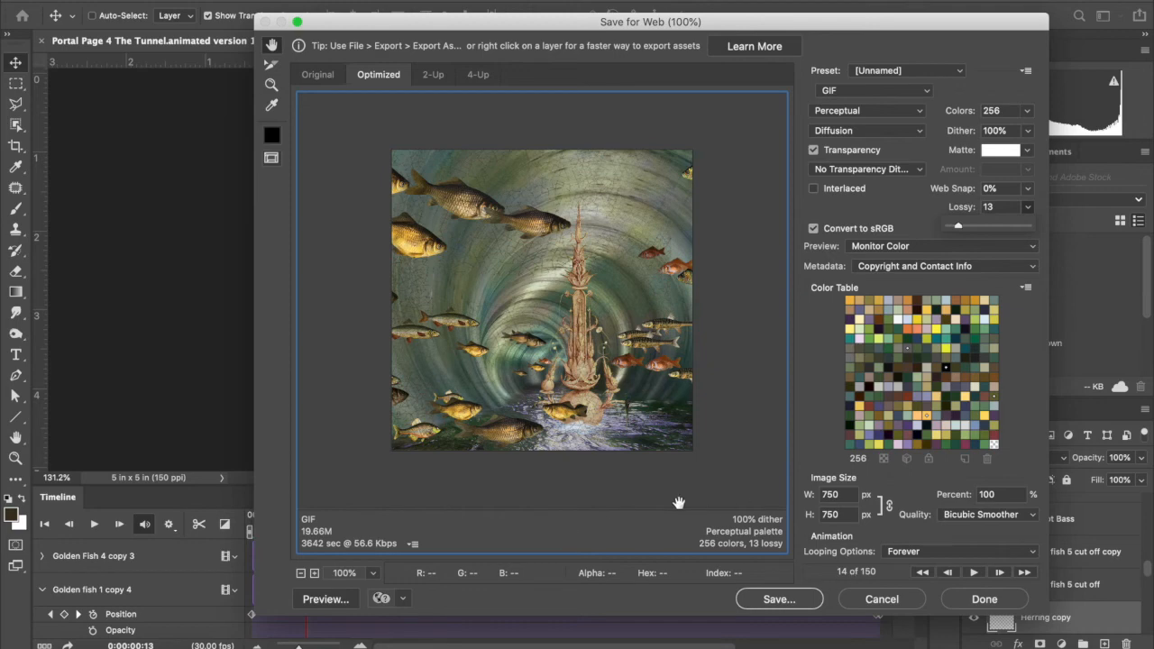
{"action": "mouse_move", "coordinate": [840, 494]}
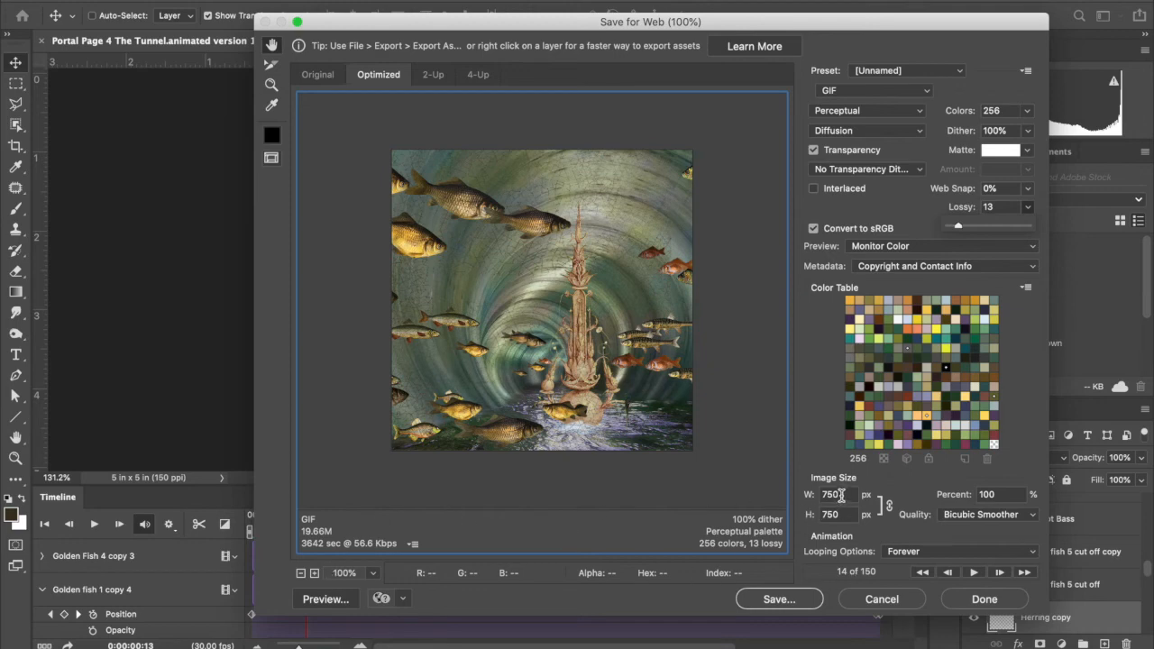
Step: Scale the GIF to 600×600 pixels, raise Lossy to 21, and save the optimized result
{"action": "triple_click", "coordinate": [829, 493]}
{"action": "type", "text": "600"}
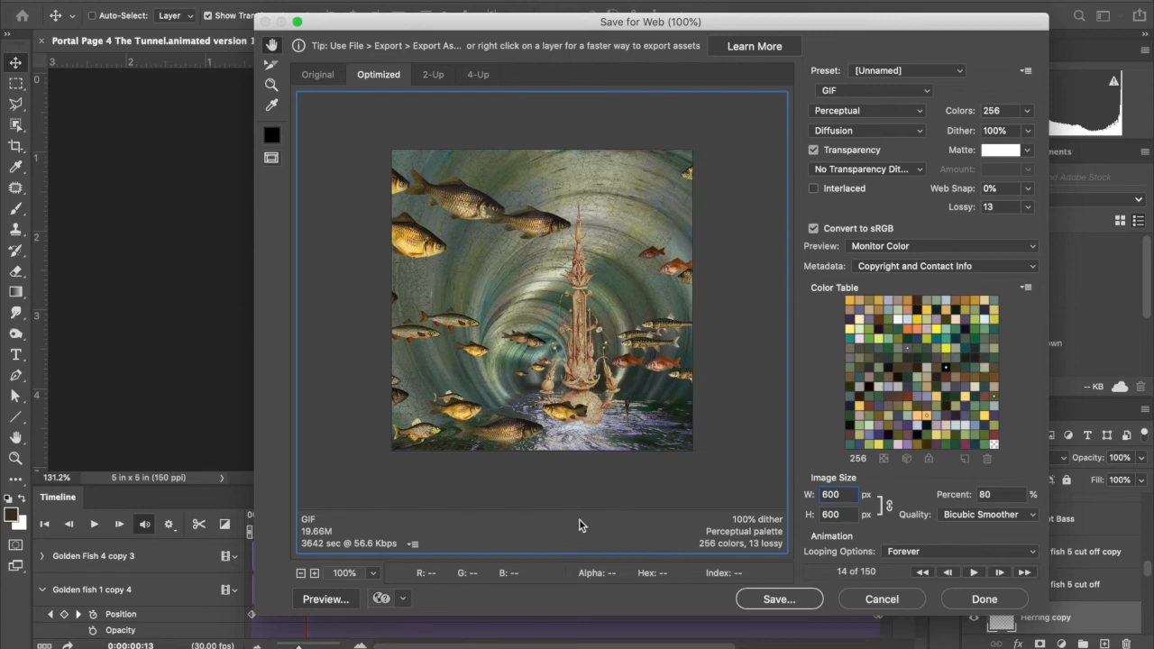
{"action": "mouse_move", "coordinate": [584, 521]}
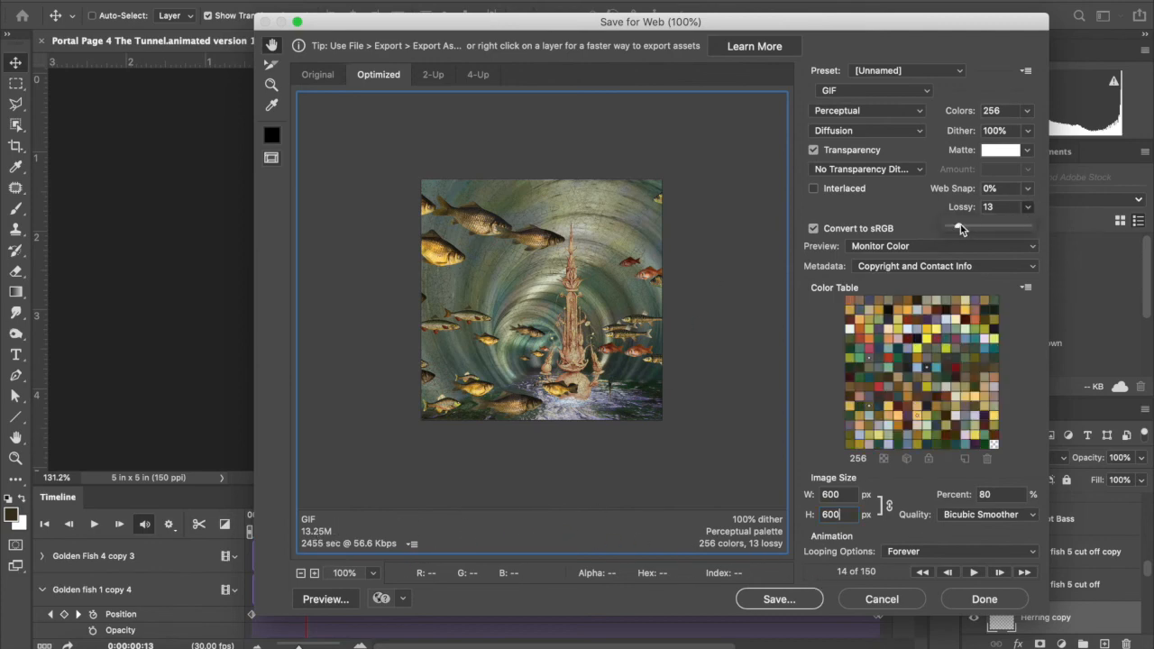
{"action": "left_click_drag", "start_coordinate": [959, 226], "coordinate": [970, 226]}
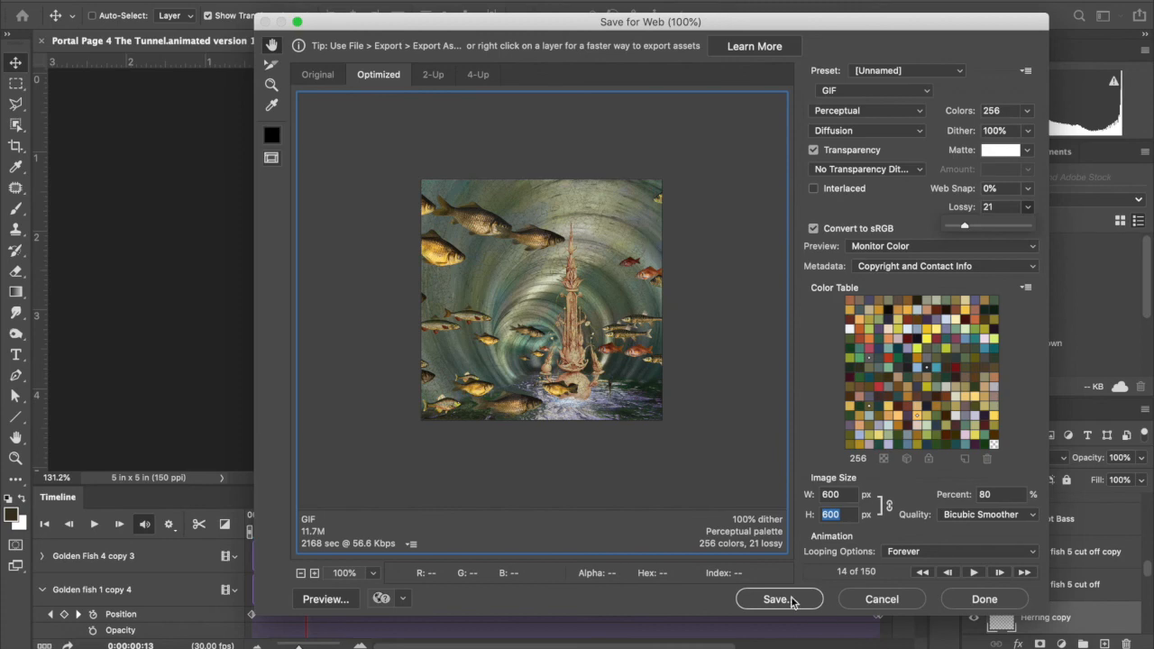
{"action": "left_click", "coordinate": [779, 598]}
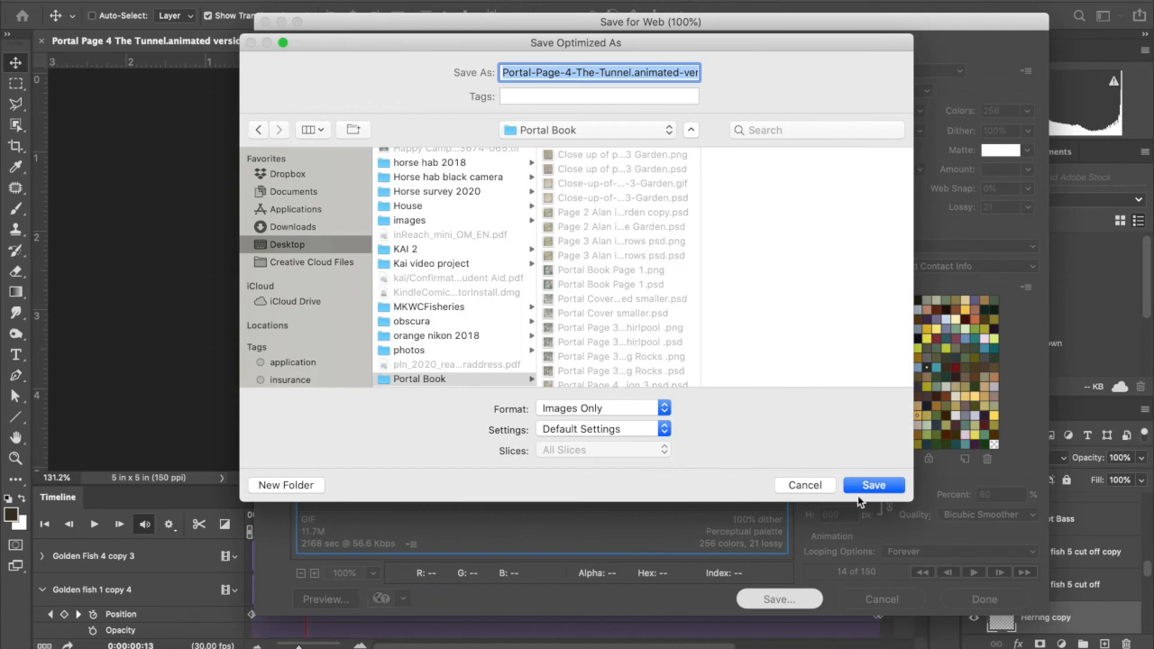
{"action": "mouse_move", "coordinate": [620, 445]}
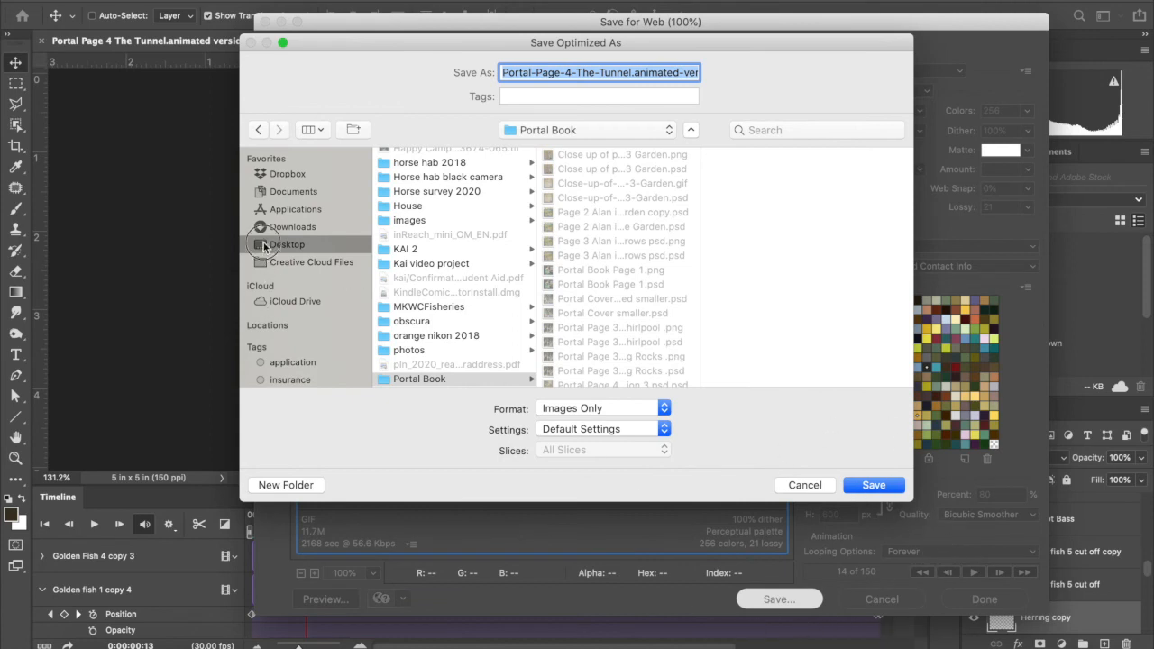
Step: Choose Desktop as the destination and confirm saving the animated GIF
{"action": "left_click", "coordinate": [287, 245]}
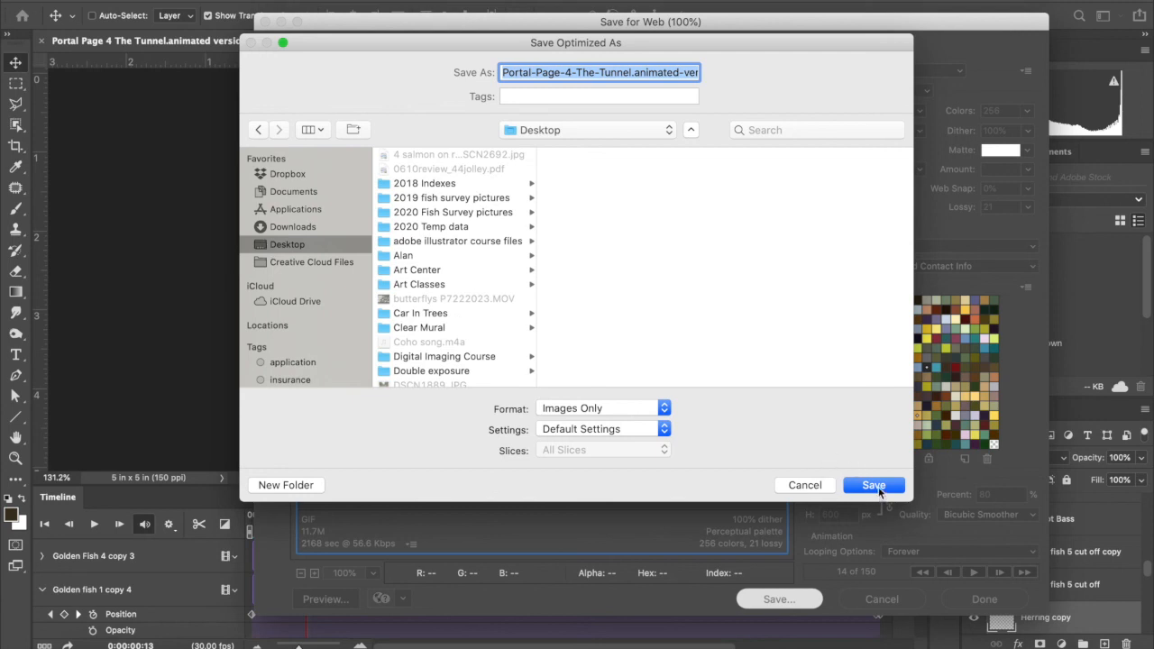
{"action": "left_click", "coordinate": [873, 485]}
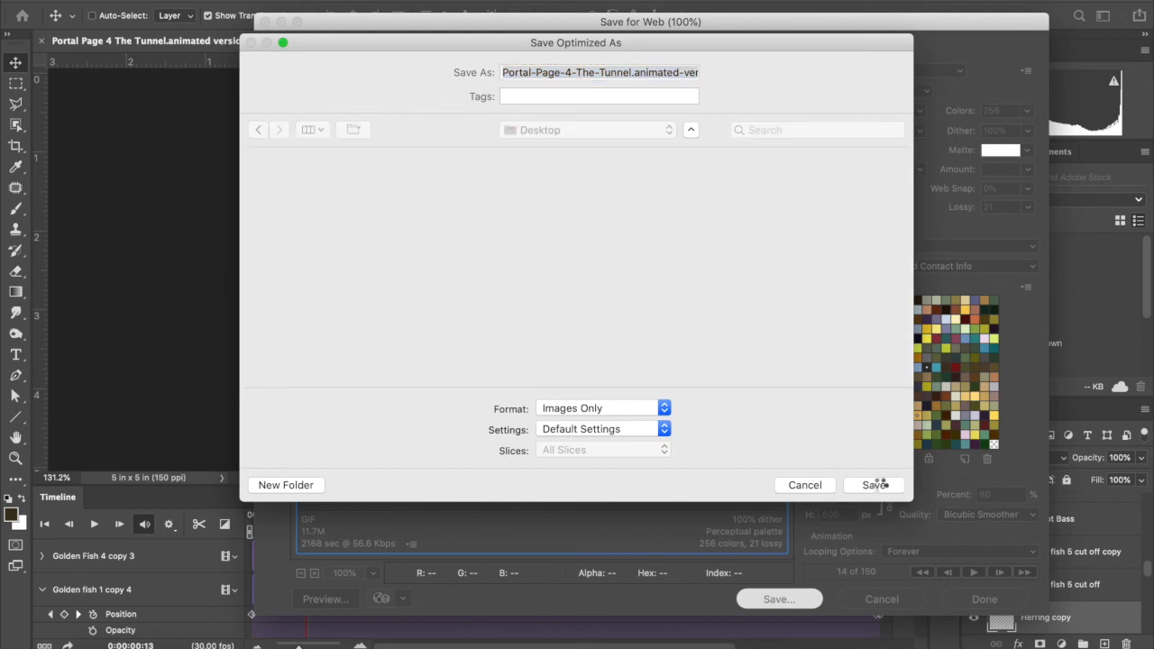